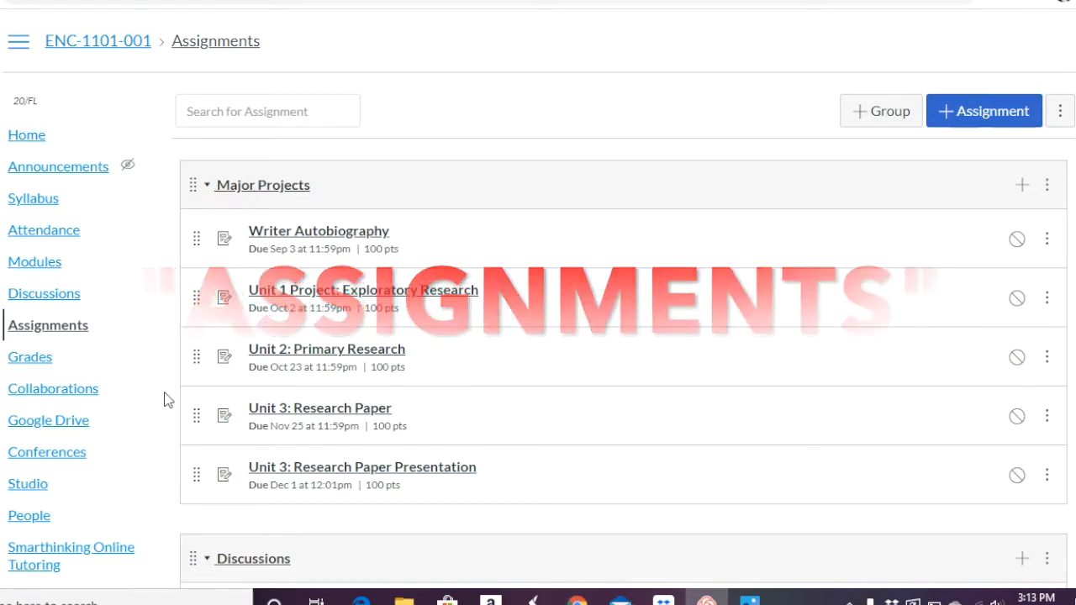
# Step: Bring up the Assignment Groups Weight dialog from the Assignments page's options menu
pyautogui.scroll(-3)
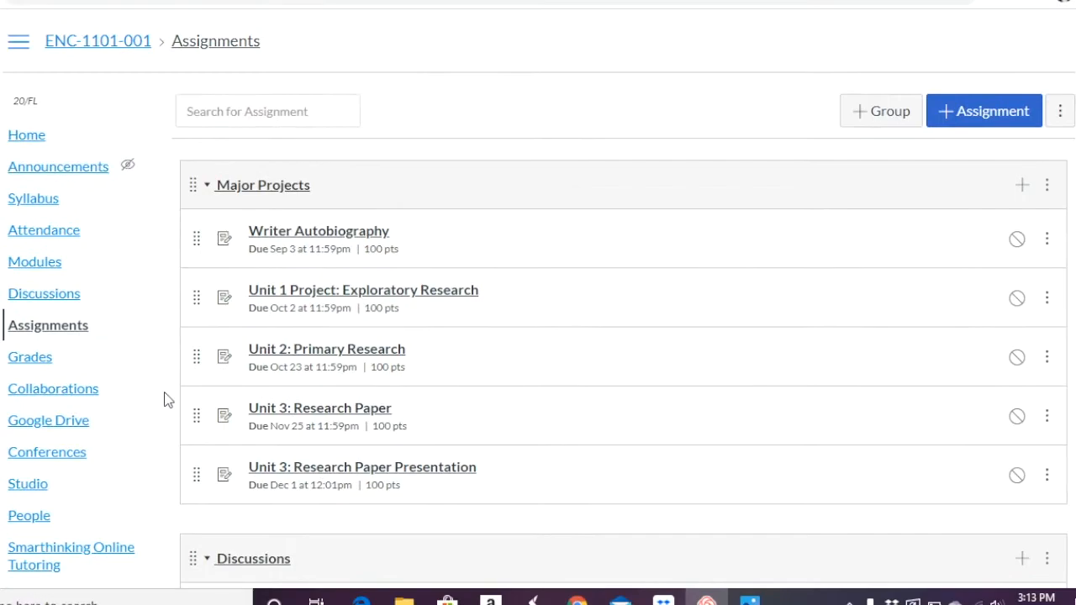
pyautogui.moveTo(279, 185)
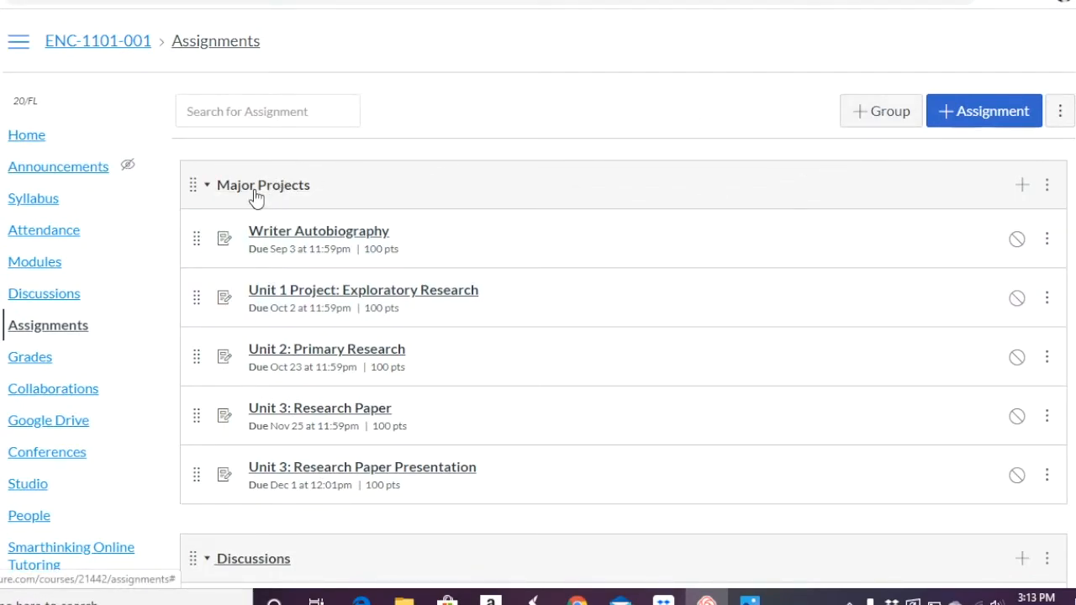
pyautogui.moveTo(192, 416)
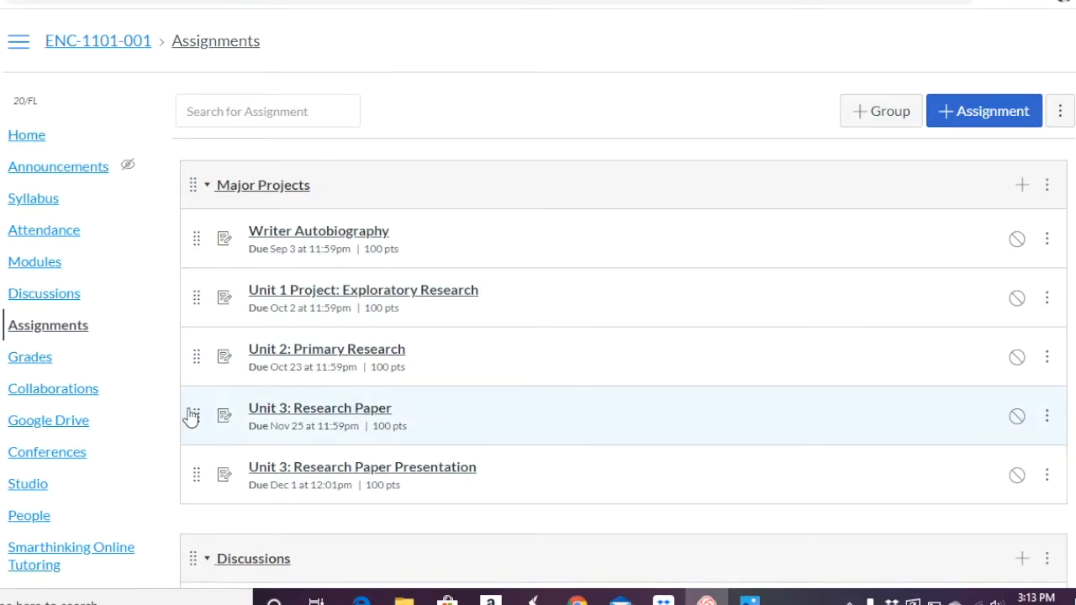
pyautogui.scroll(-3)
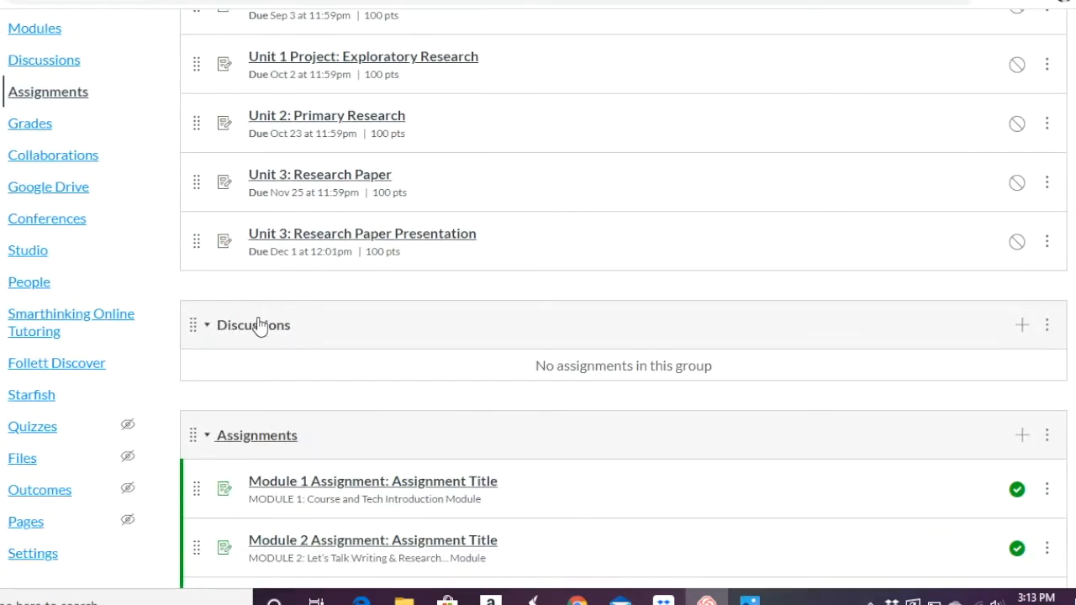
pyautogui.moveTo(294, 361)
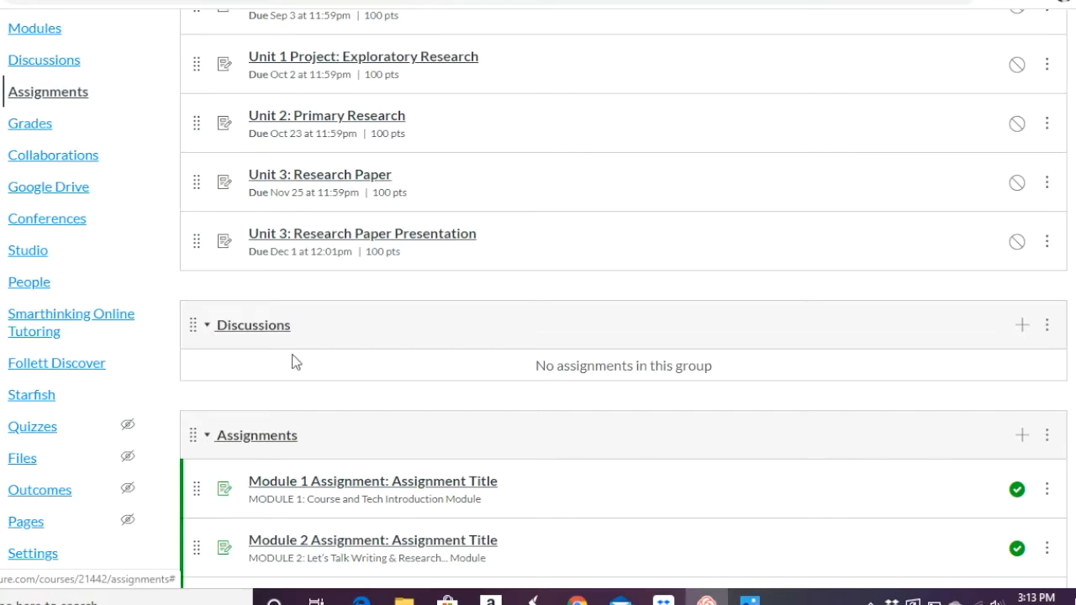
pyautogui.moveTo(313, 373)
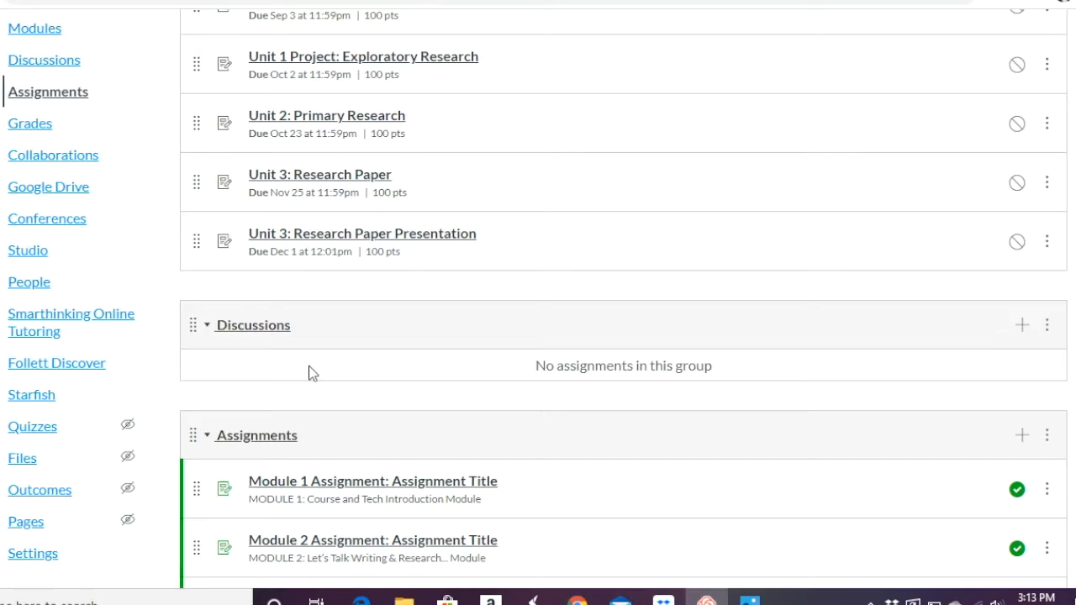
pyautogui.scroll(-3)
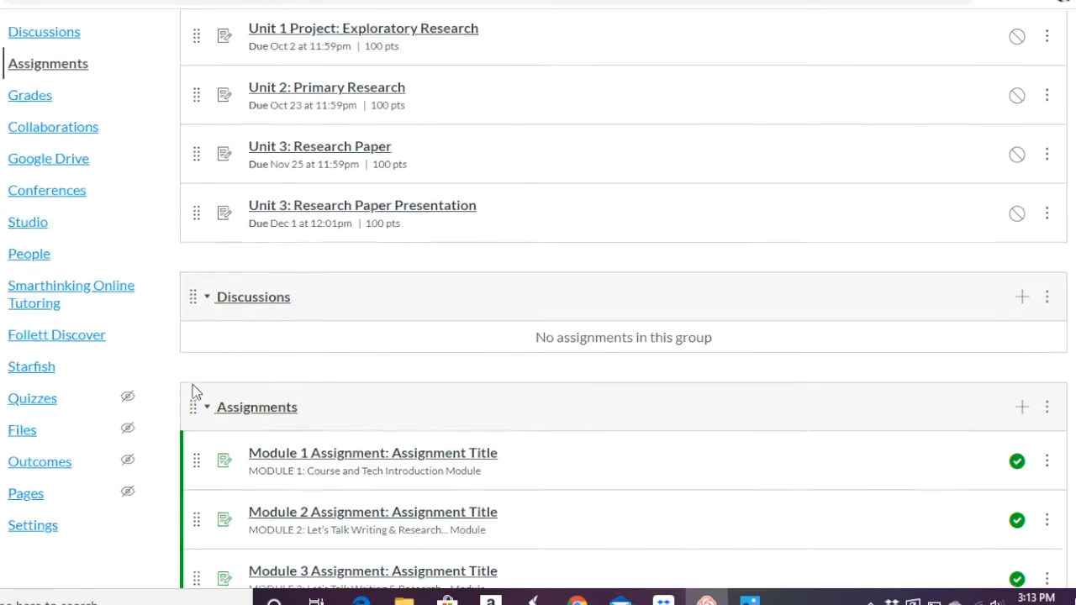
pyautogui.scroll(-3)
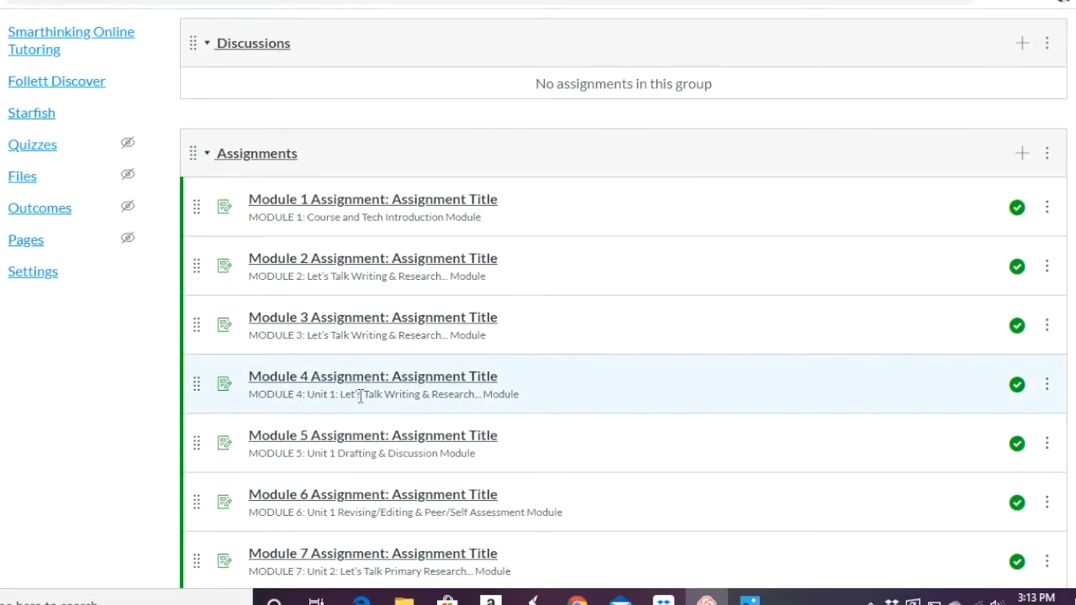
pyautogui.moveTo(309, 275)
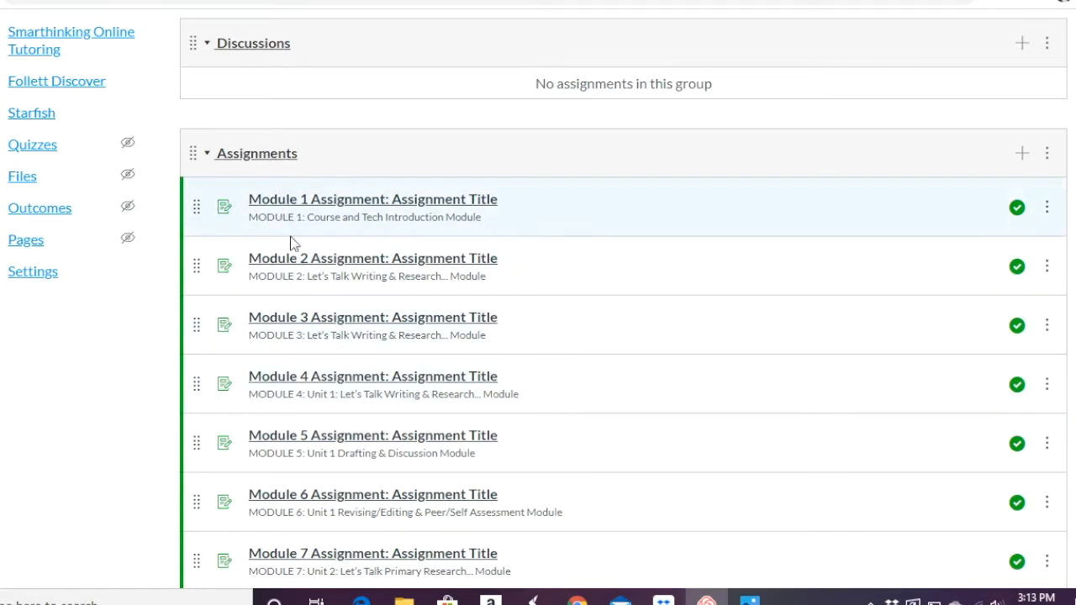
pyautogui.moveTo(294, 356)
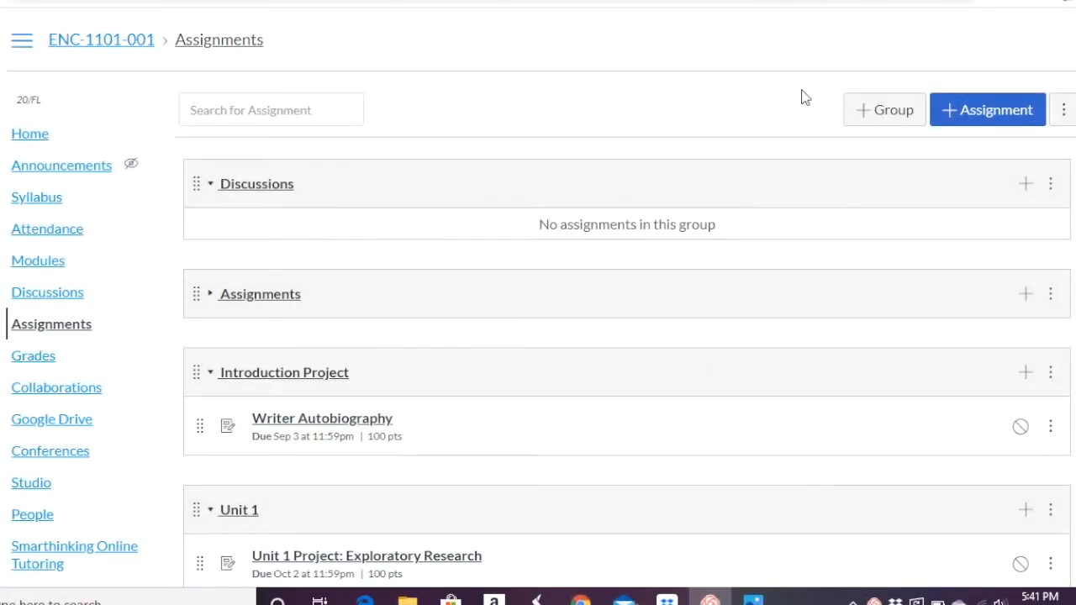
pyautogui.moveTo(1022, 61)
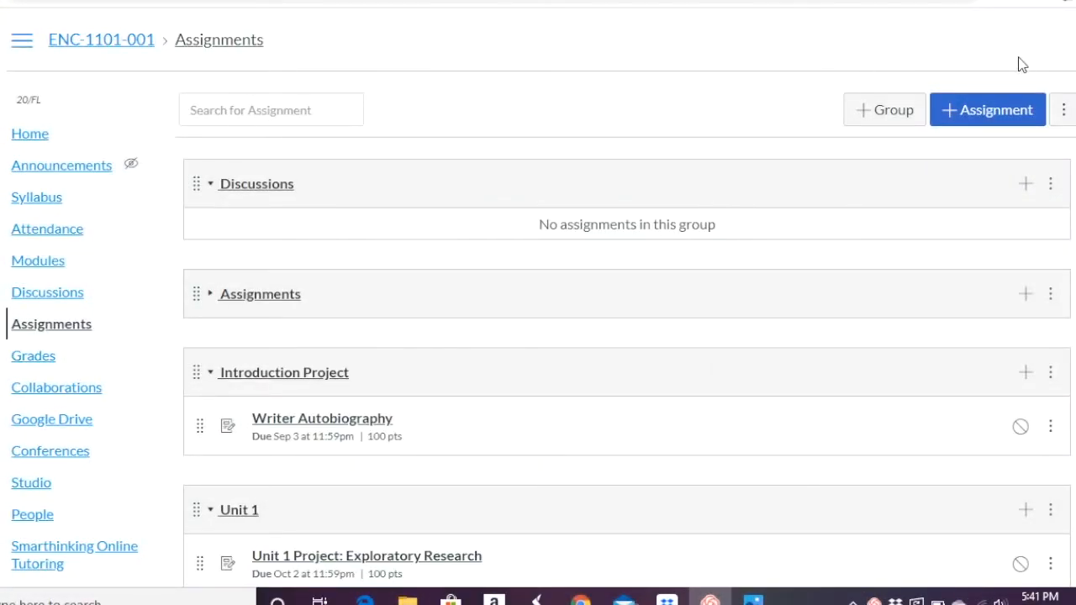
pyautogui.click(1064, 109)
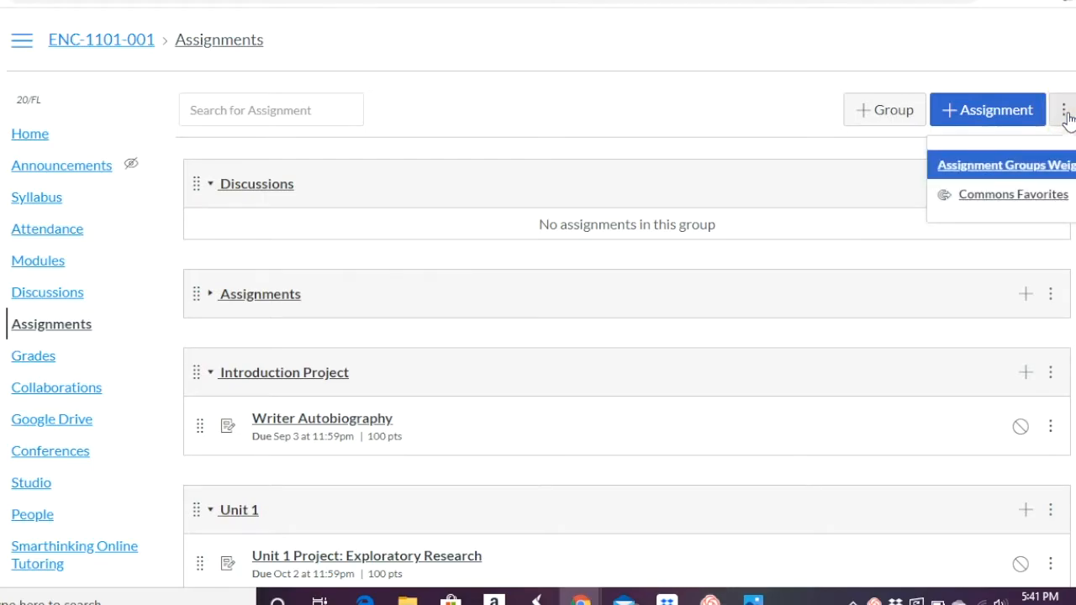
pyautogui.click(1005, 165)
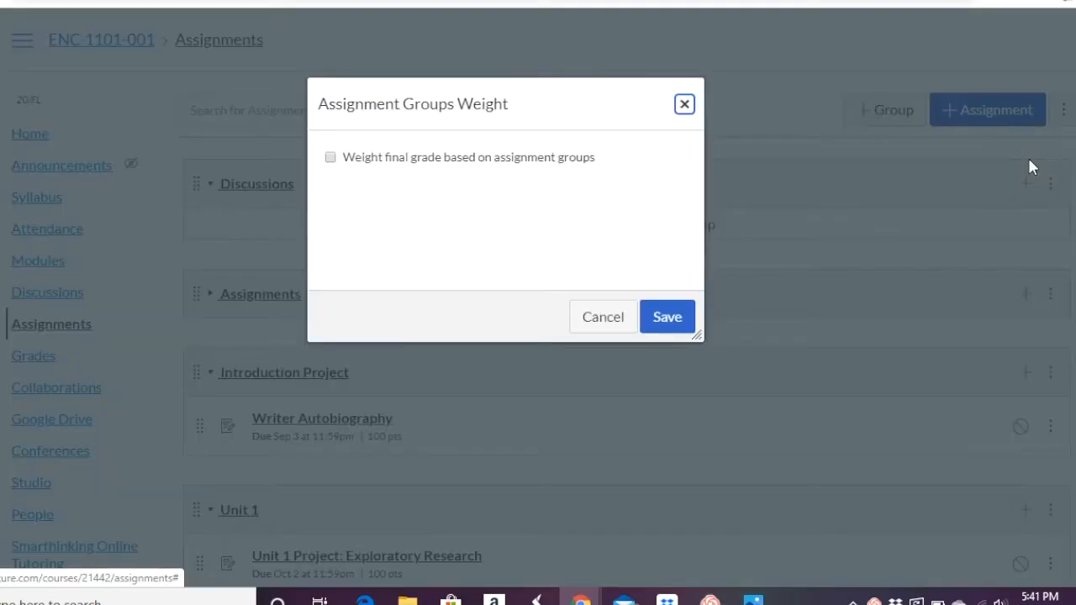
pyautogui.moveTo(349, 173)
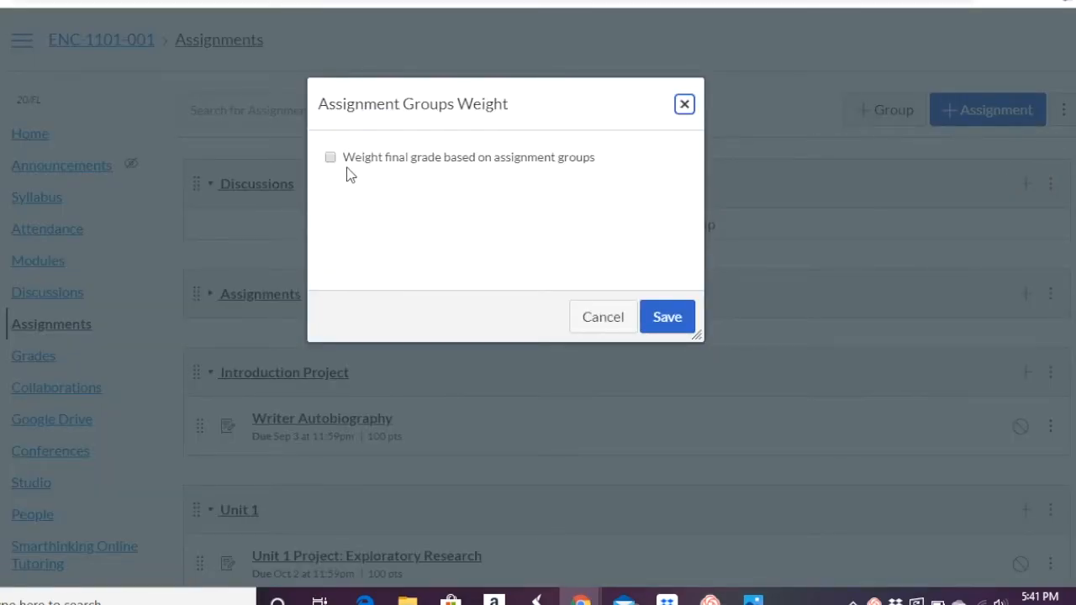
# Step: Enable final-grade weighting by groups and enter the Unit 1 weight (10%)
pyautogui.click(329, 158)
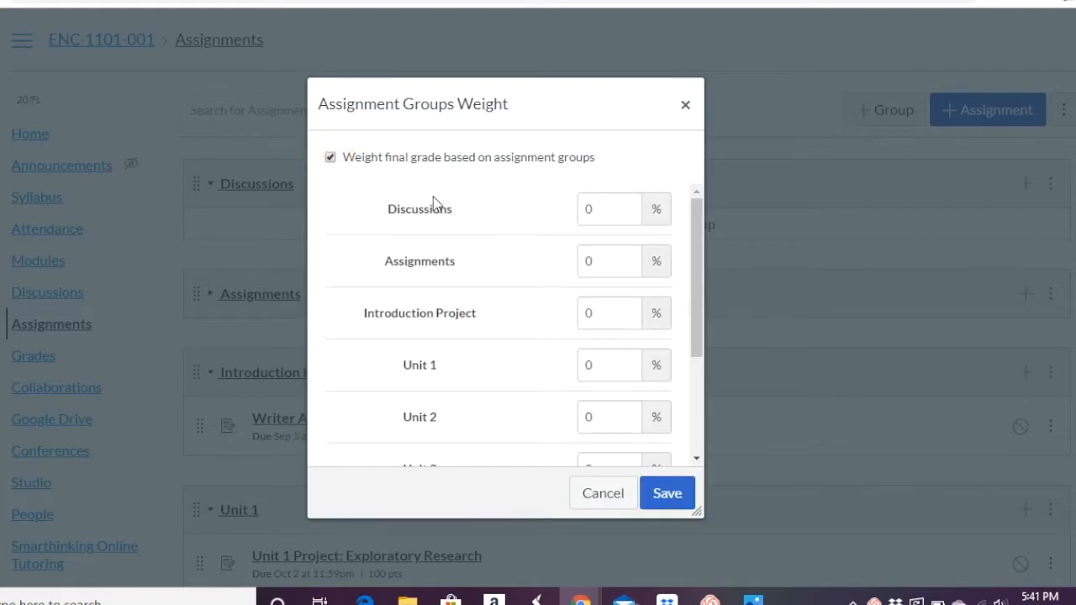
pyautogui.scroll(-3)
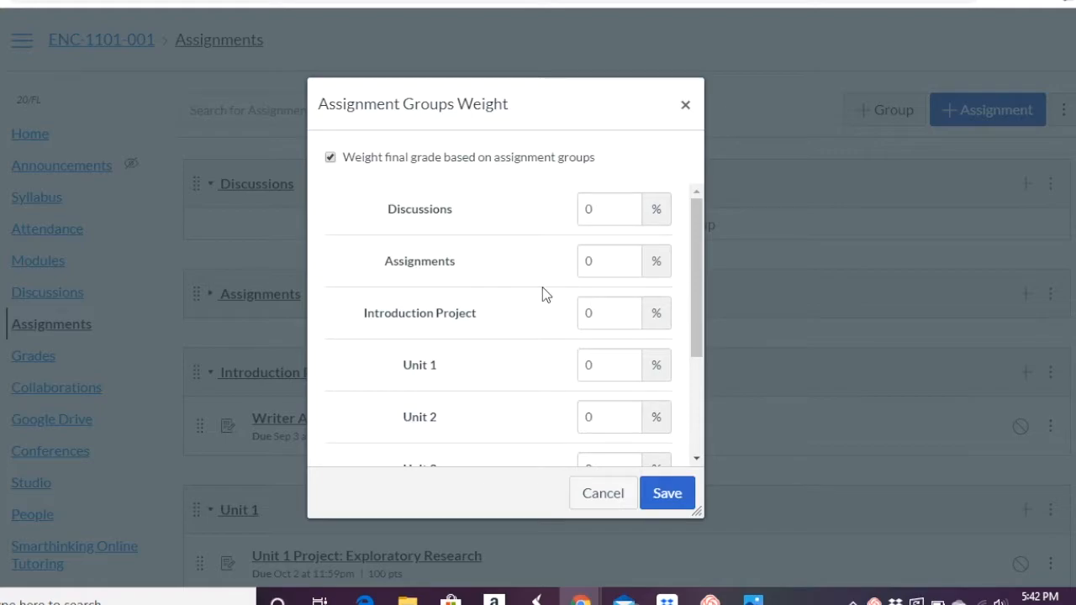
pyautogui.click(608, 365)
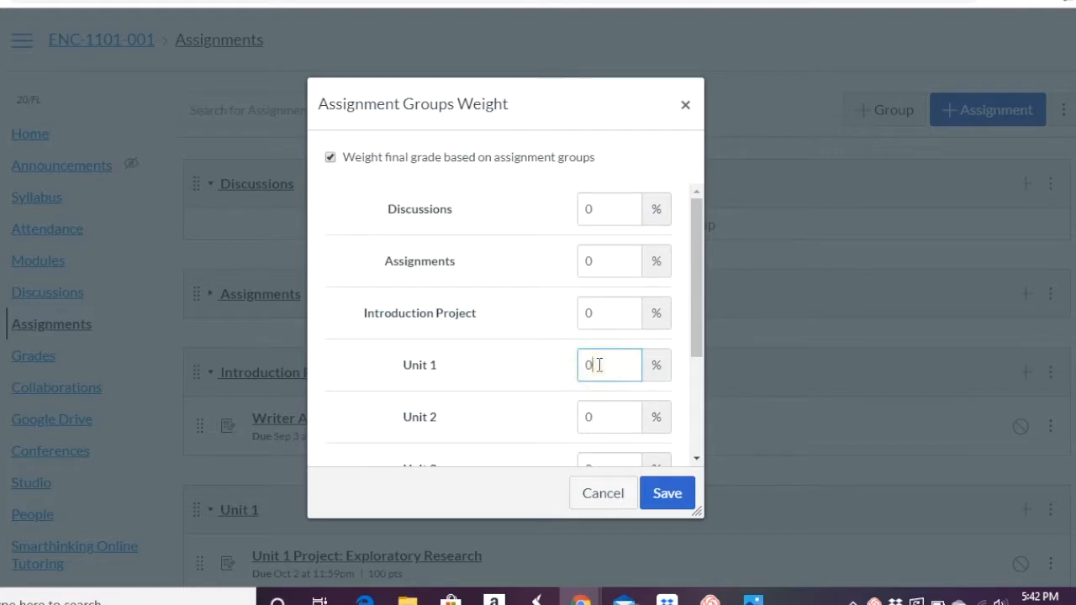
pyautogui.write('10')
pyautogui.click(609, 417)
pyautogui.write('20')
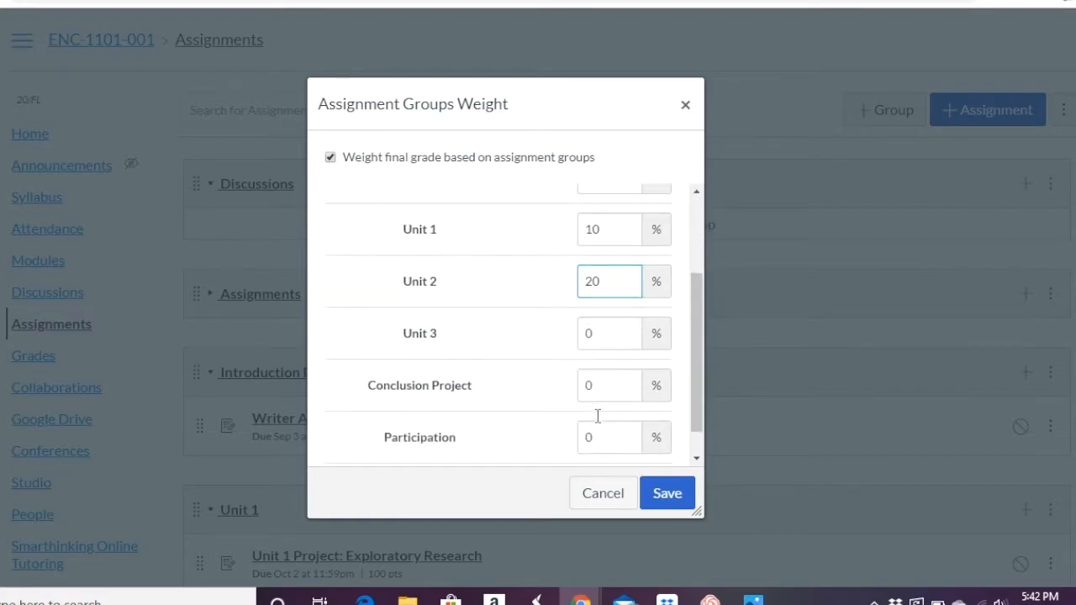
pyautogui.write('2')
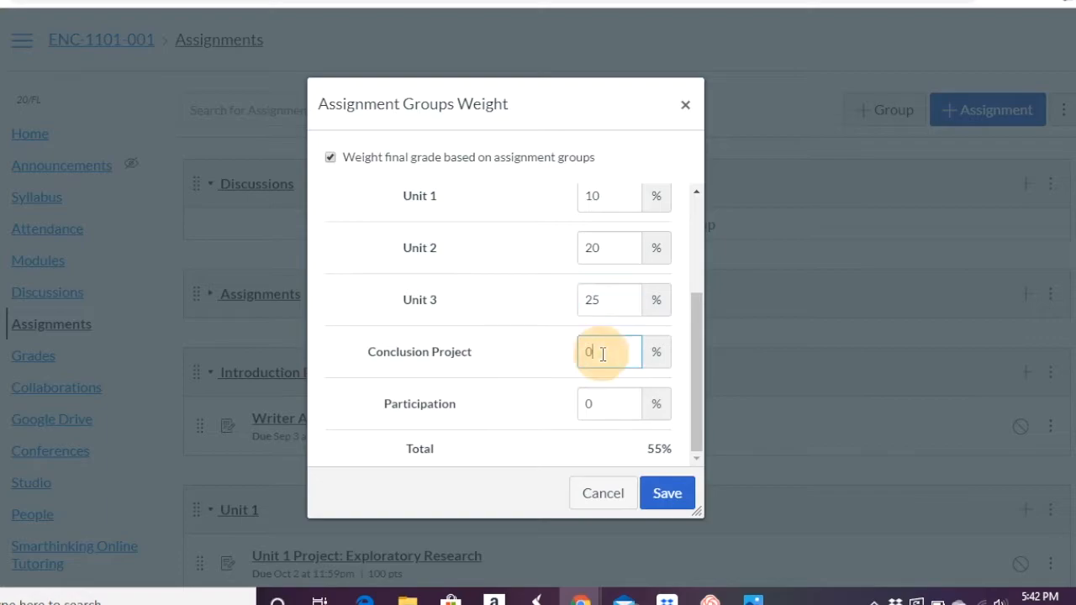
pyautogui.write('5')
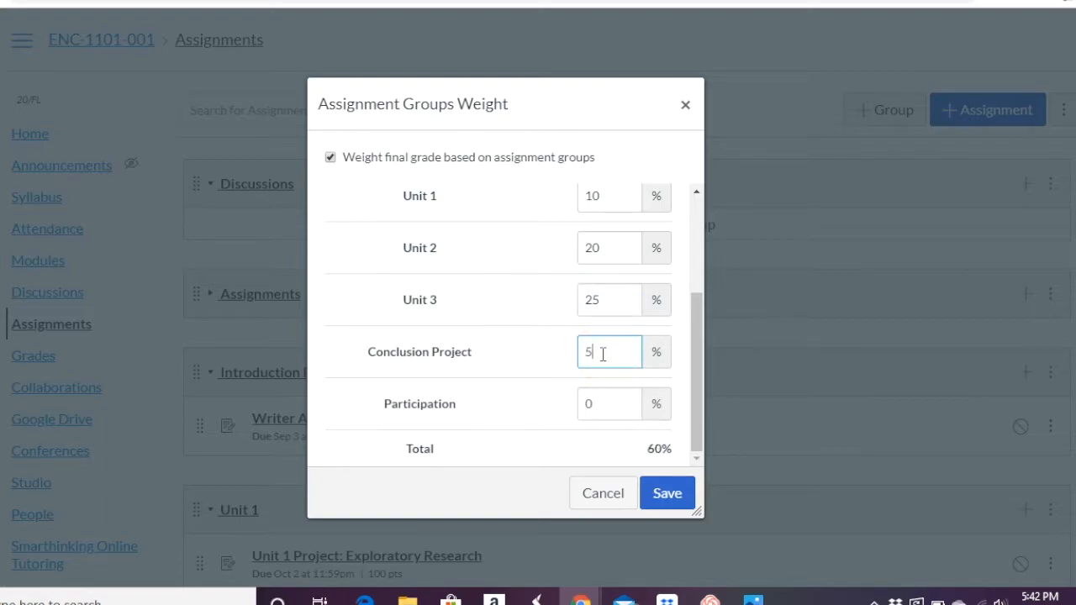
# Step: Enter the remaining group weights (20%, 25%, 5%) so the total reaches 100%
pyautogui.click(609, 403)
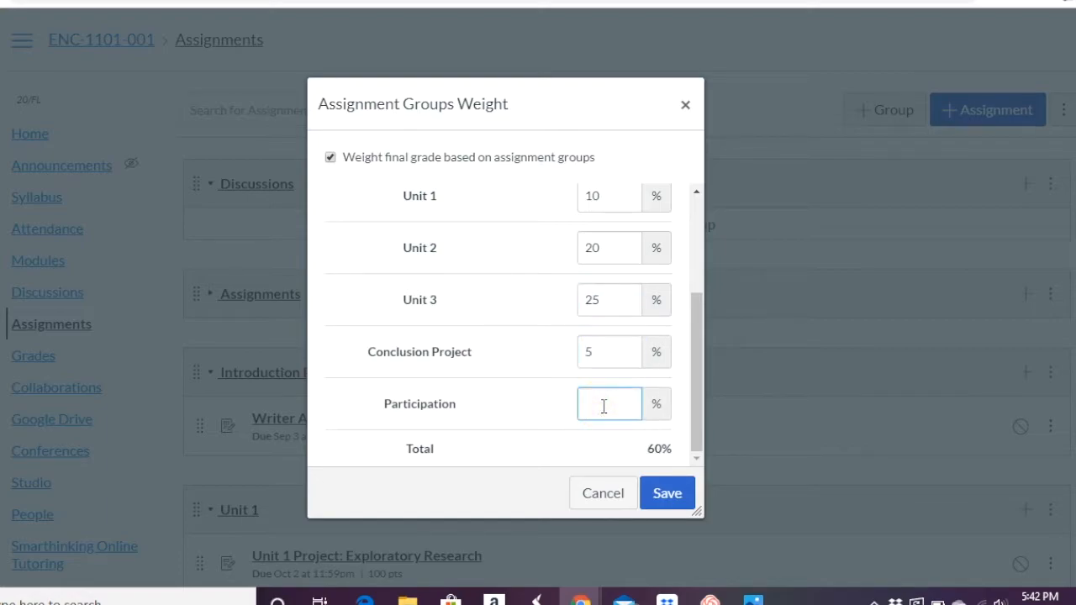
pyautogui.write('20')
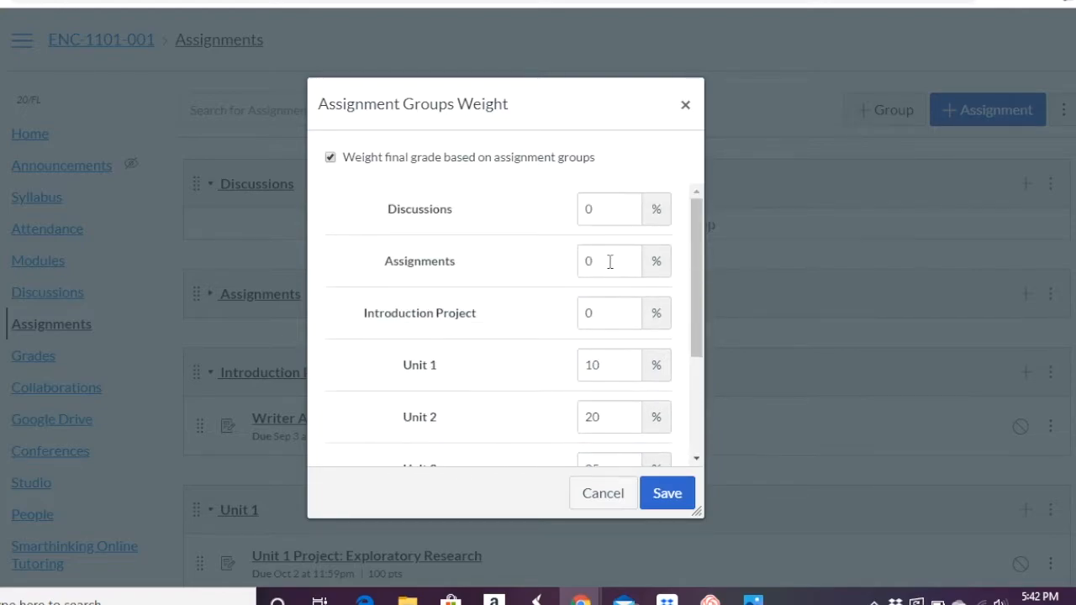
pyautogui.write('10')
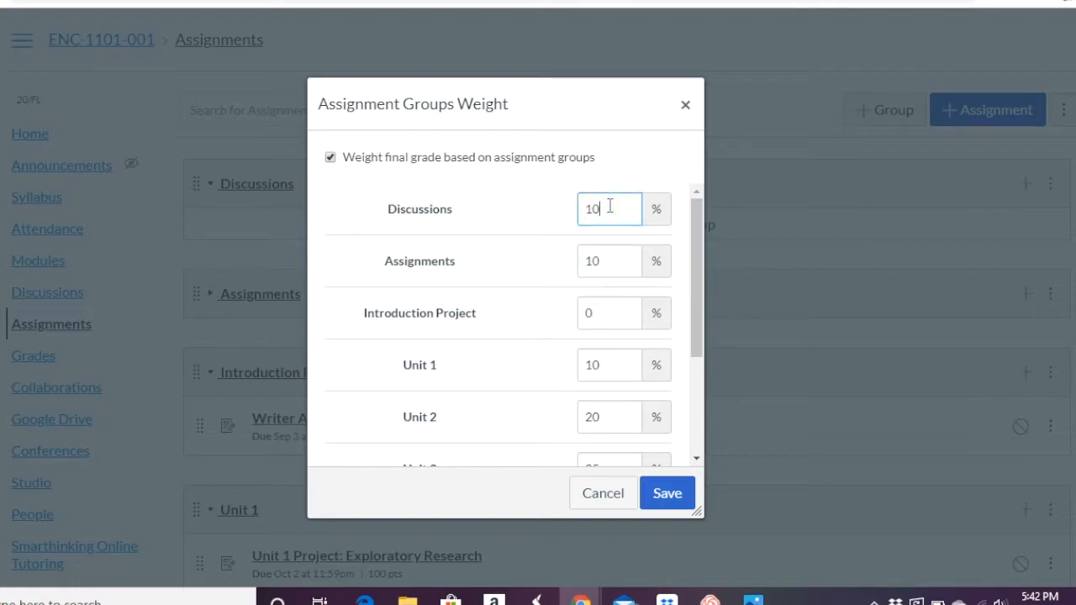
pyautogui.scroll(-3)
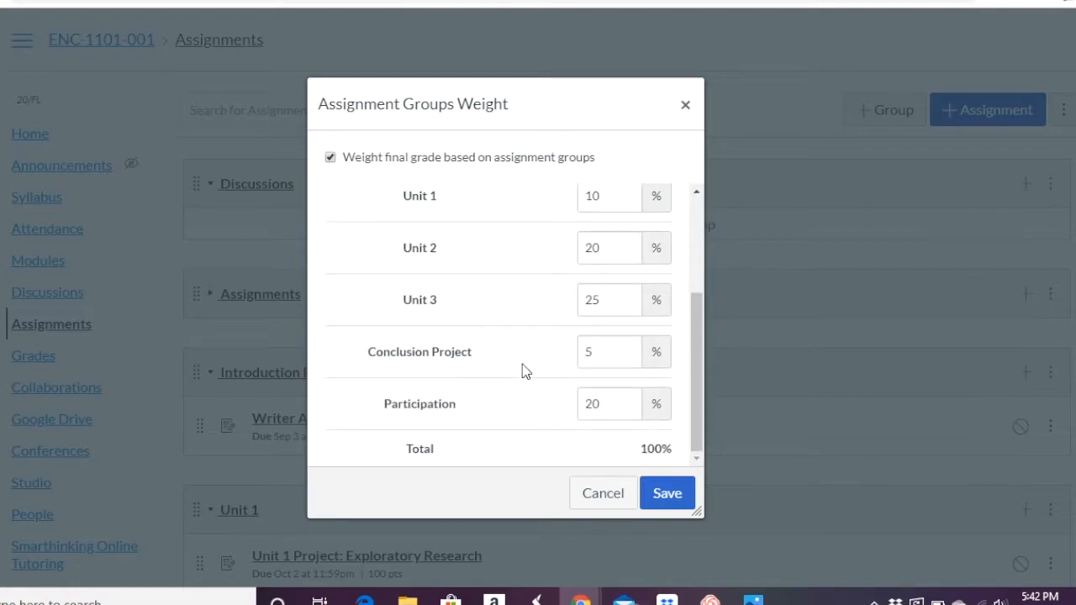
pyautogui.moveTo(497, 362)
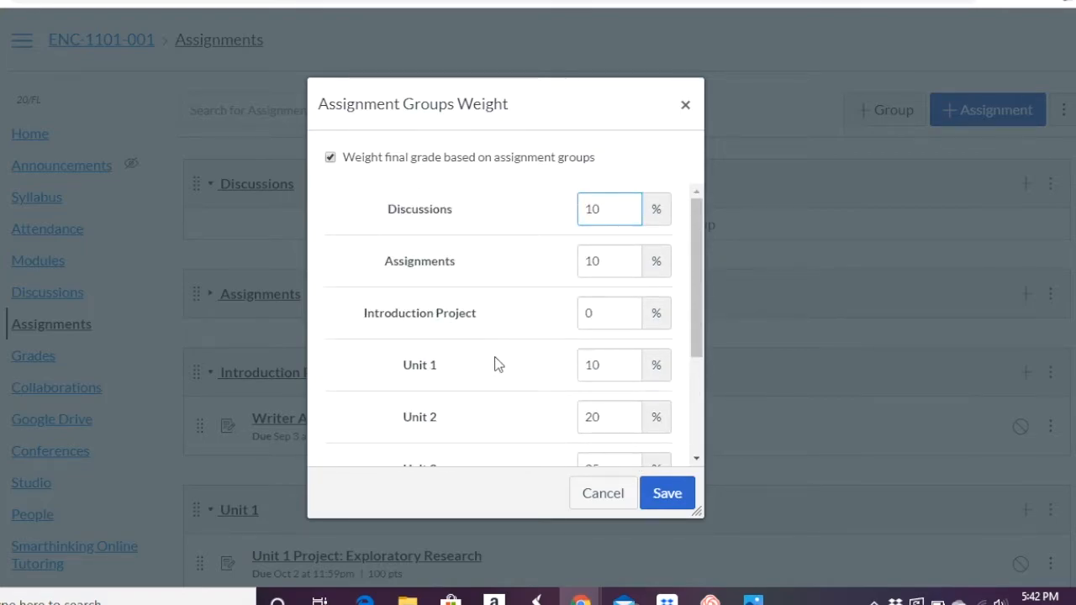
pyautogui.scroll(-3)
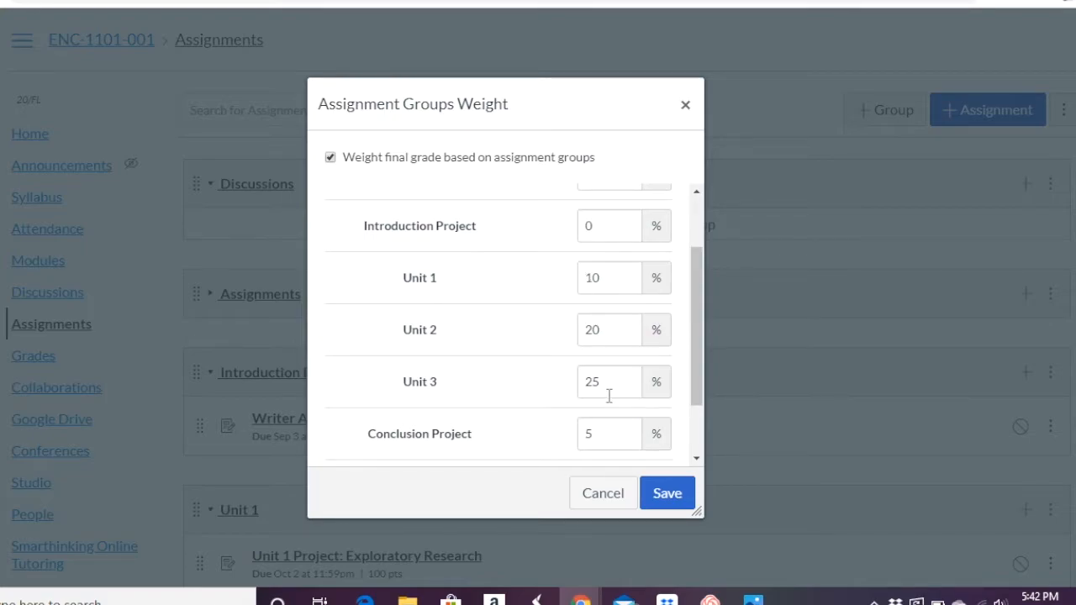
pyautogui.moveTo(457, 348)
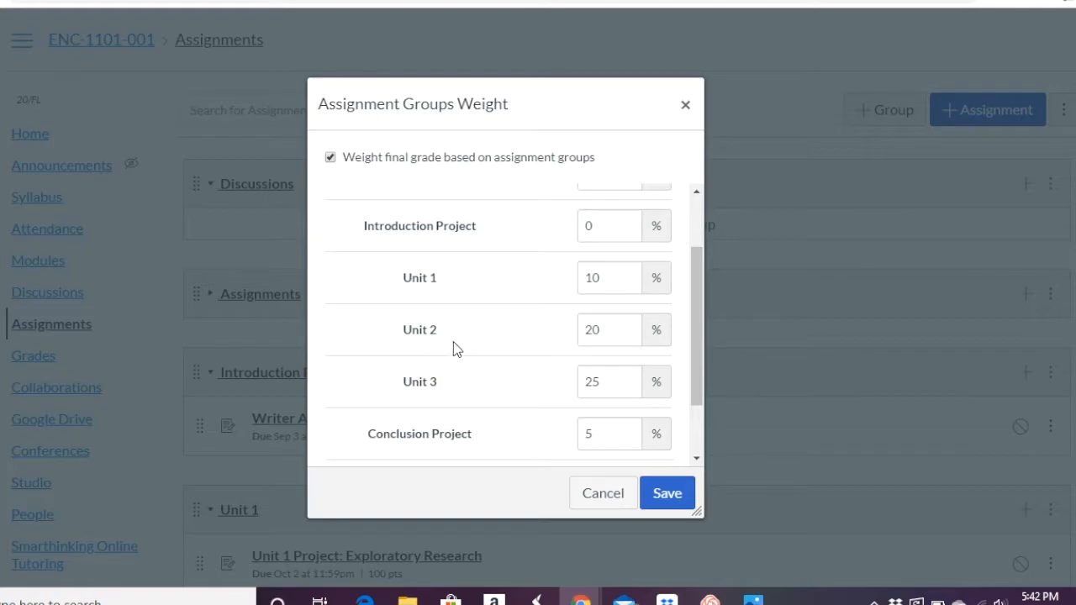
pyautogui.click(608, 277)
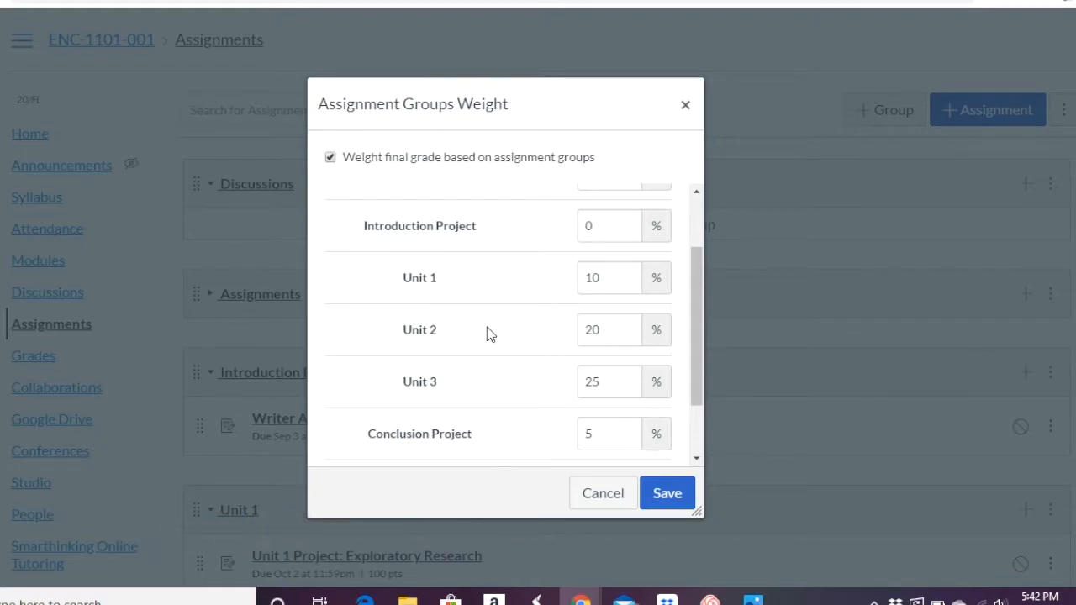
pyautogui.moveTo(686, 104)
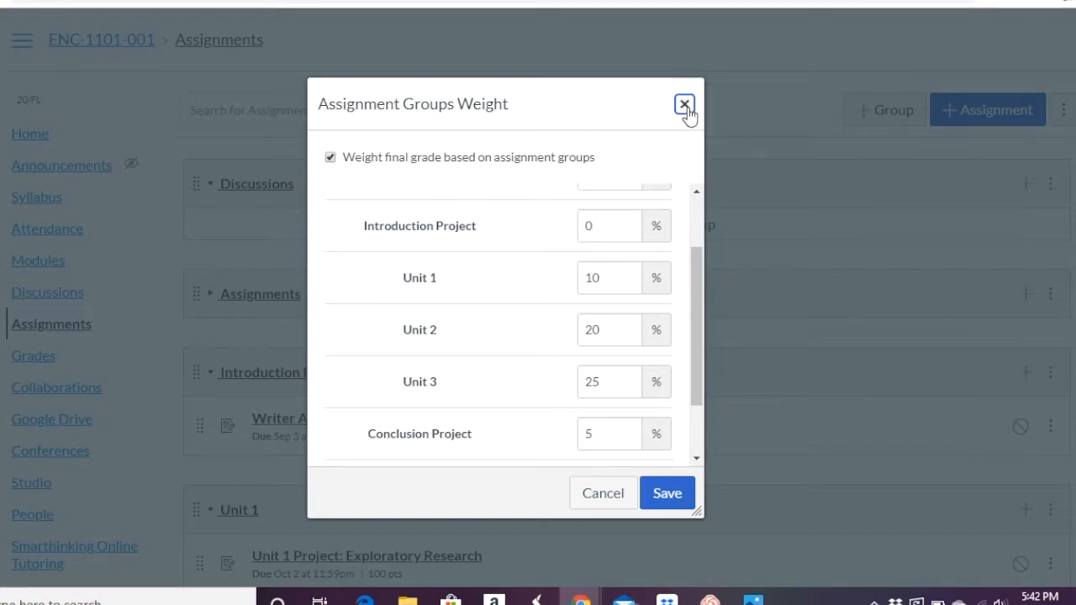
# Step: Close the weights dialog and create a new empty assignment group named 'Unit 1'
pyautogui.click(679, 104)
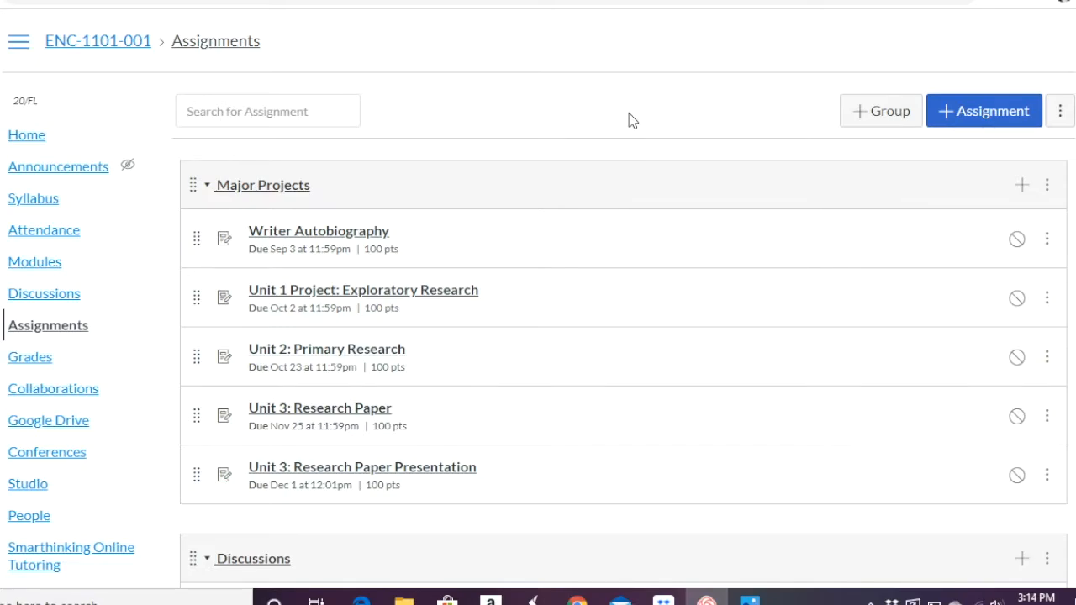
pyautogui.moveTo(800, 125)
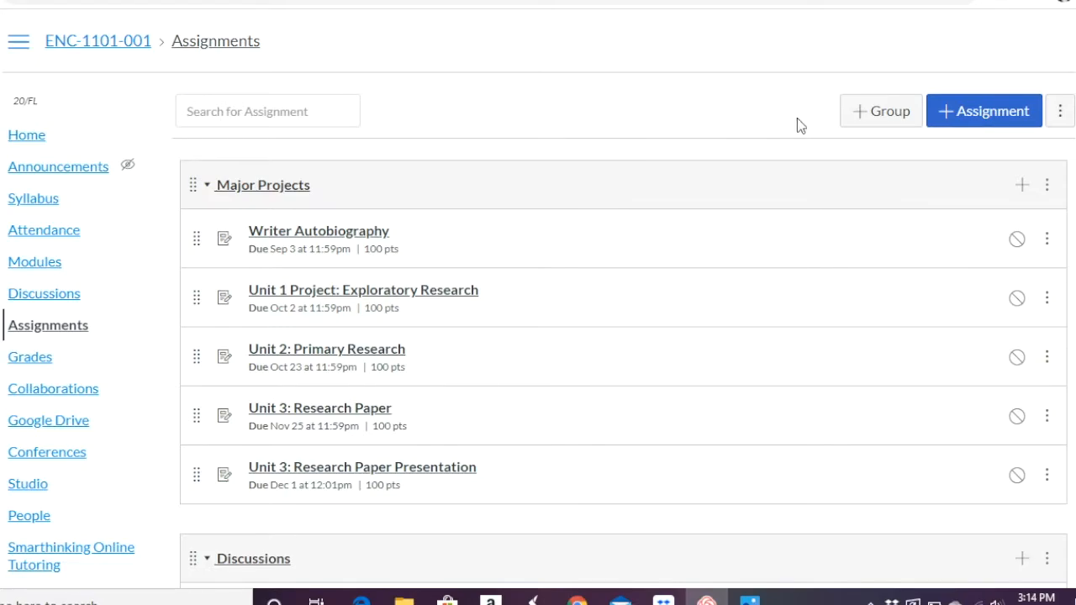
pyautogui.click(881, 111)
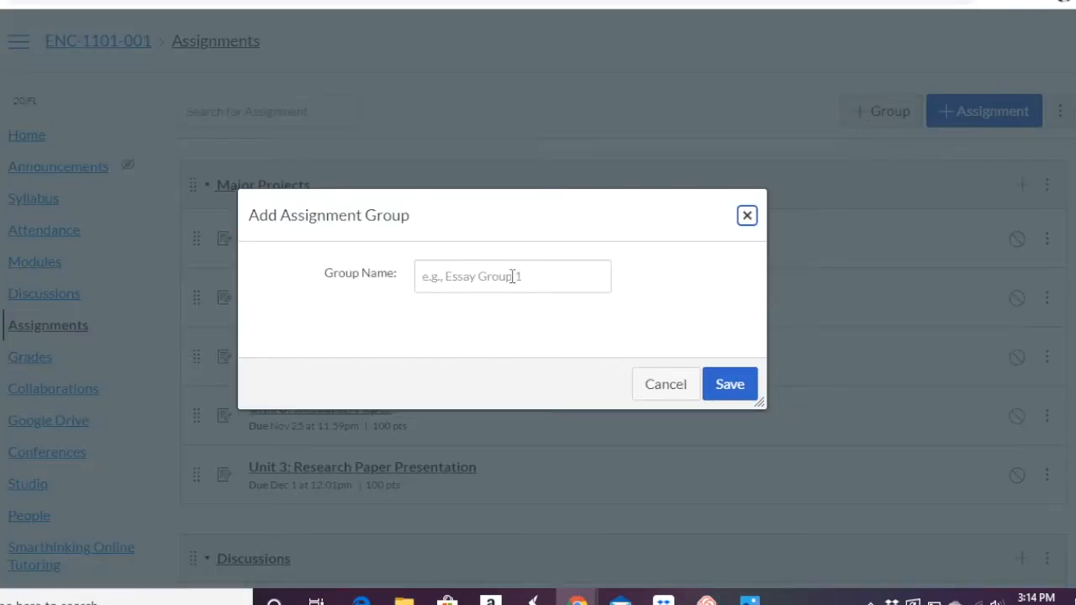
pyautogui.write('Unit 1')
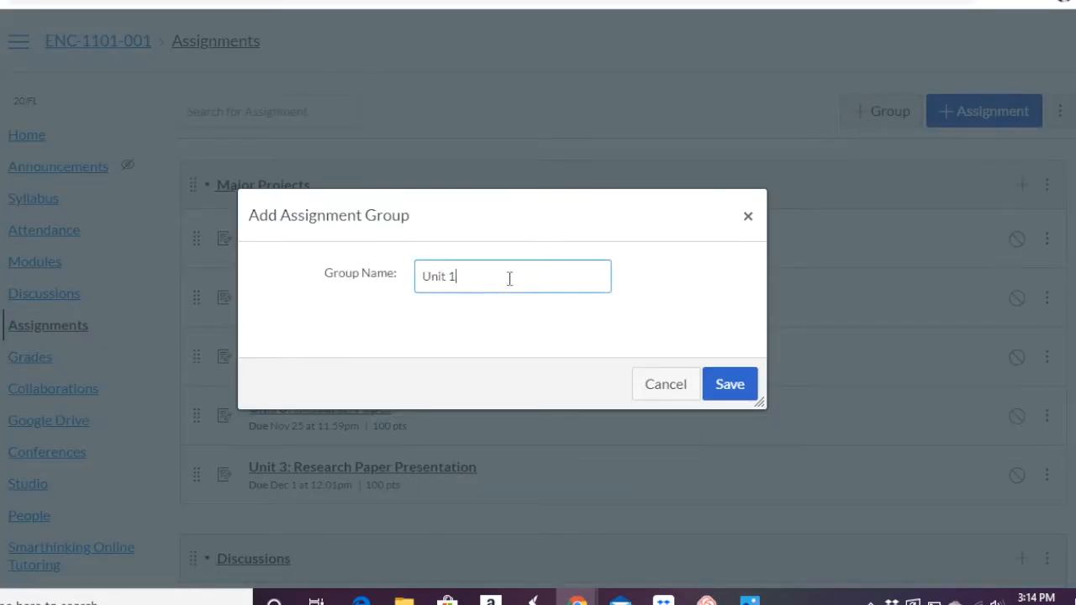
pyautogui.click(729, 384)
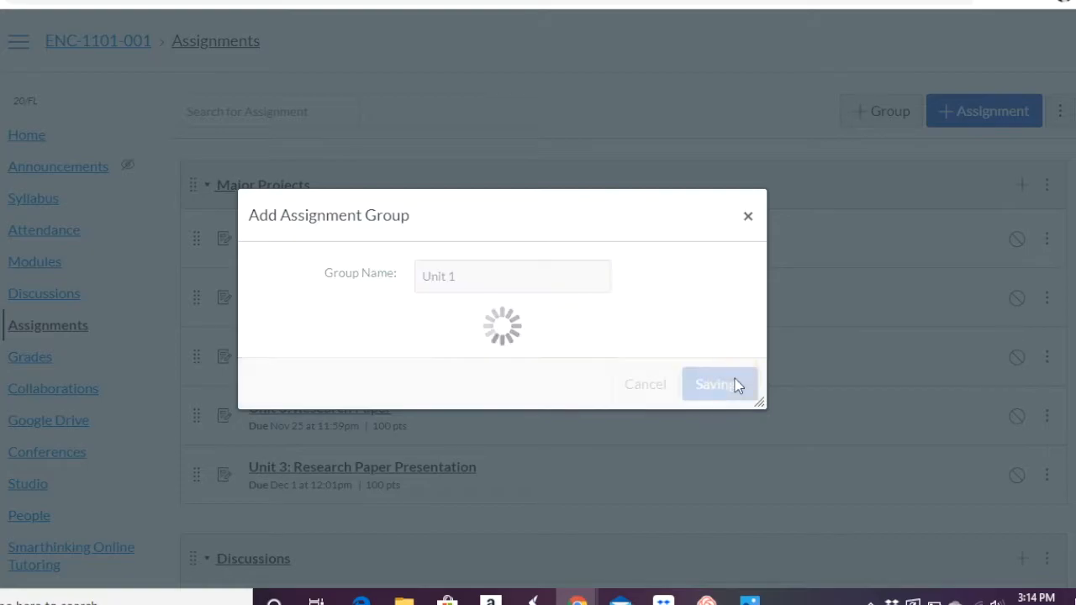
pyautogui.click(716, 384)
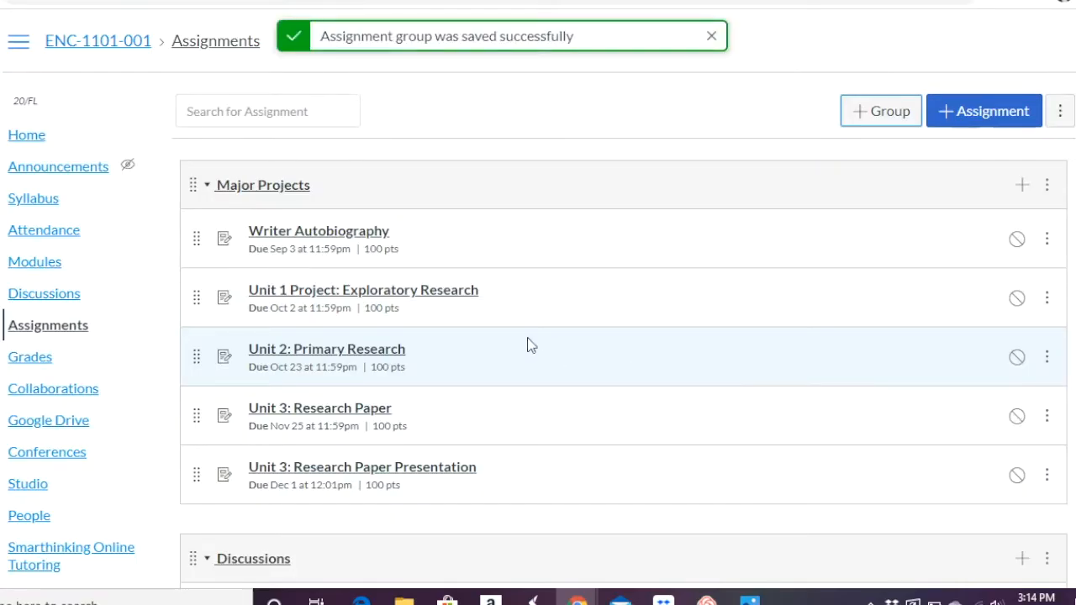
pyautogui.scroll(-3)
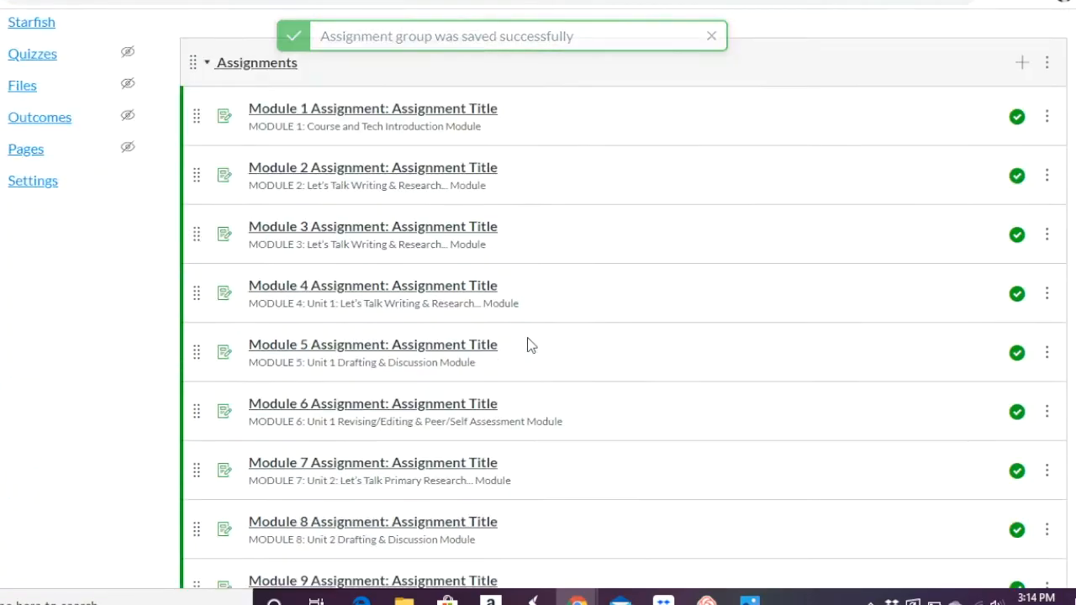
pyautogui.scroll(-3)
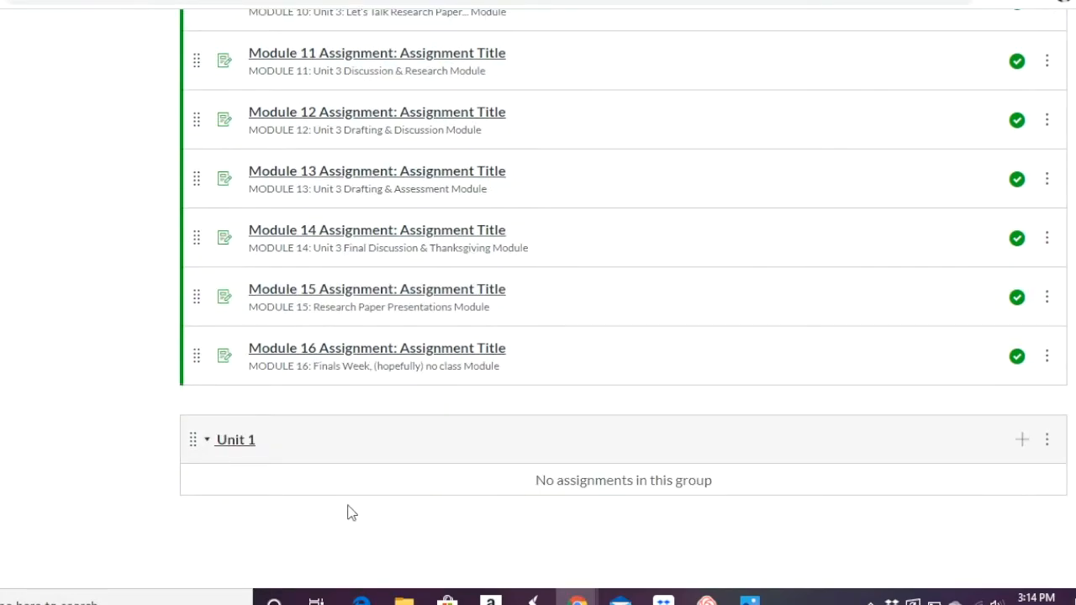
pyautogui.moveTo(1012, 449)
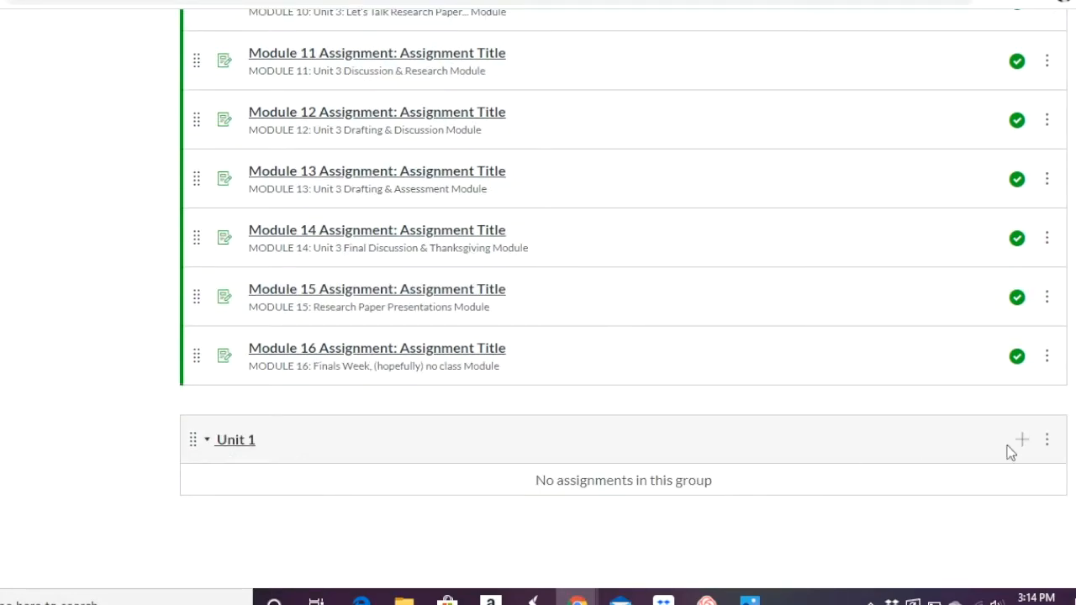
# Step: Start a new regular assignment in Unit 1 named 'Paper Outline'
pyautogui.click(1020, 438)
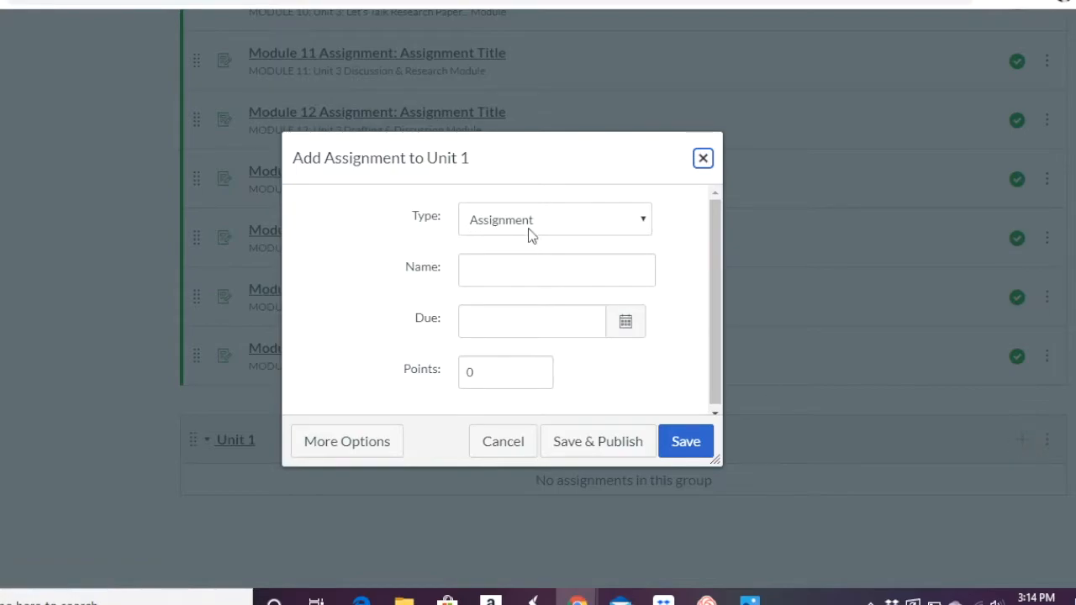
pyautogui.click(555, 219)
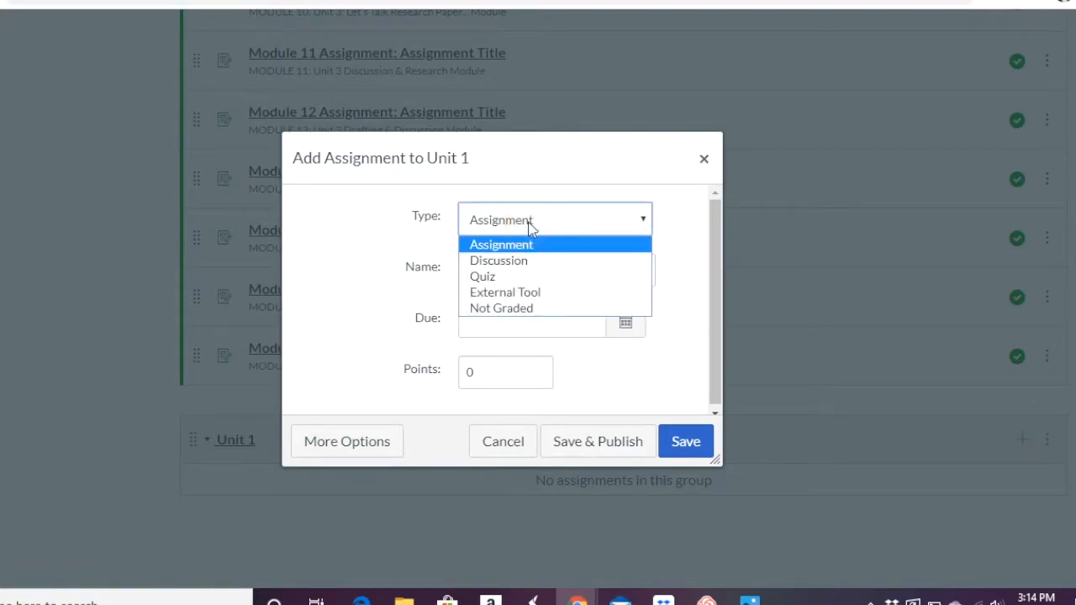
pyautogui.moveTo(483, 276)
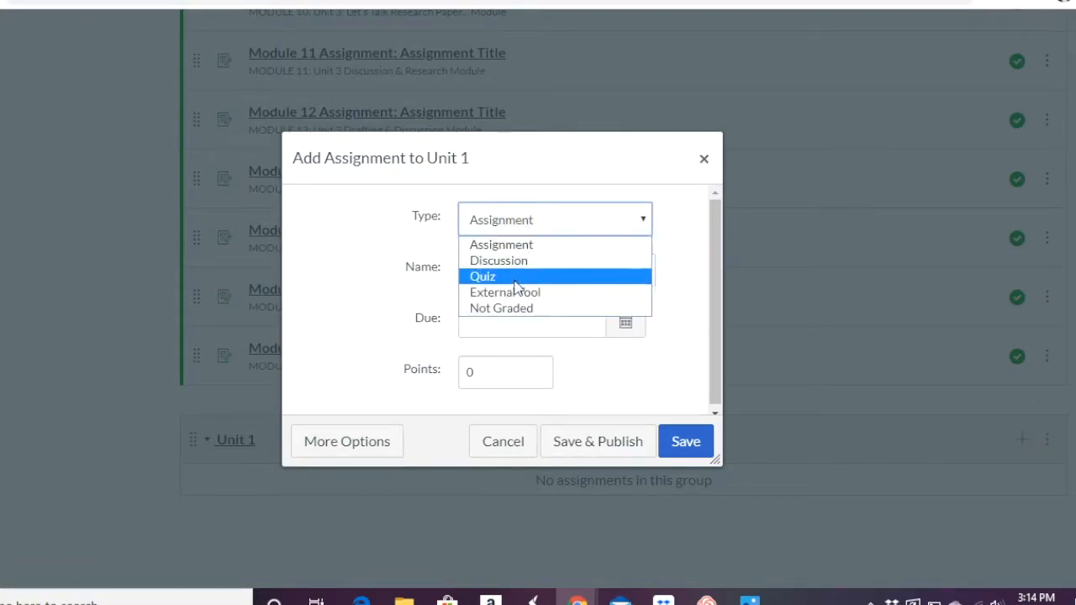
pyautogui.moveTo(525, 313)
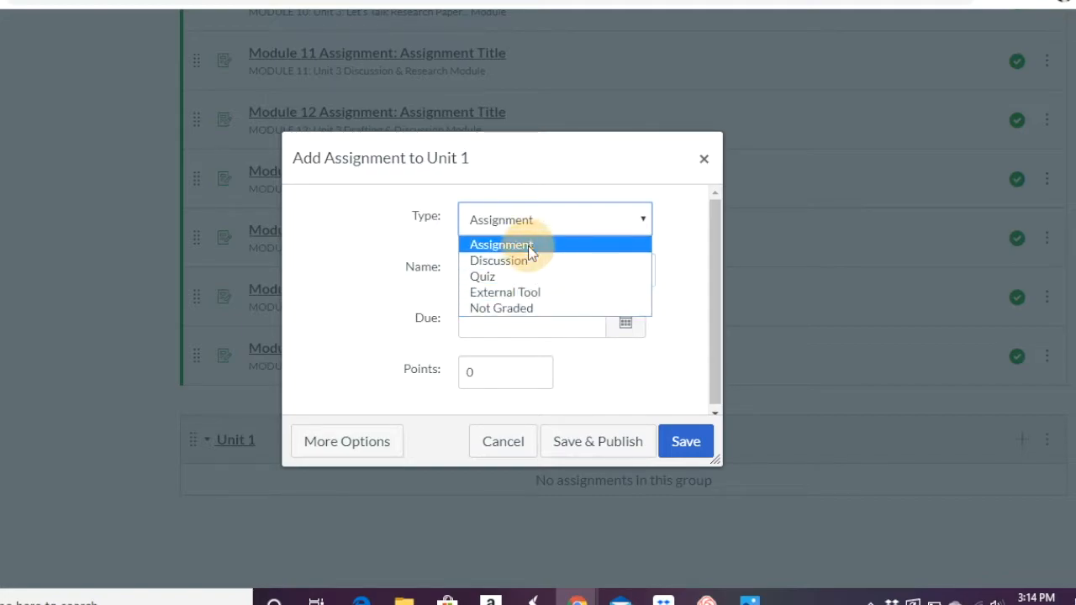
pyautogui.click(501, 244)
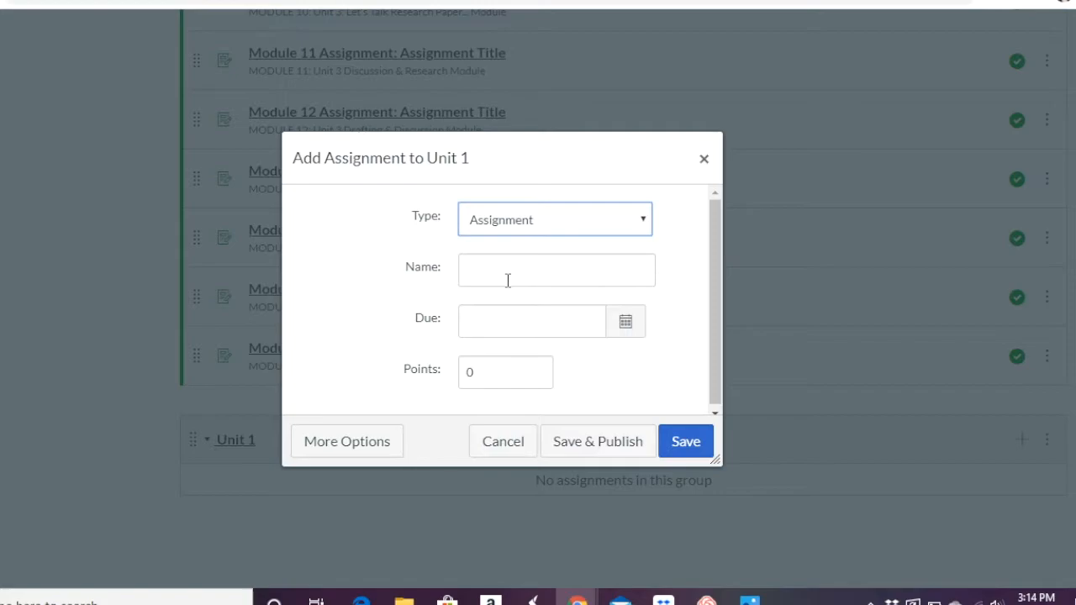
pyautogui.click(555, 269)
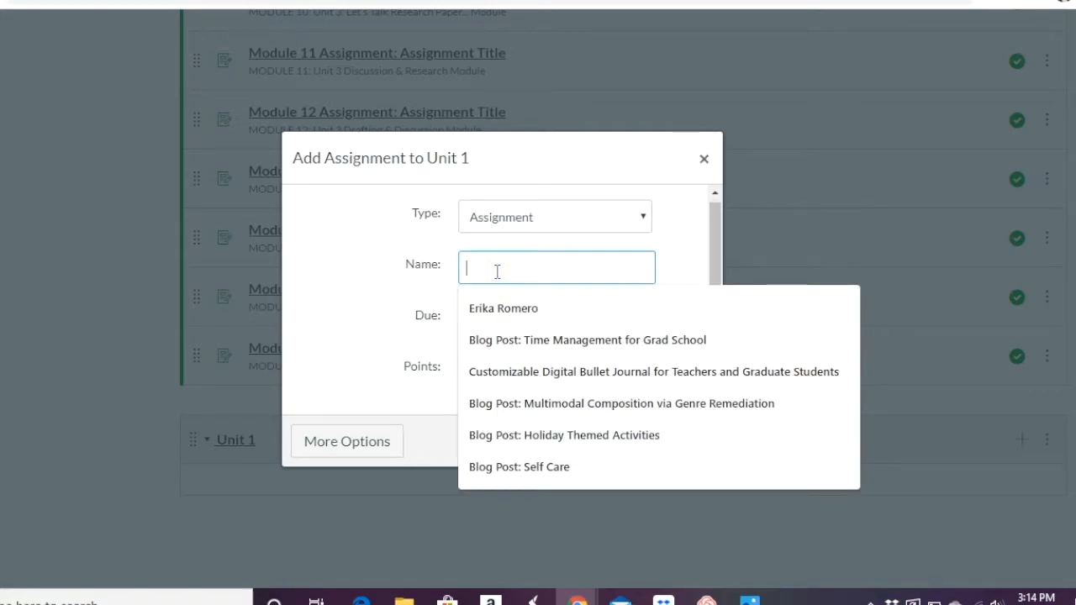
pyautogui.write('Paper Outline')
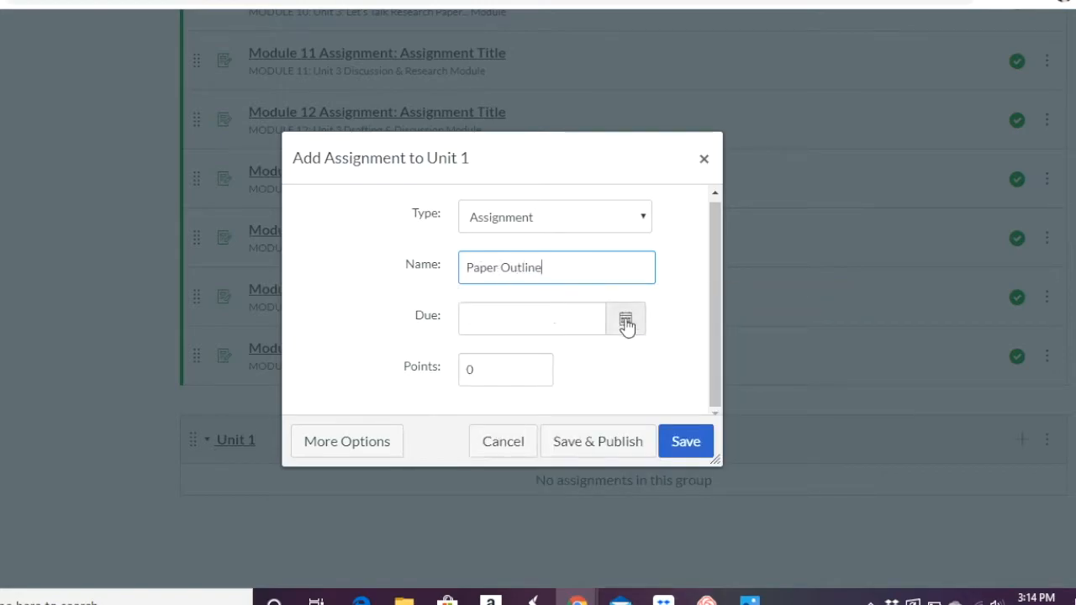
# Step: Give the assignment a Sep 1, 2020 due date and a value of 100 points
pyautogui.click(625, 319)
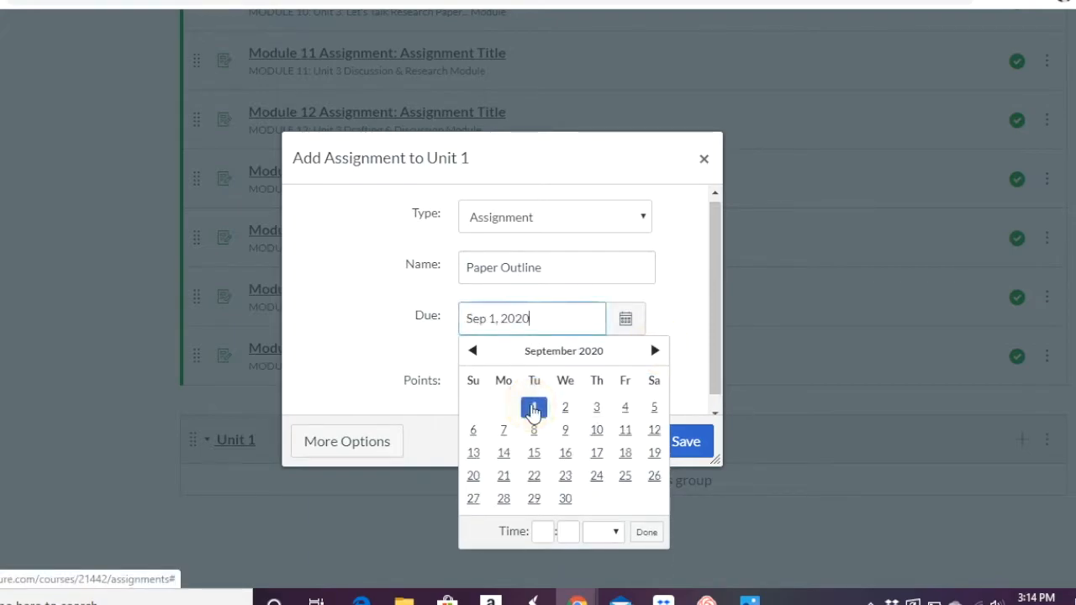
pyautogui.click(534, 406)
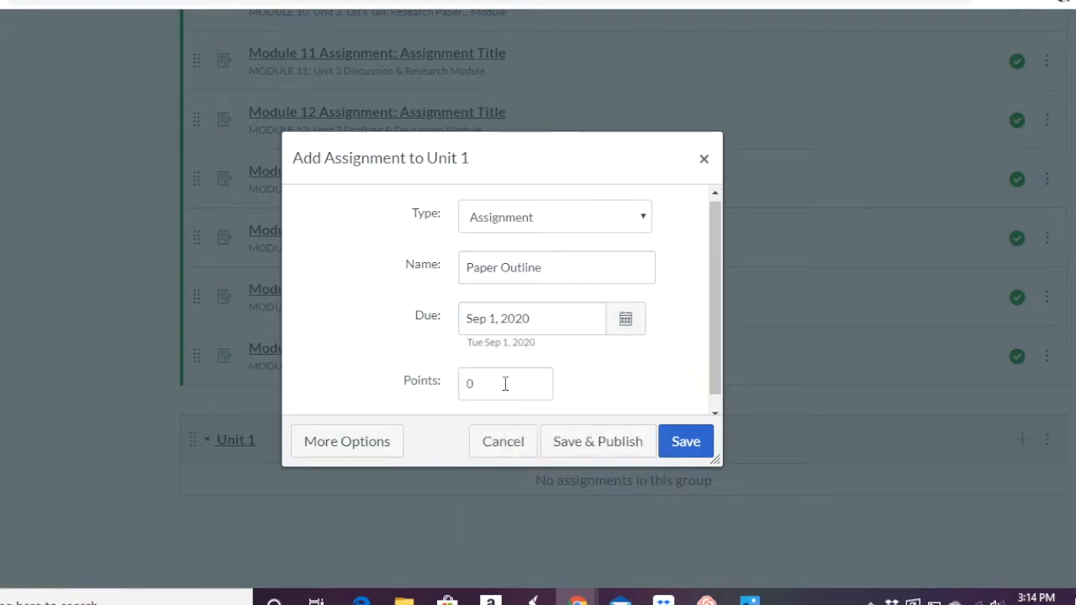
pyautogui.write('100')
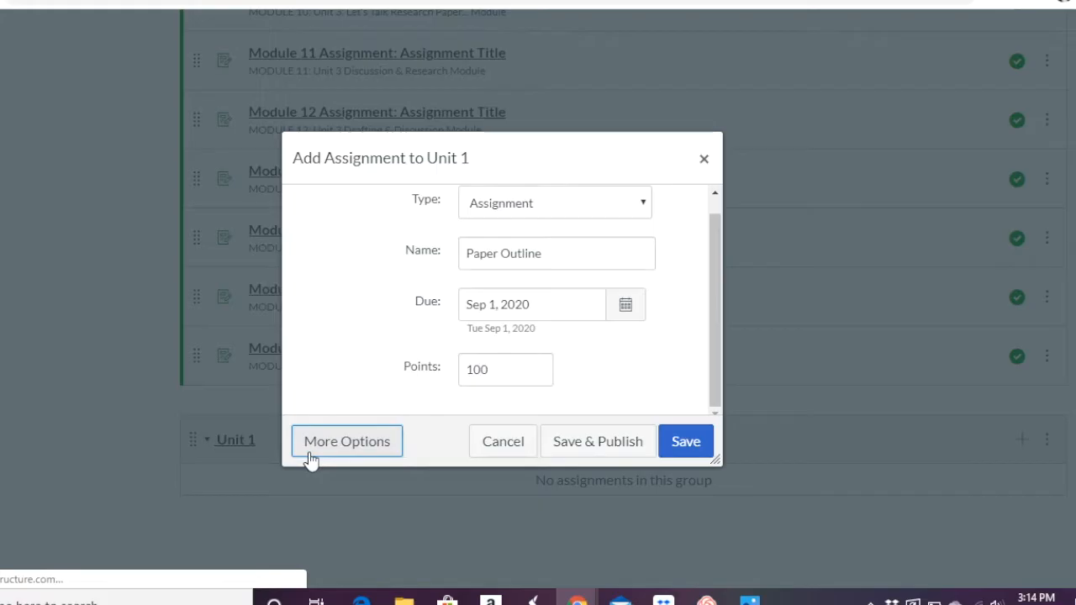
# Step: Switch to the full assignment editor and write 'Instructions' in the description
pyautogui.click(347, 441)
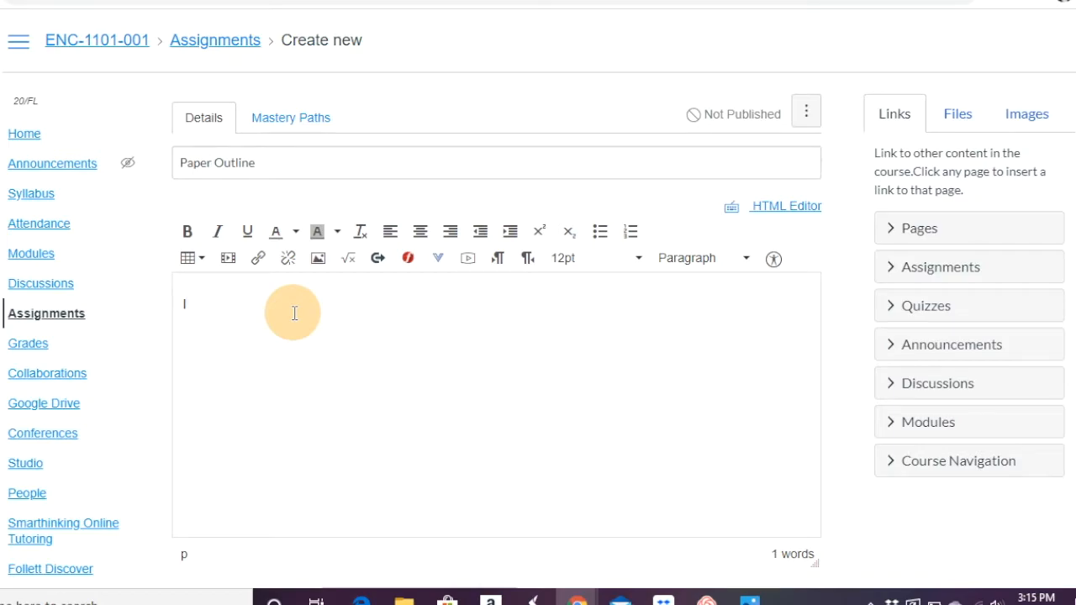
pyautogui.write('Instruction')
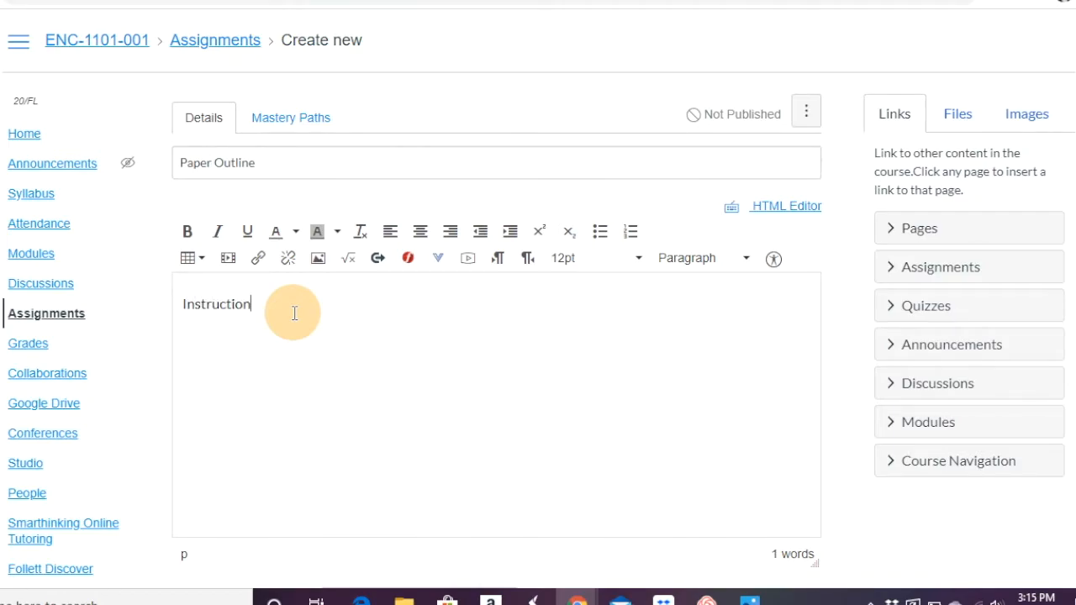
pyautogui.write('s')
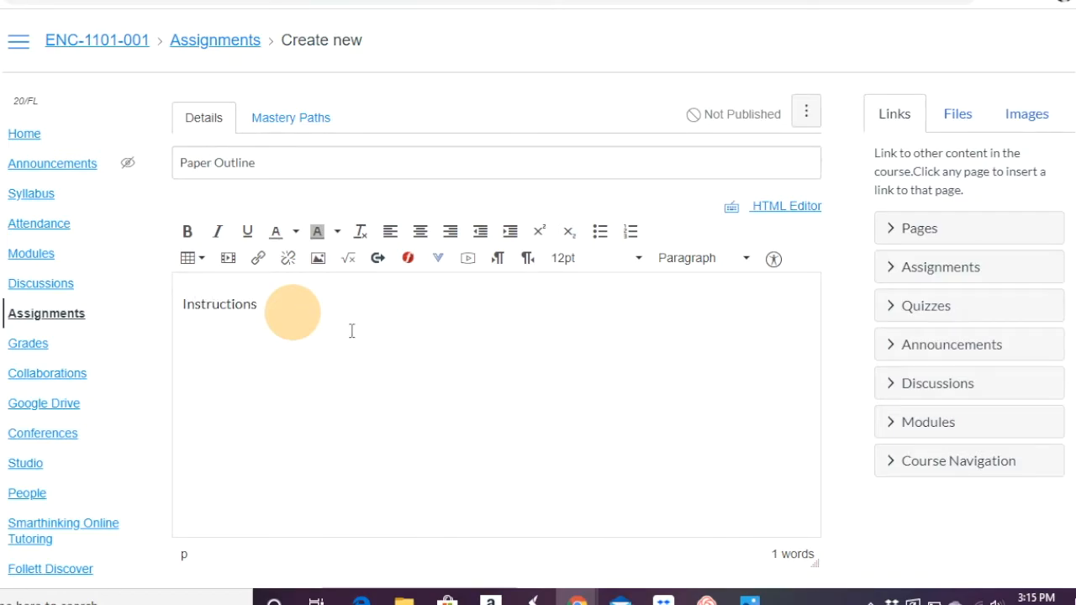
pyautogui.moveTo(422, 383)
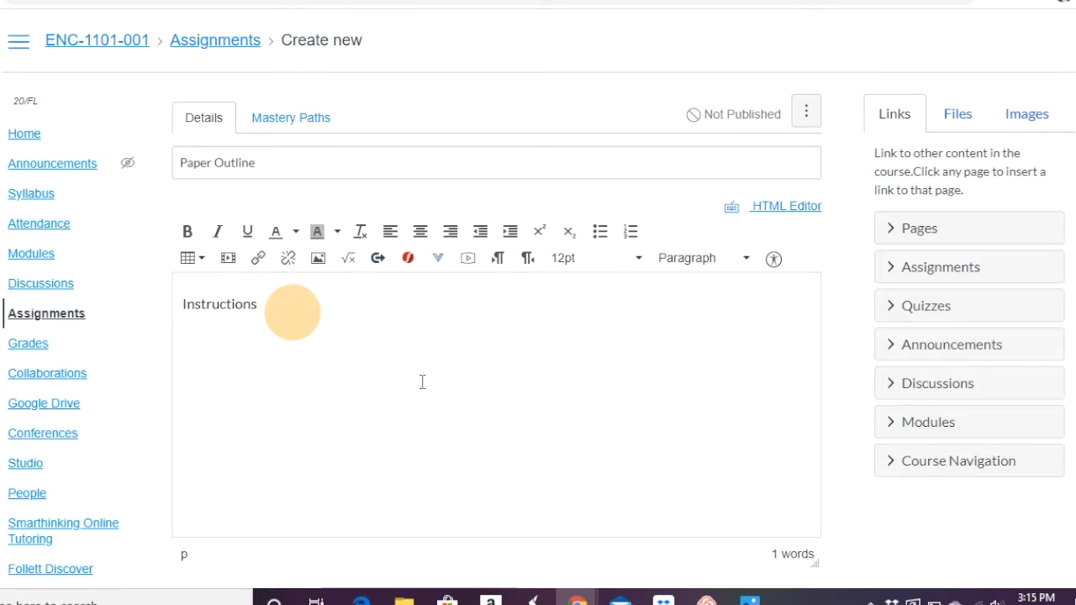
pyautogui.moveTo(228, 259)
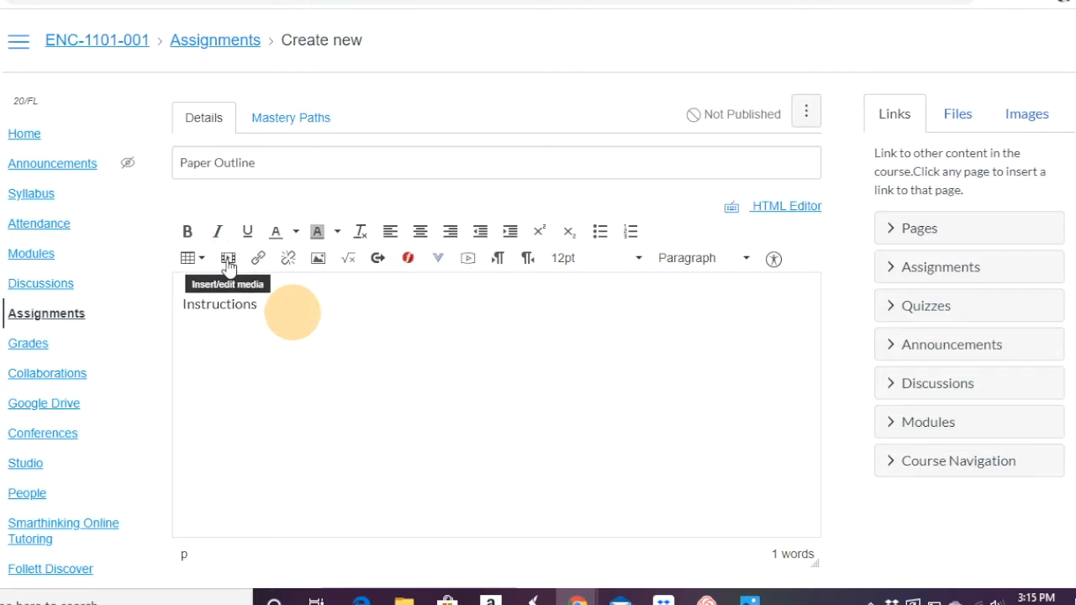
pyautogui.moveTo(393, 413)
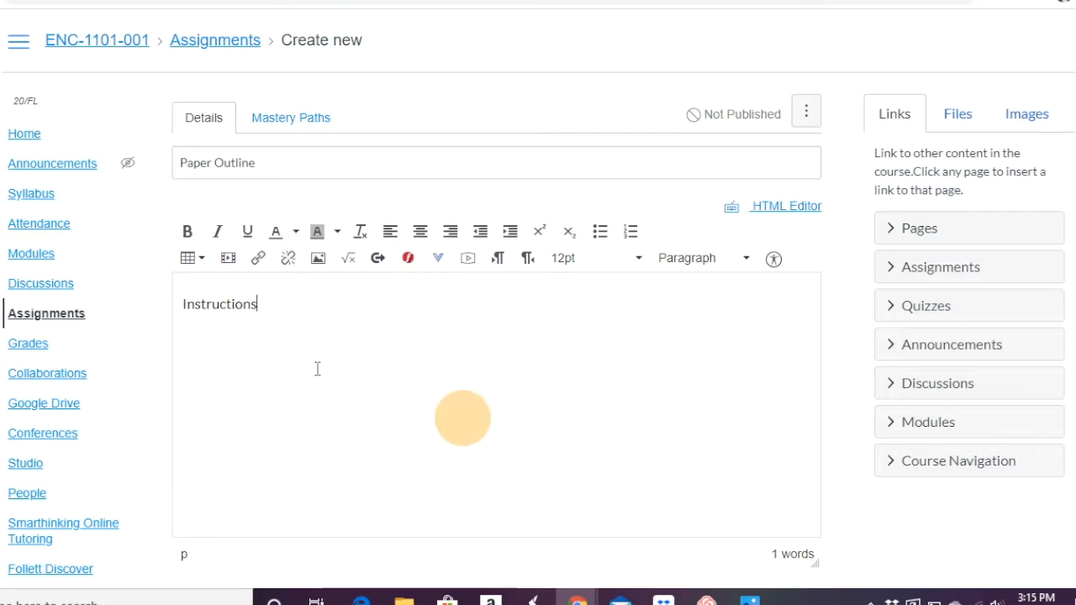
pyautogui.scroll(-3)
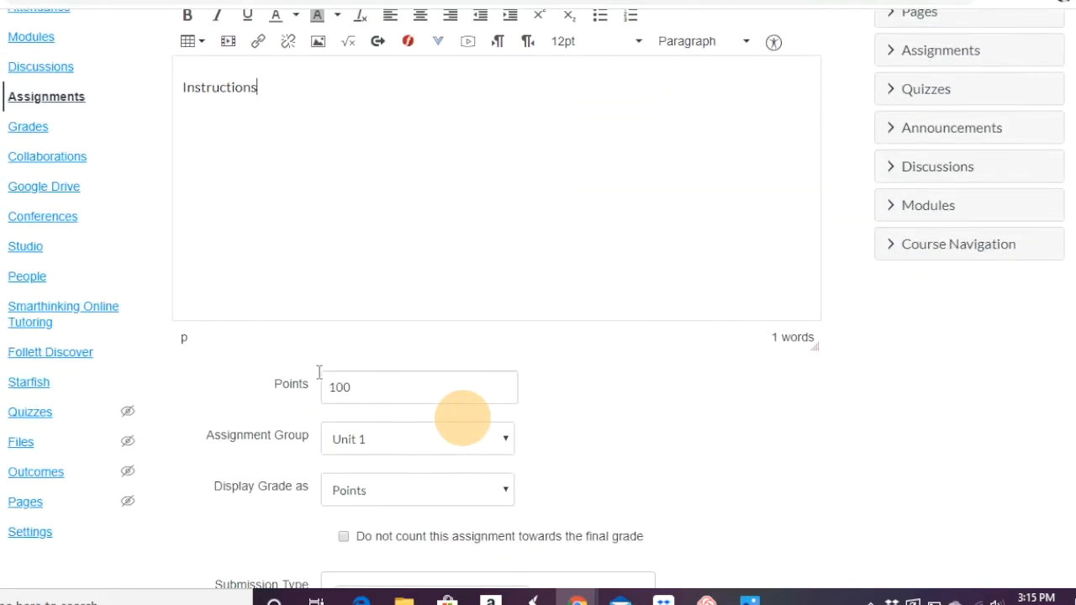
pyautogui.scroll(-3)
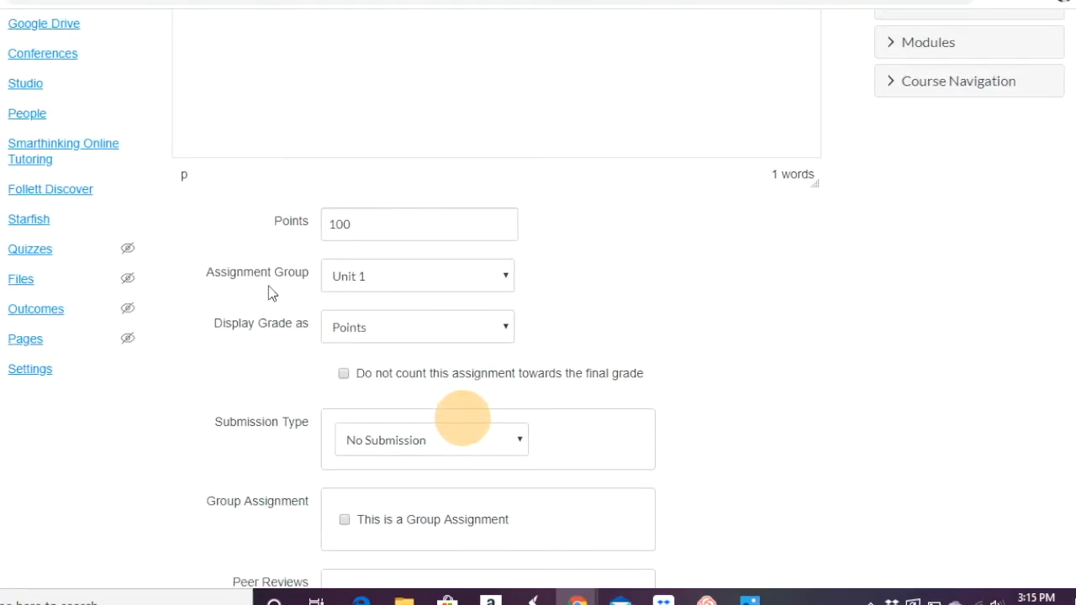
pyautogui.scroll(-3)
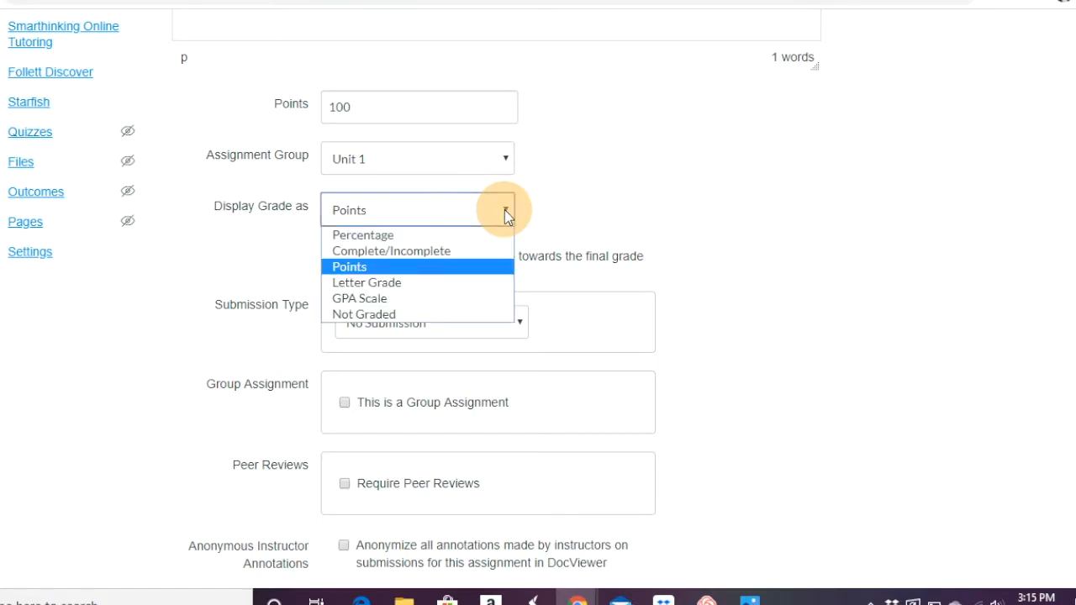
pyautogui.moveTo(390, 330)
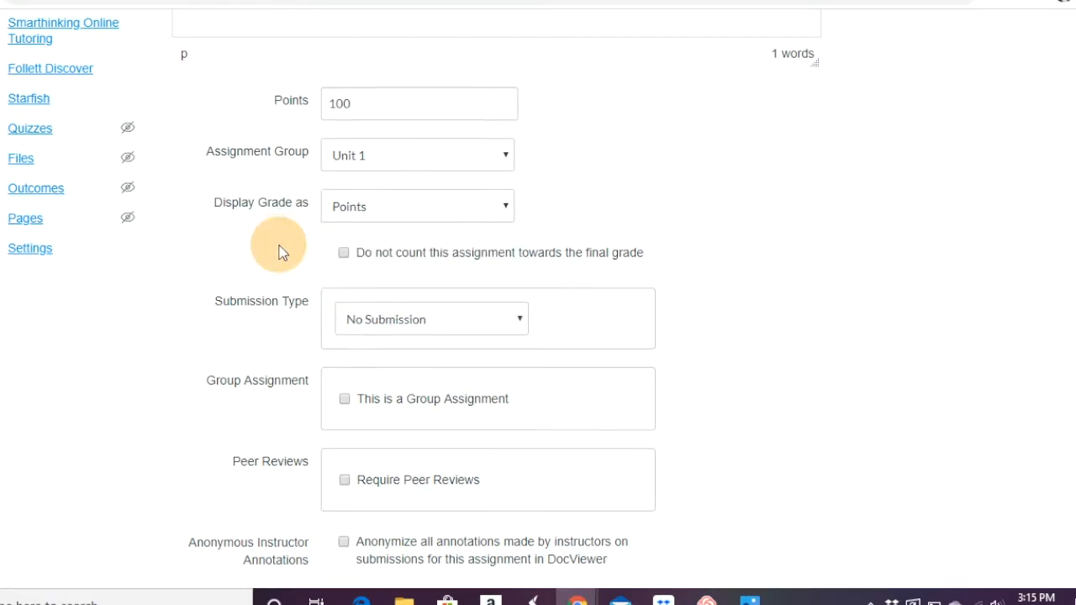
pyautogui.scroll(-3)
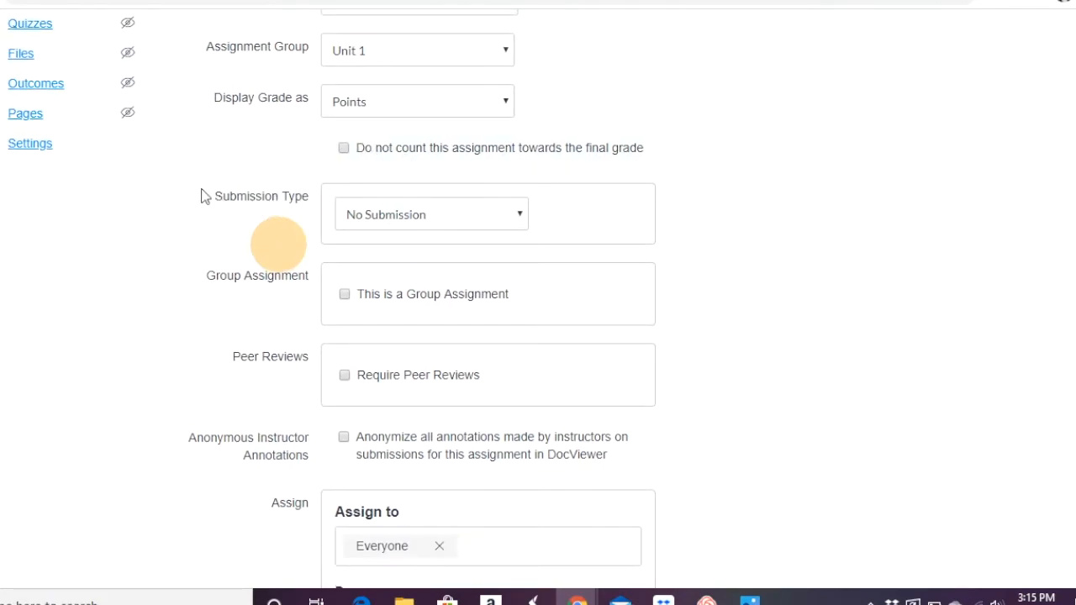
# Step: Set Submission Type to Online with Text Entry and File Uploads allowed
pyautogui.click(430, 214)
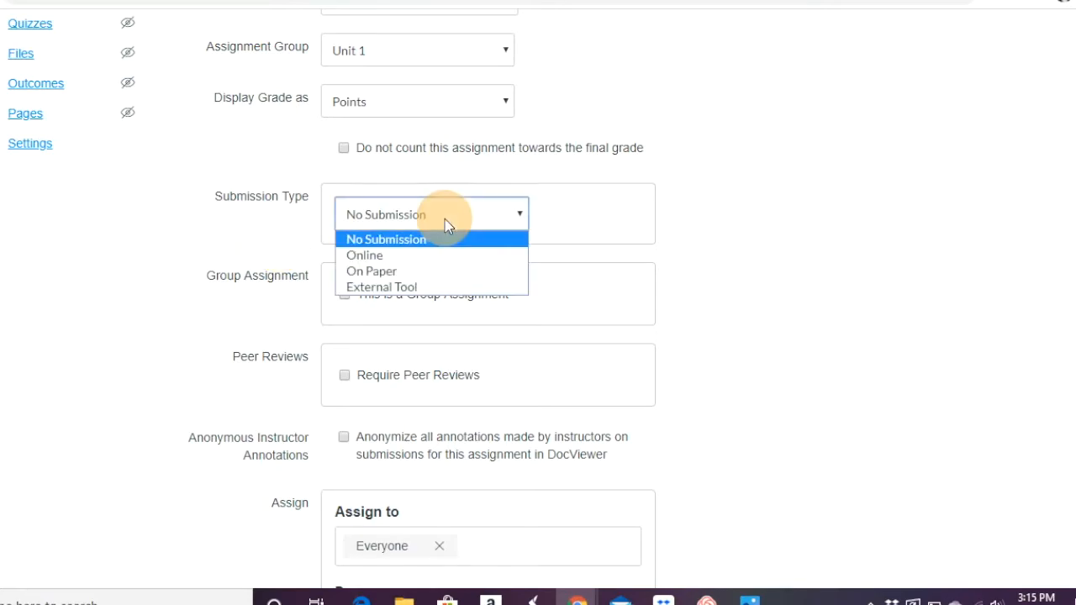
pyautogui.moveTo(403, 271)
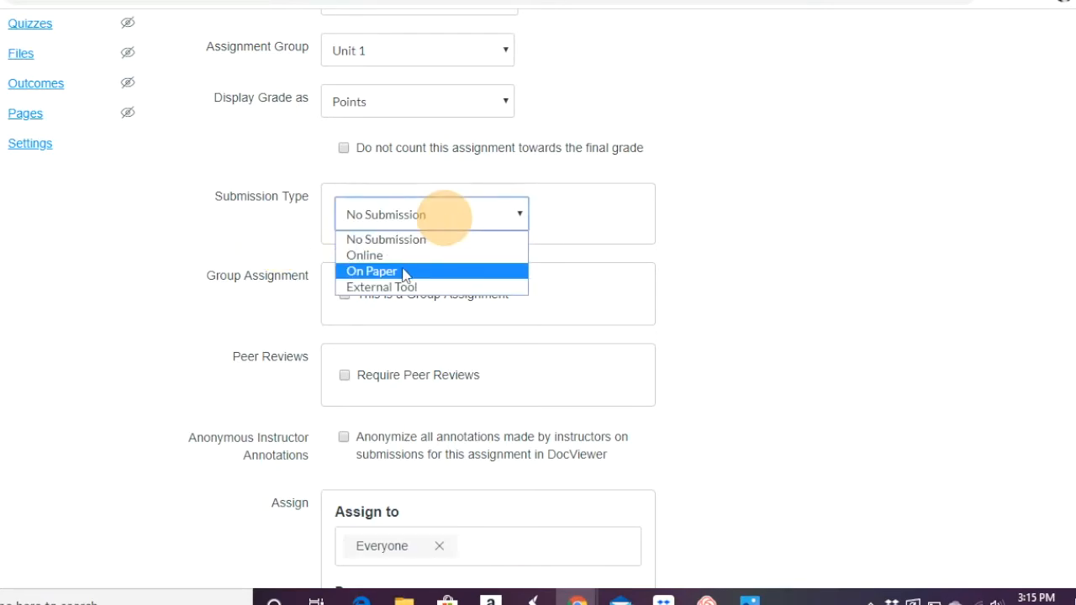
pyautogui.moveTo(382, 286)
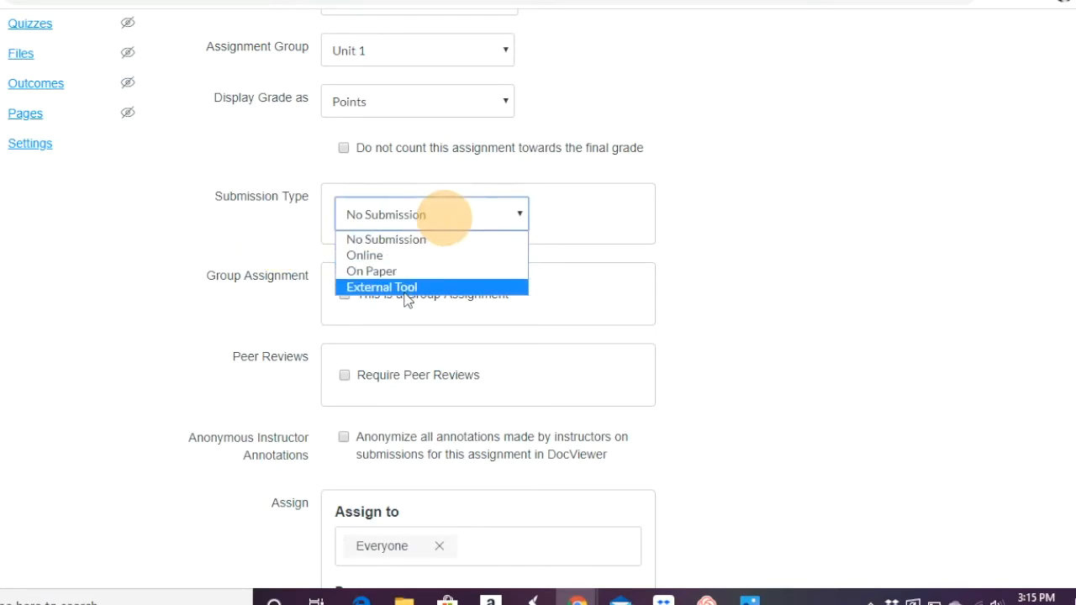
pyautogui.click(364, 255)
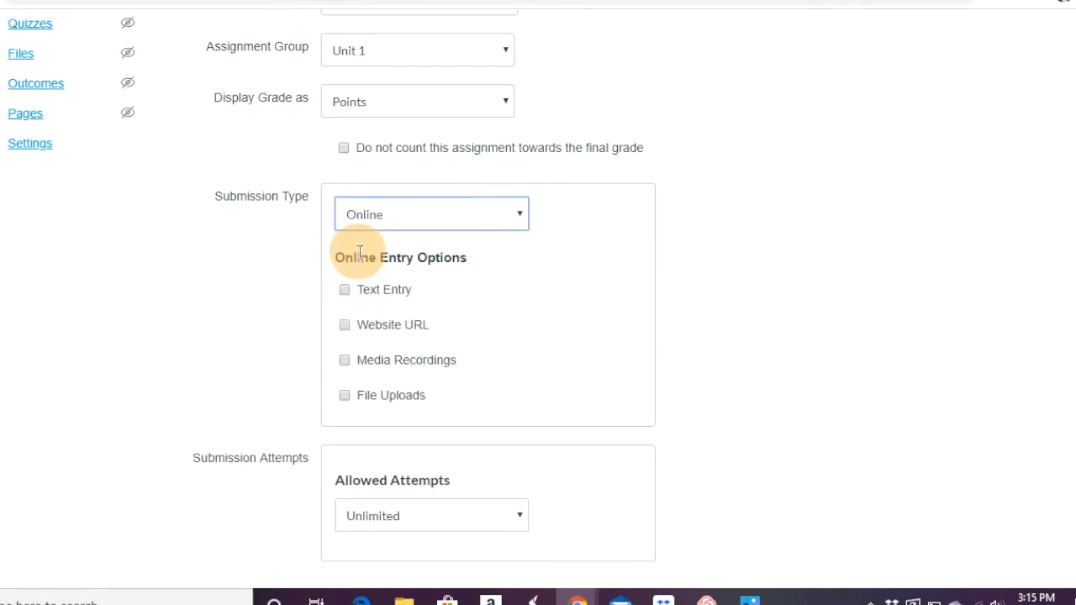
pyautogui.scroll(-3)
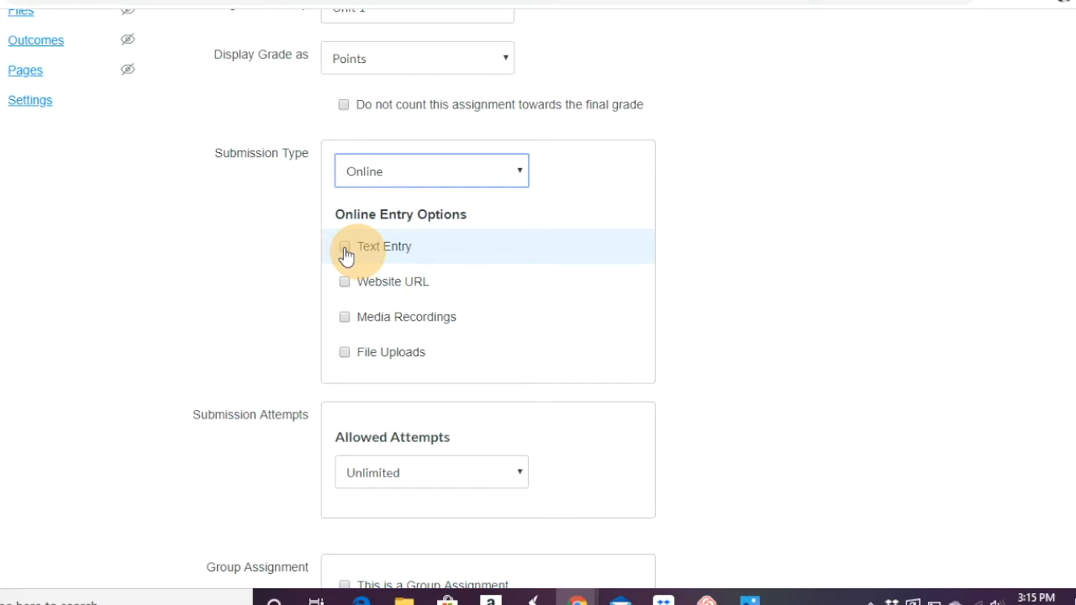
pyautogui.moveTo(346, 286)
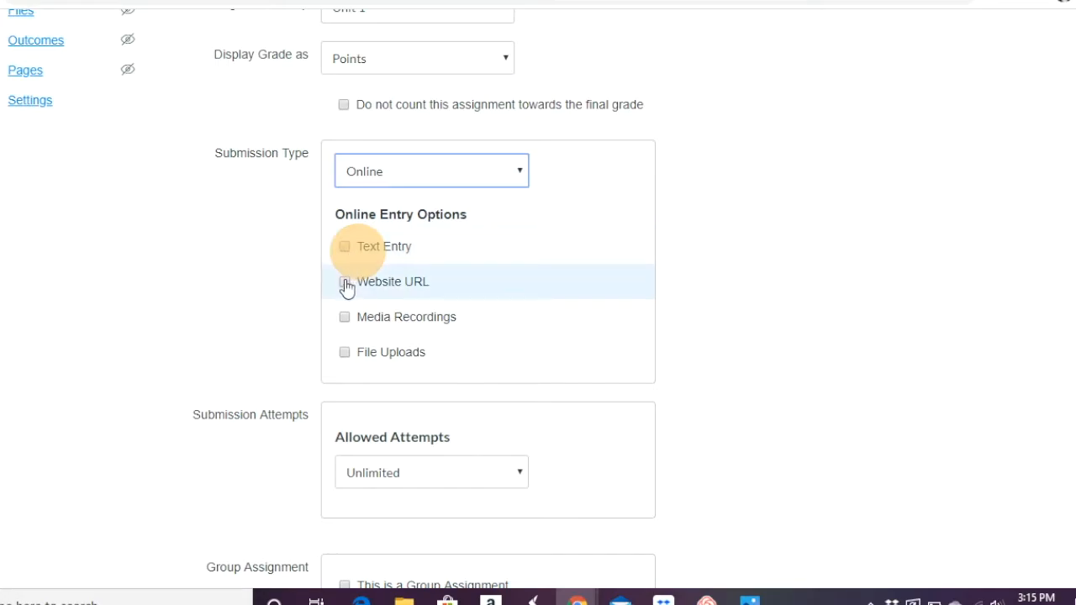
pyautogui.moveTo(344, 323)
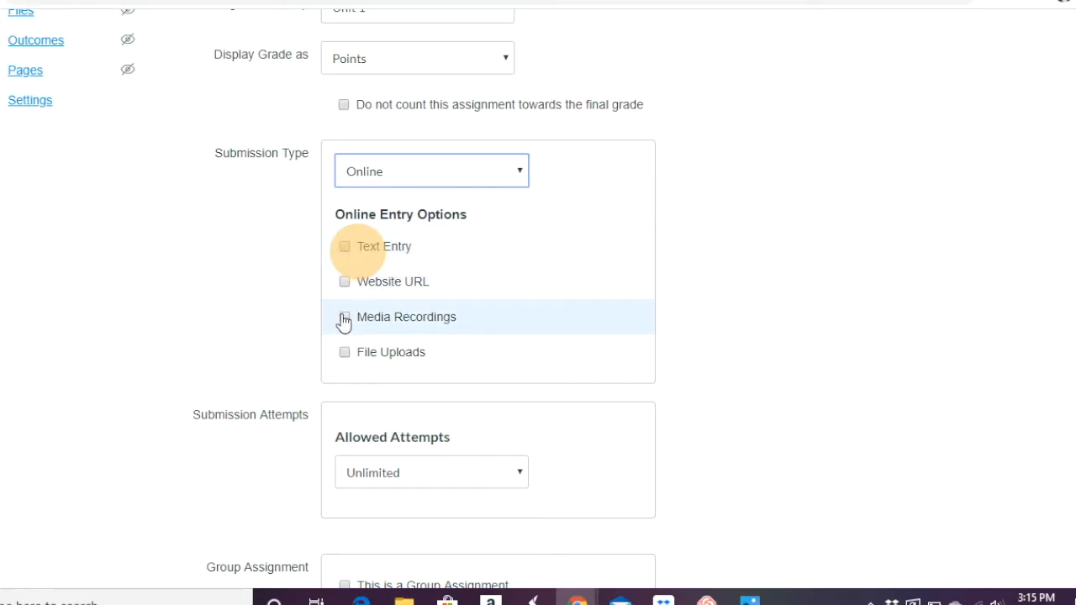
pyautogui.moveTo(344, 353)
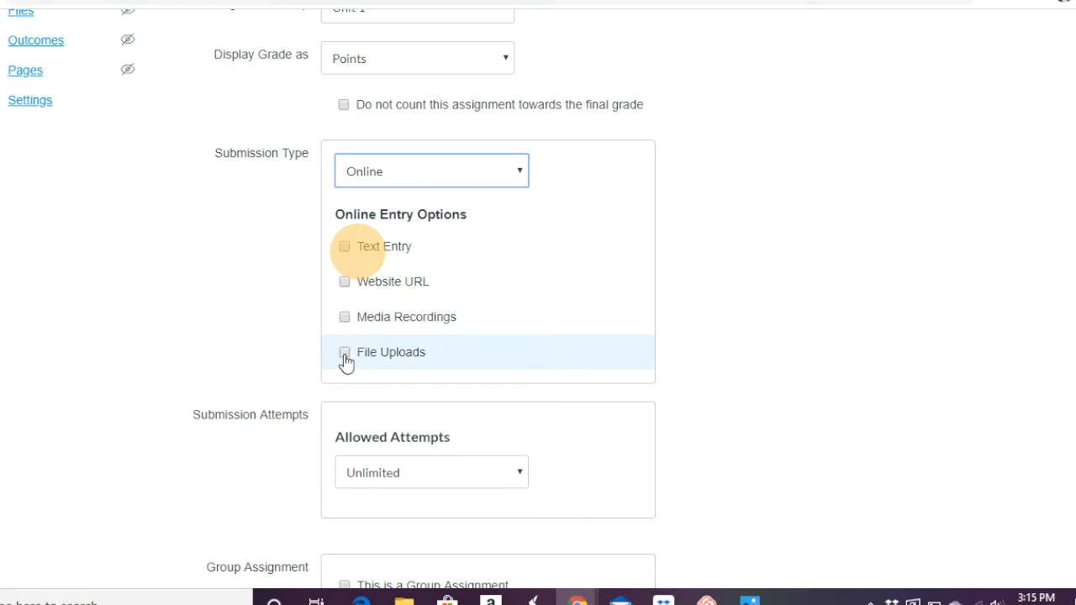
pyautogui.moveTo(347, 256)
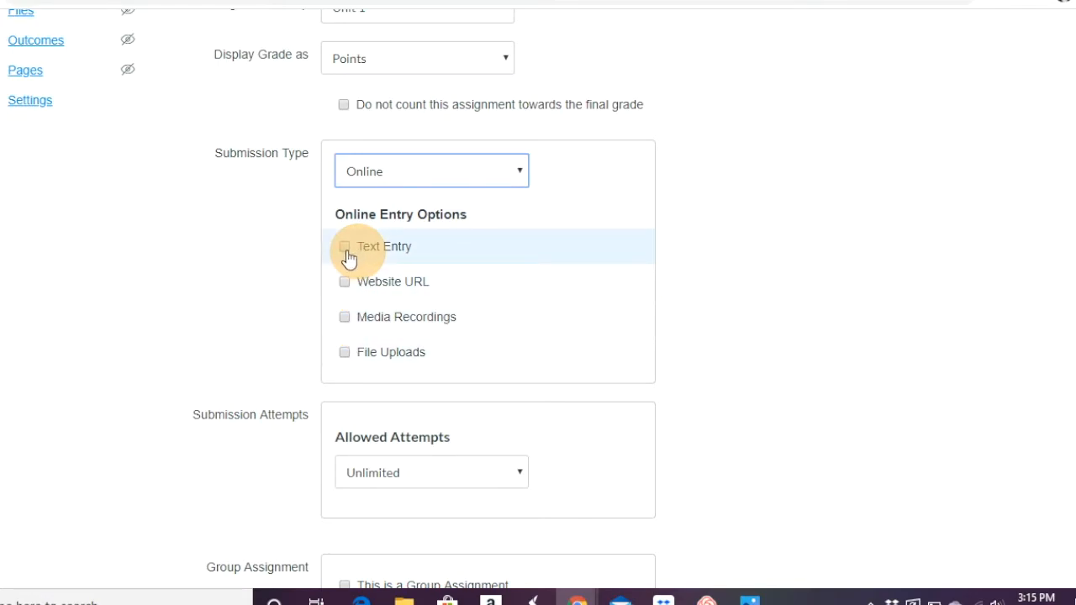
pyautogui.click(344, 246)
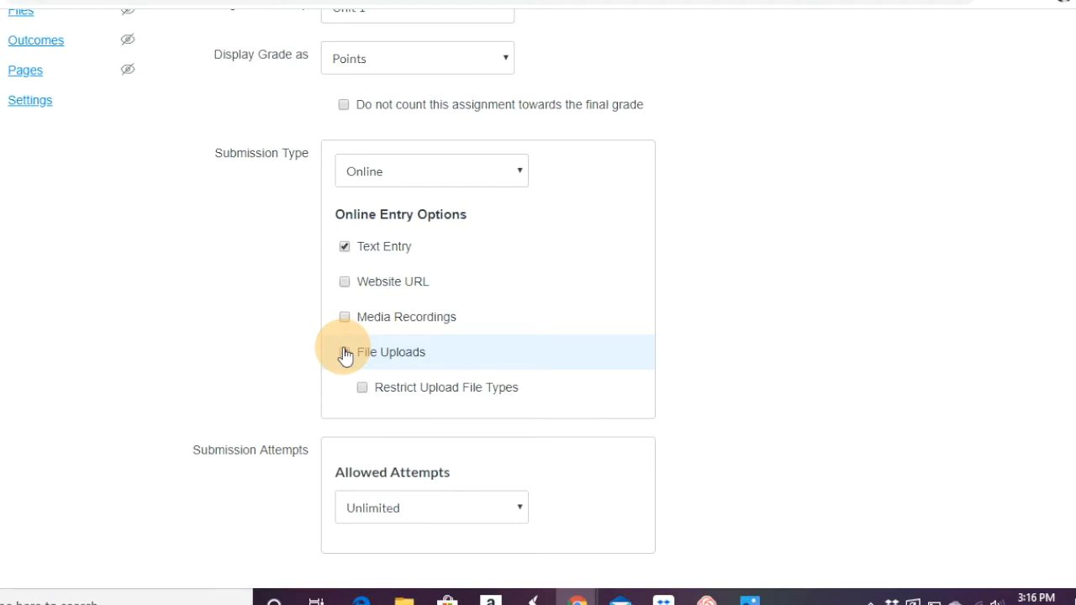
pyautogui.click(343, 353)
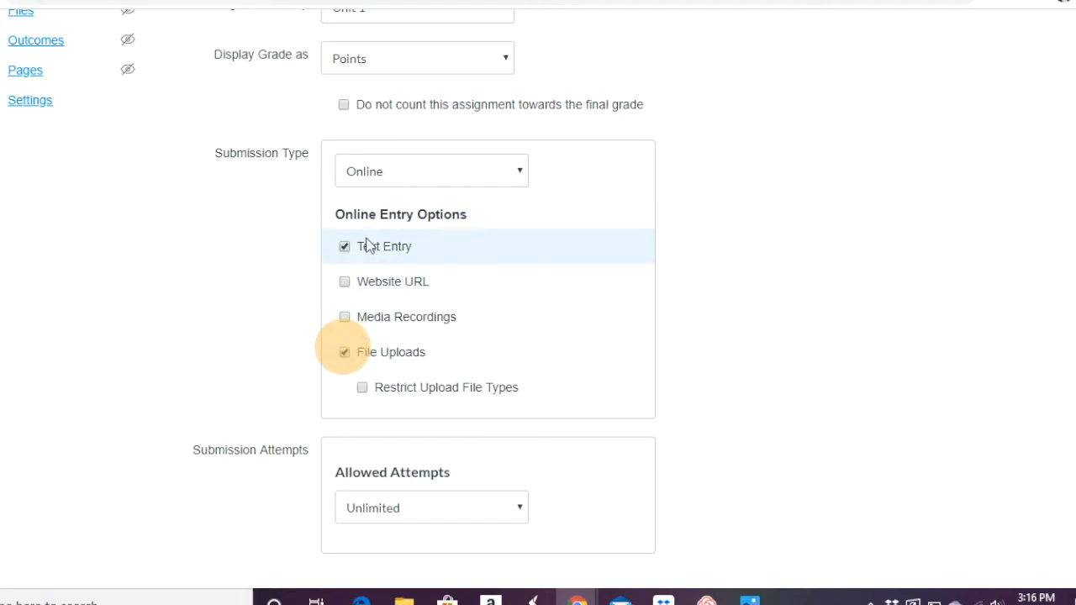
pyautogui.moveTo(287, 357)
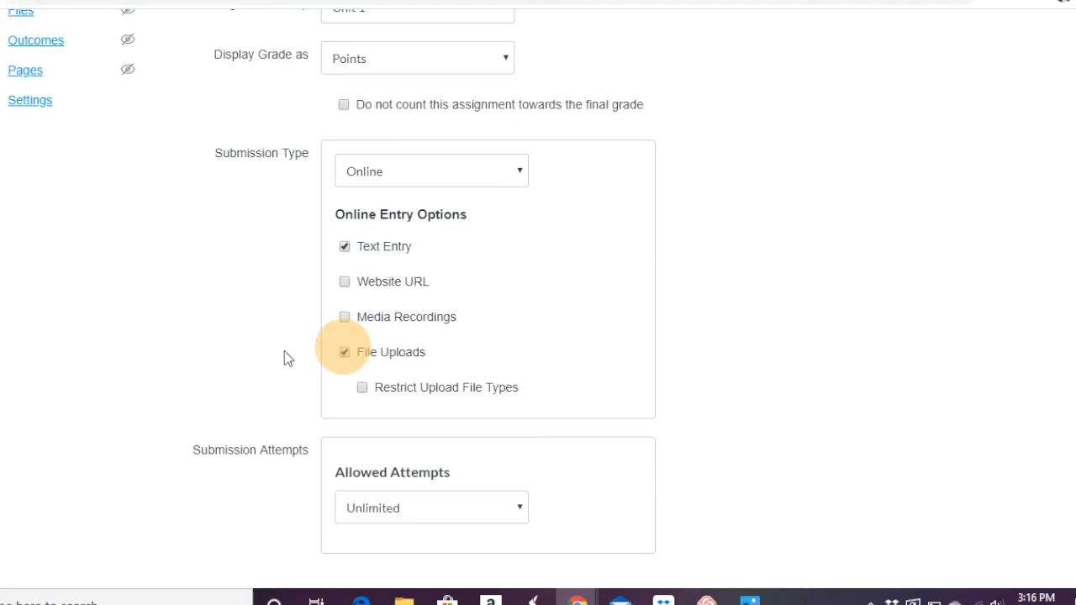
# Step: Toggle Restrict Upload File Types on and back off, leaving uploads unrestricted
pyautogui.scroll(-3)
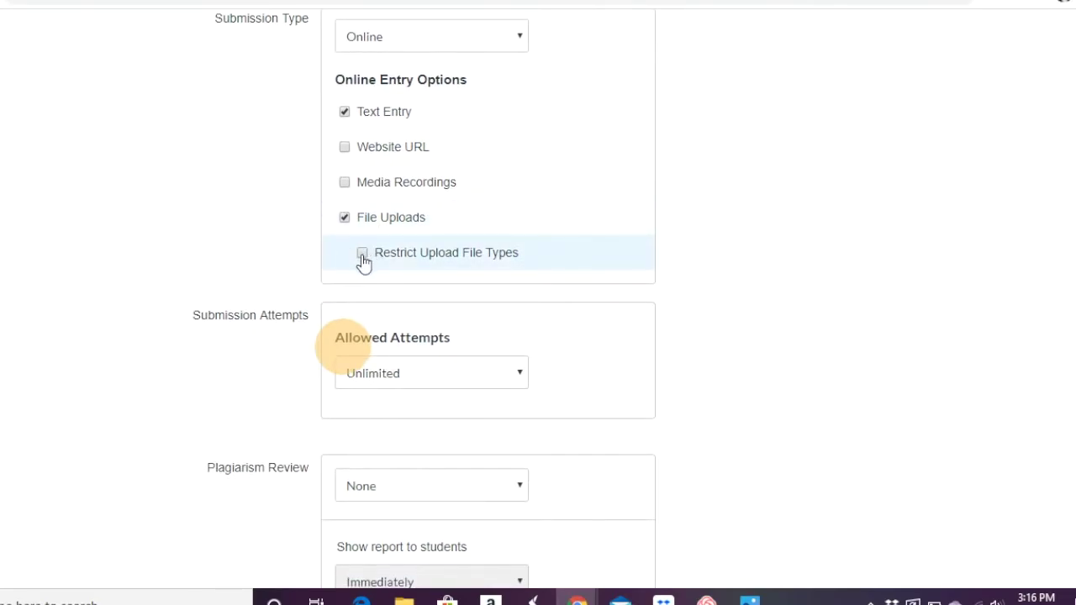
pyautogui.click(362, 252)
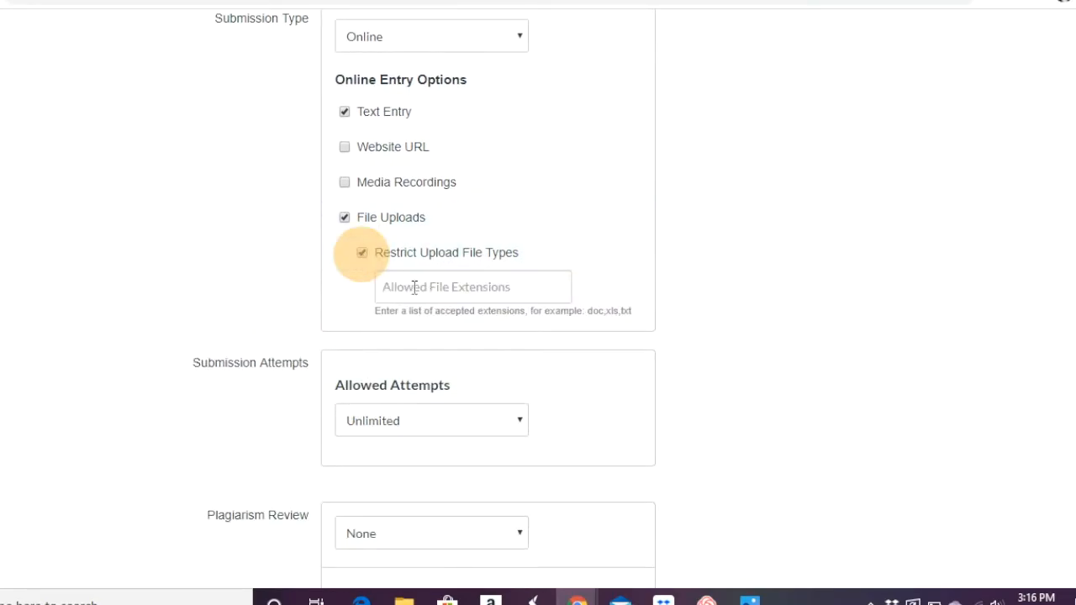
pyautogui.click(360, 252)
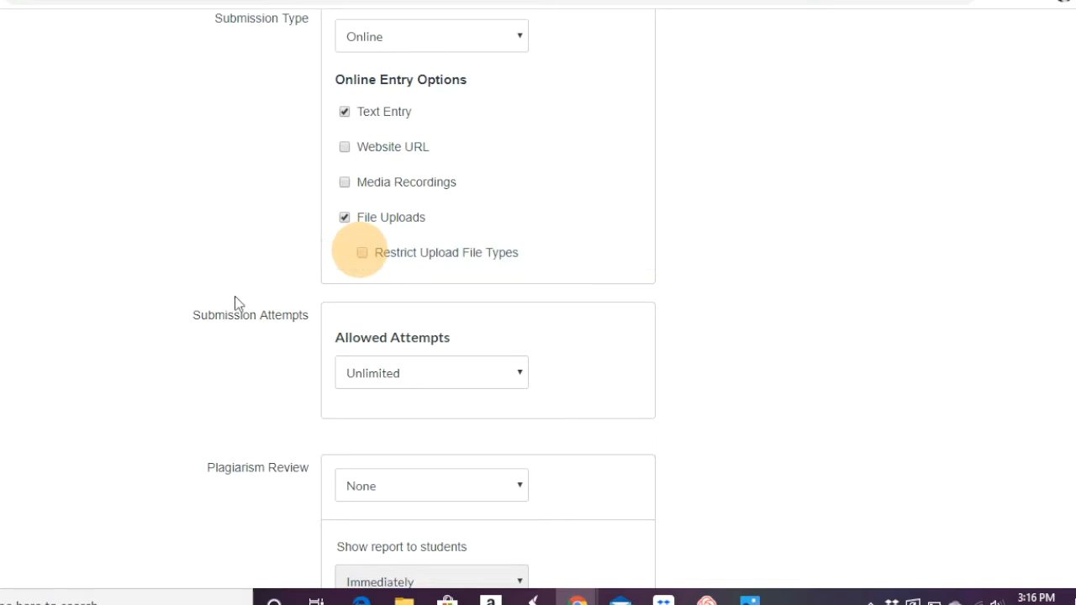
pyautogui.scroll(-3)
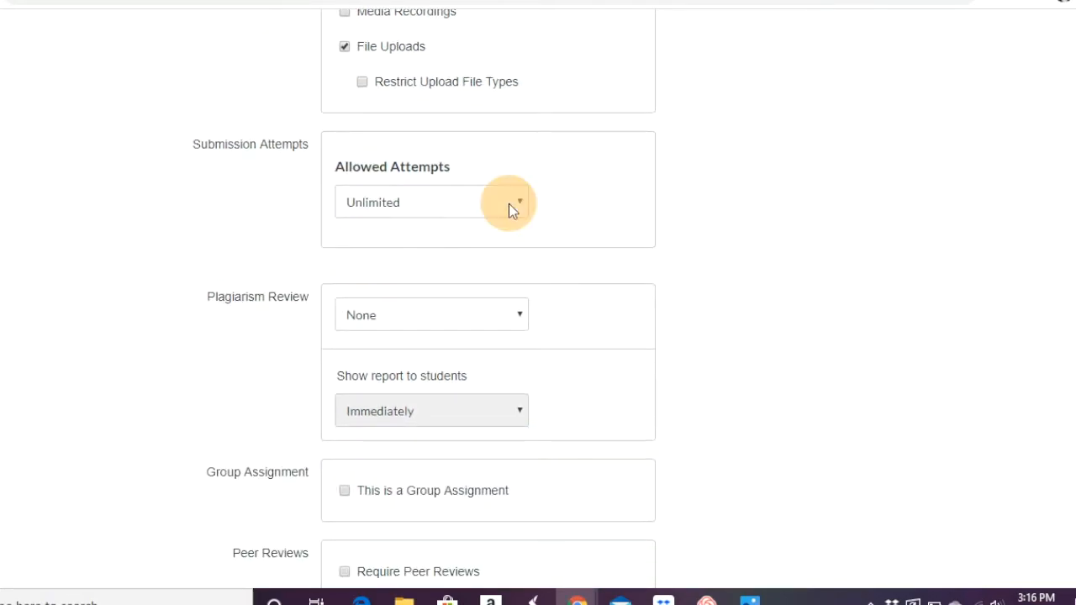
# Step: Set Allowed Attempts to Limited with 3 attempts
pyautogui.click(431, 202)
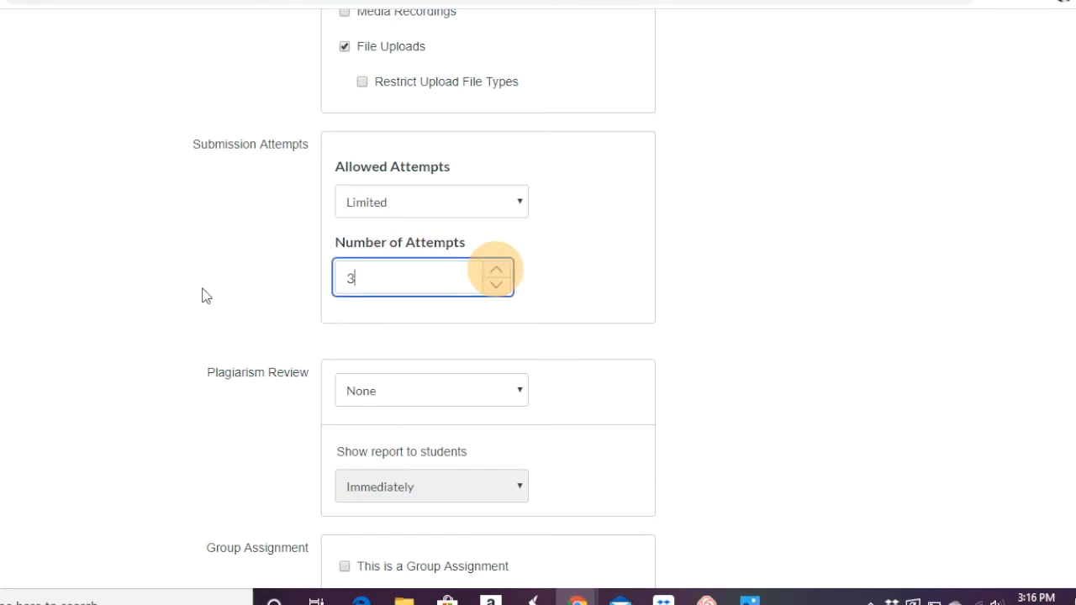
pyautogui.scroll(-3)
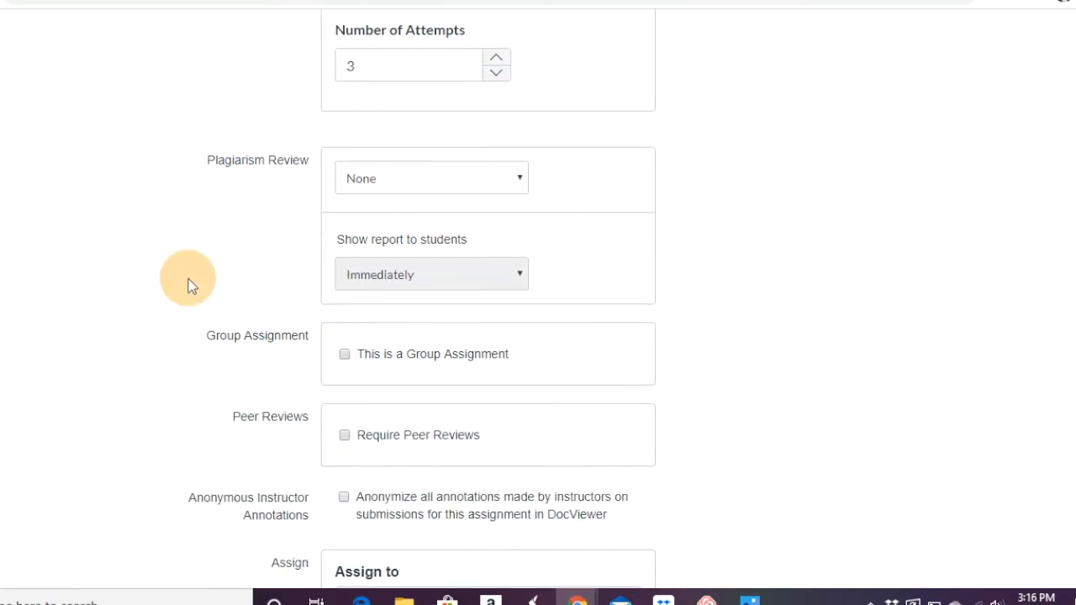
pyautogui.click(430, 178)
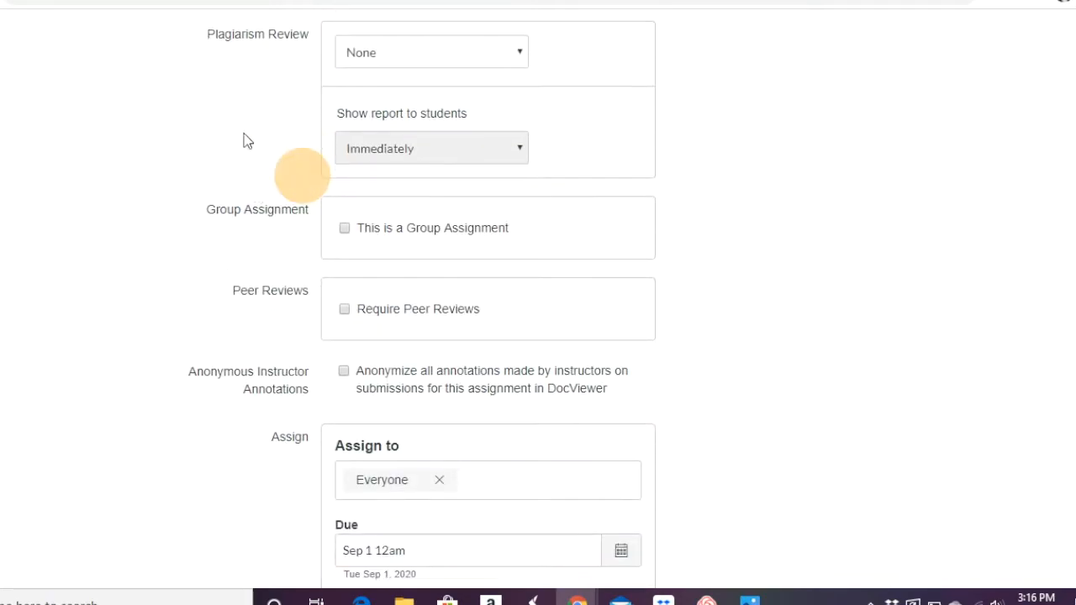
pyautogui.moveTo(395, 125)
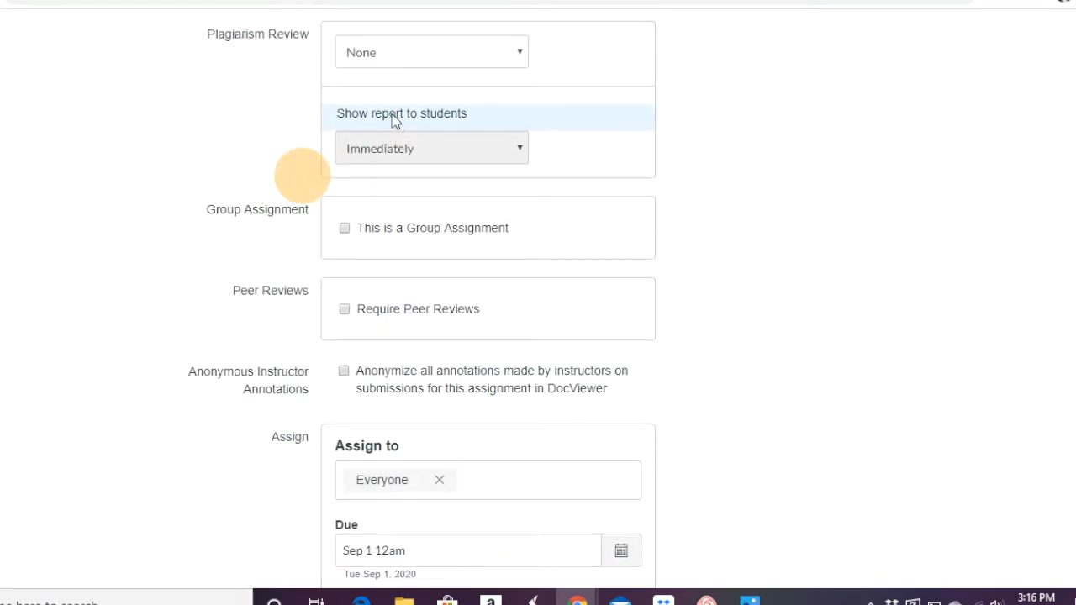
pyautogui.scroll(-3)
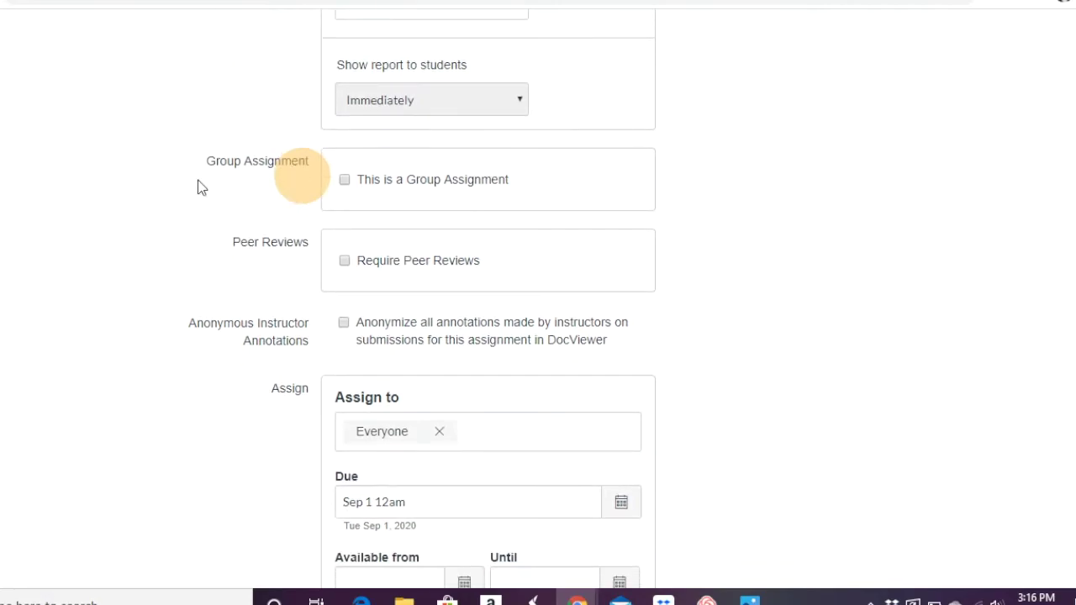
# Step: Briefly explore the Group Assignment setting and group sets, then leave it as an individual assignment
pyautogui.scroll(-3)
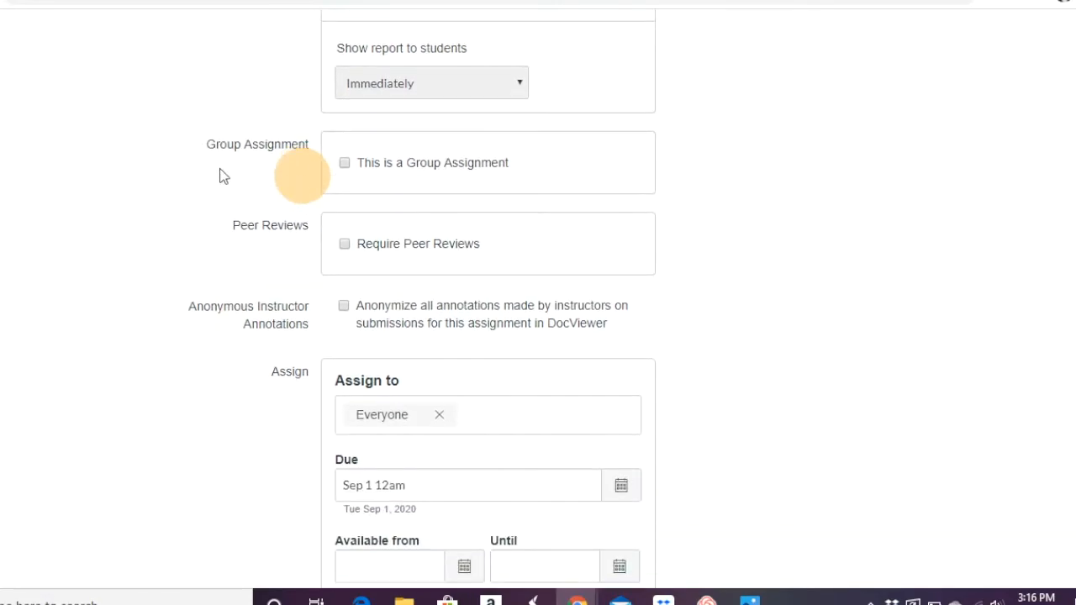
pyautogui.click(345, 162)
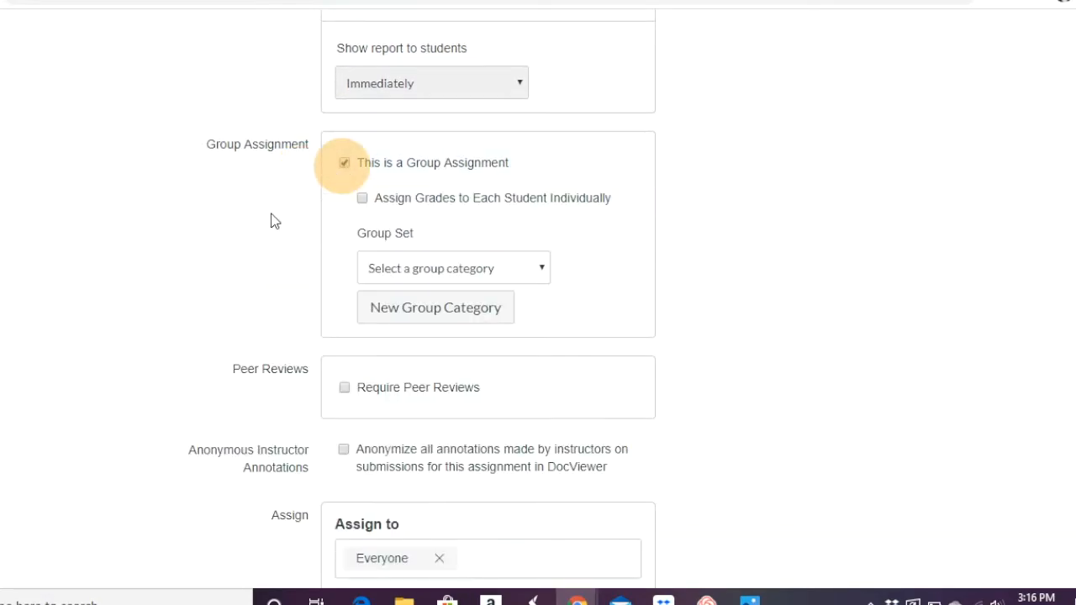
pyautogui.moveTo(363, 202)
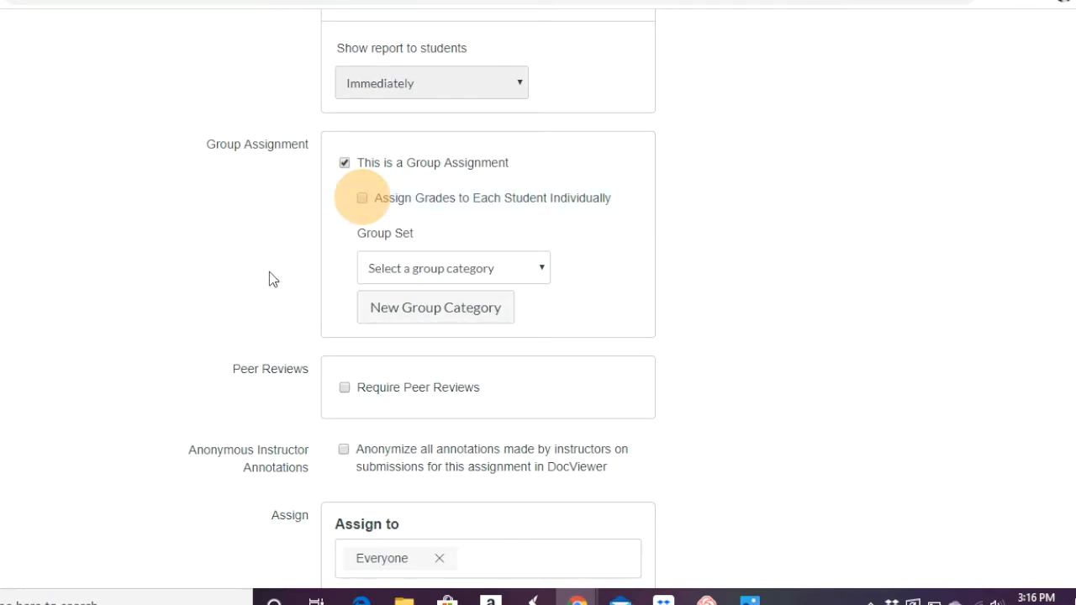
pyautogui.click(454, 267)
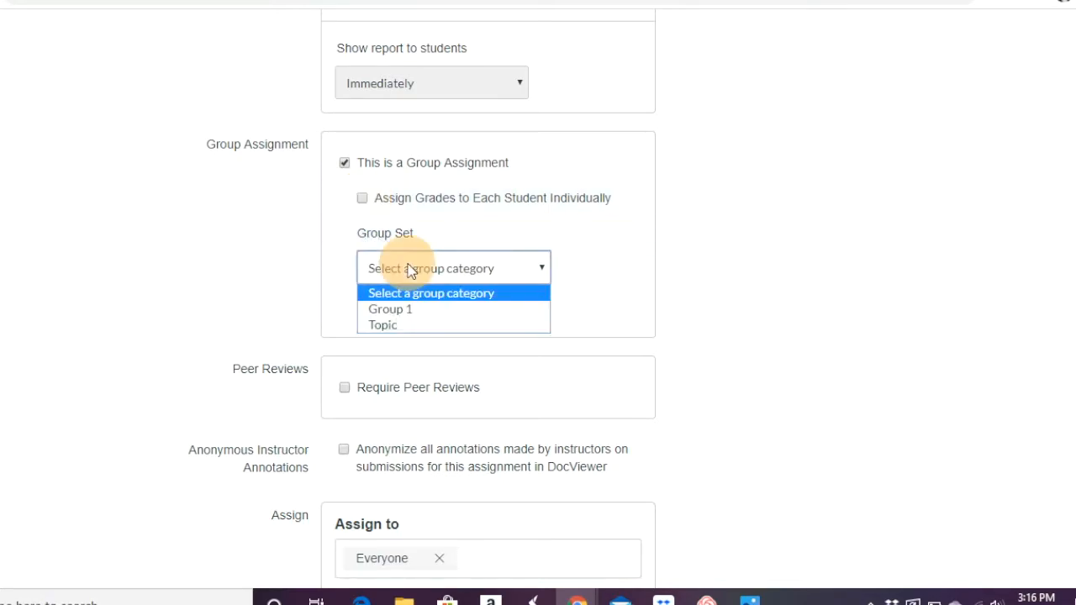
pyautogui.click(430, 293)
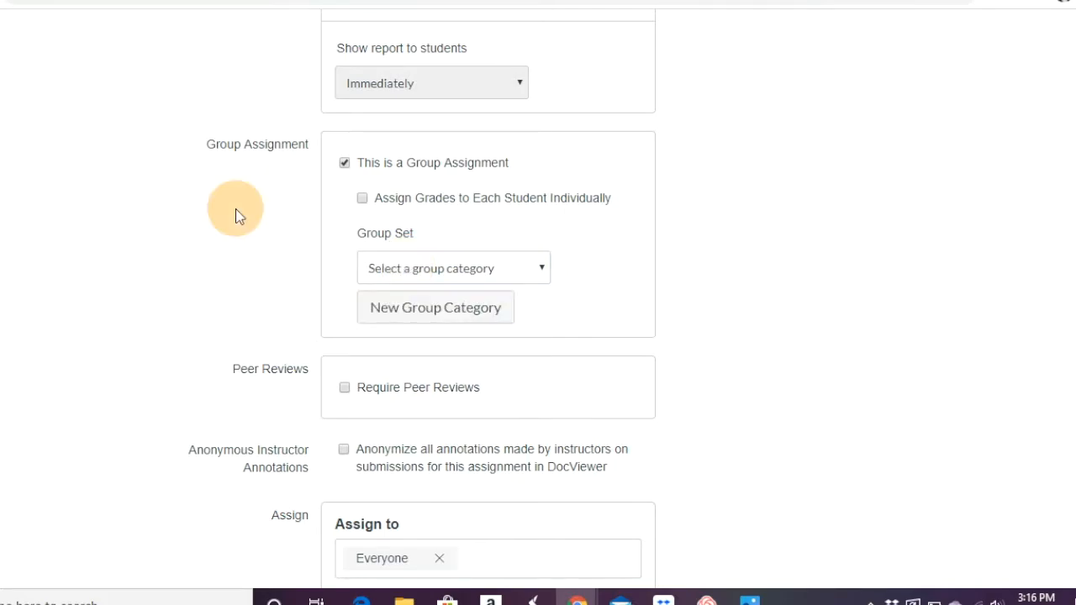
pyautogui.click(454, 267)
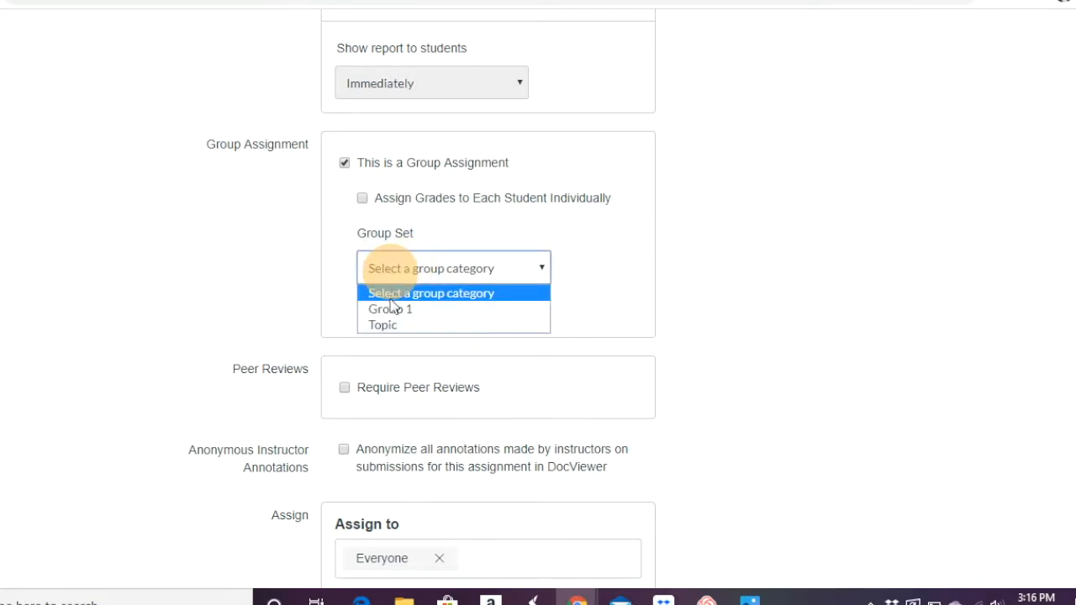
pyautogui.click(430, 292)
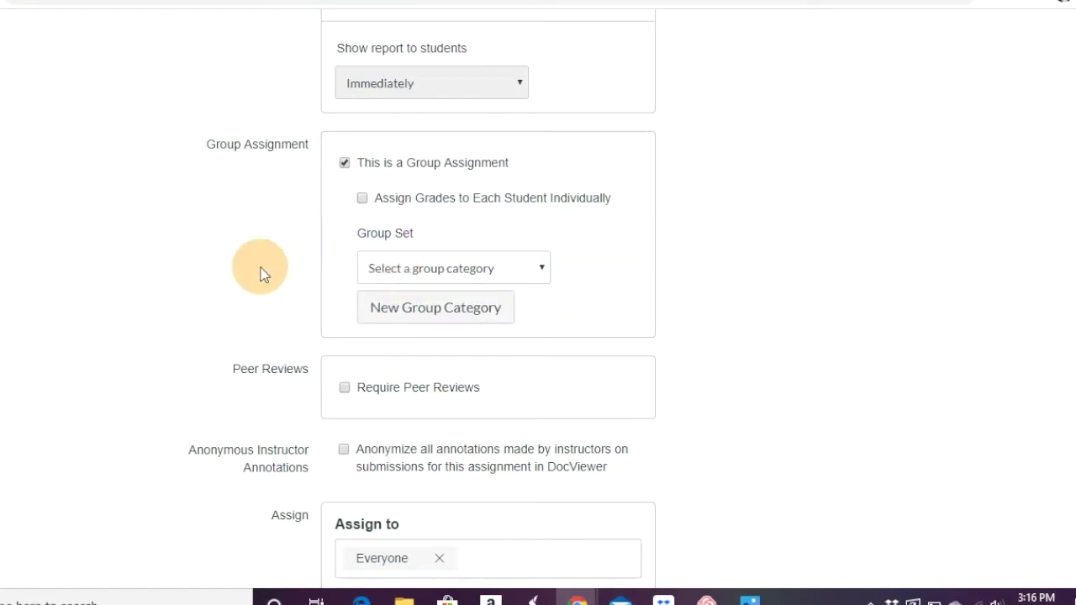
pyautogui.scroll(-3)
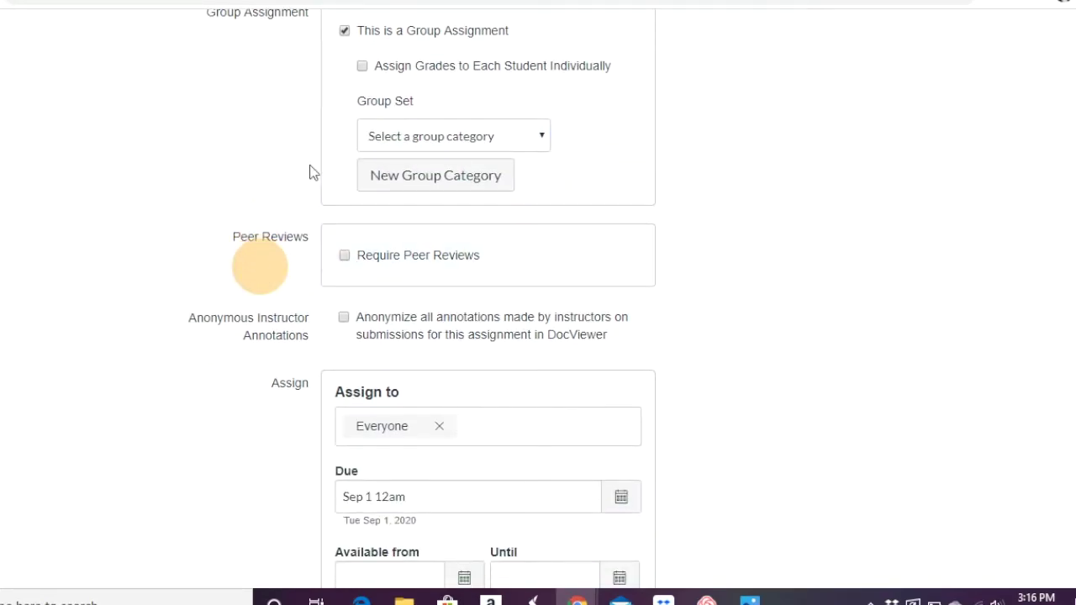
pyautogui.click(341, 30)
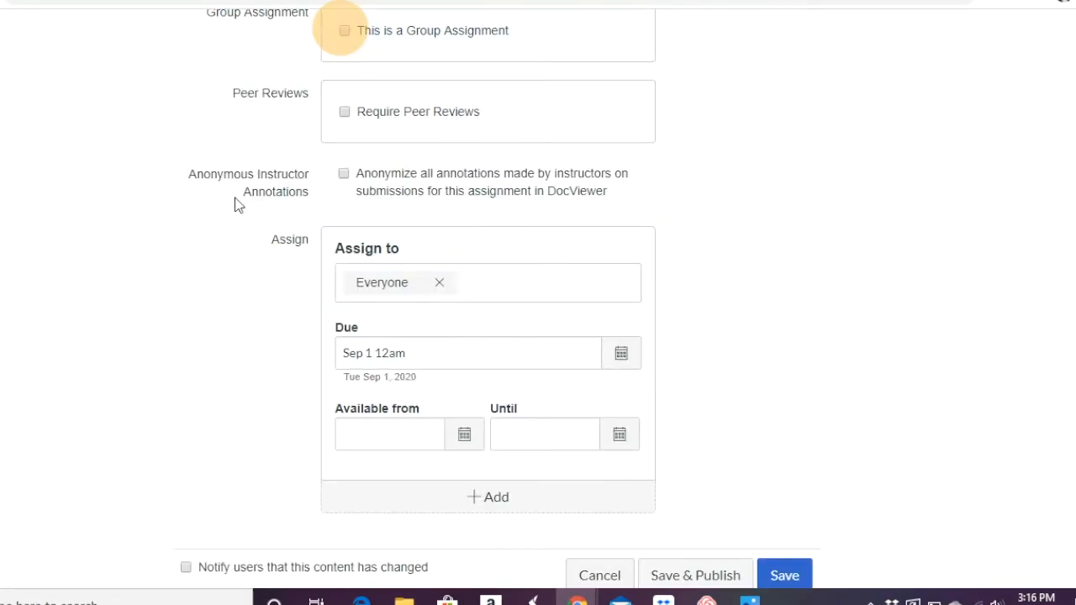
pyautogui.click(344, 111)
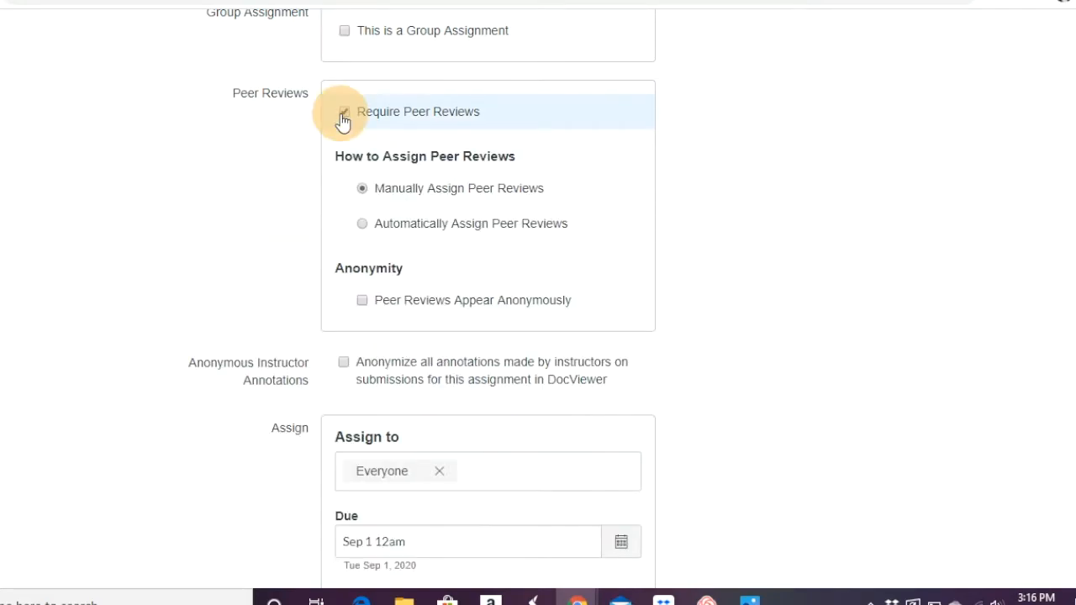
pyautogui.click(344, 111)
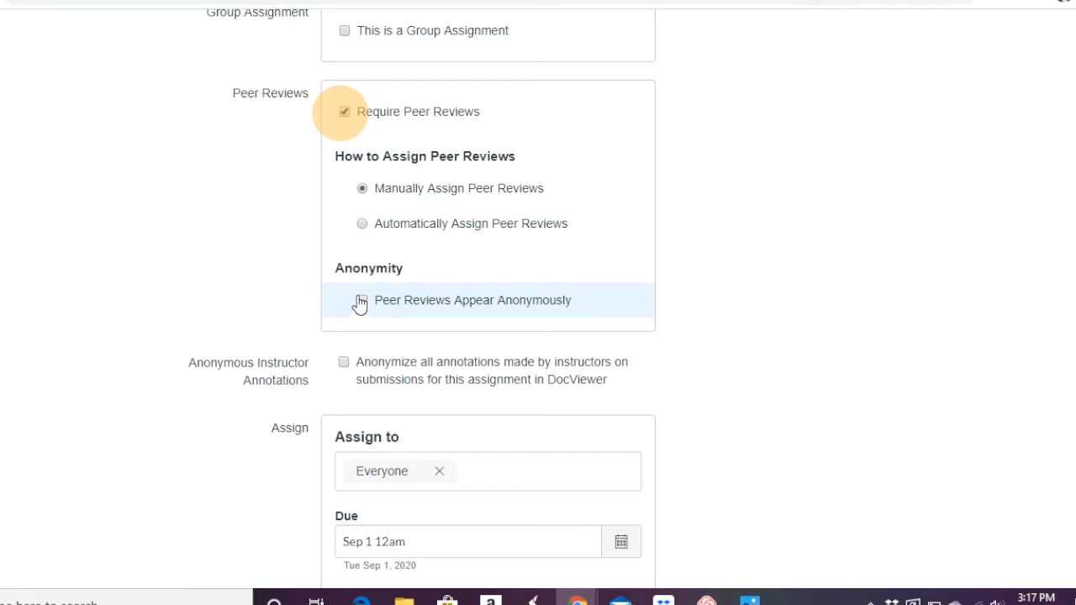
pyautogui.click(361, 223)
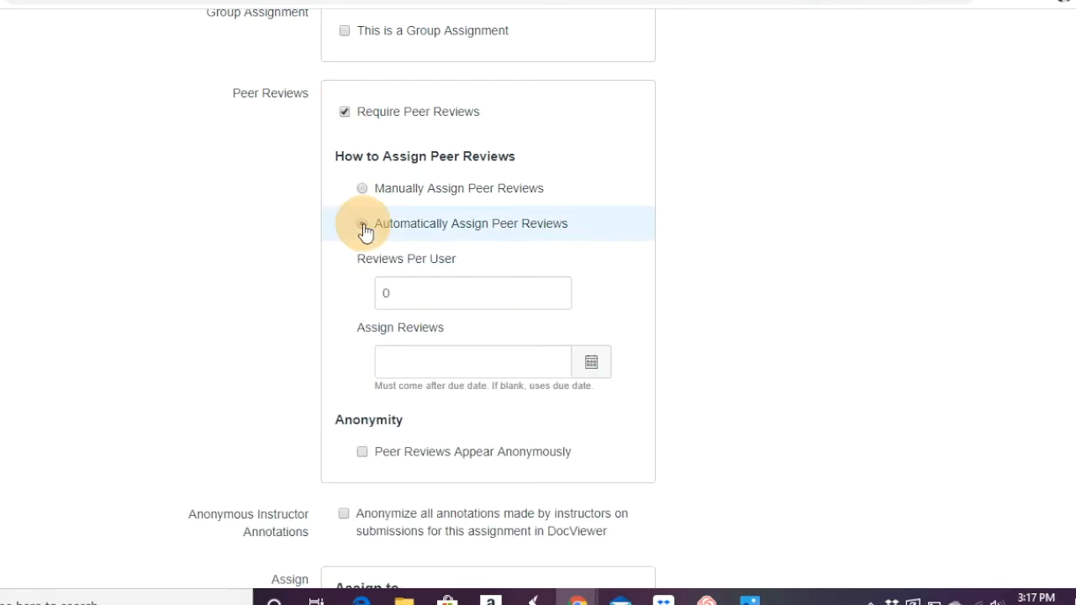
pyautogui.click(362, 223)
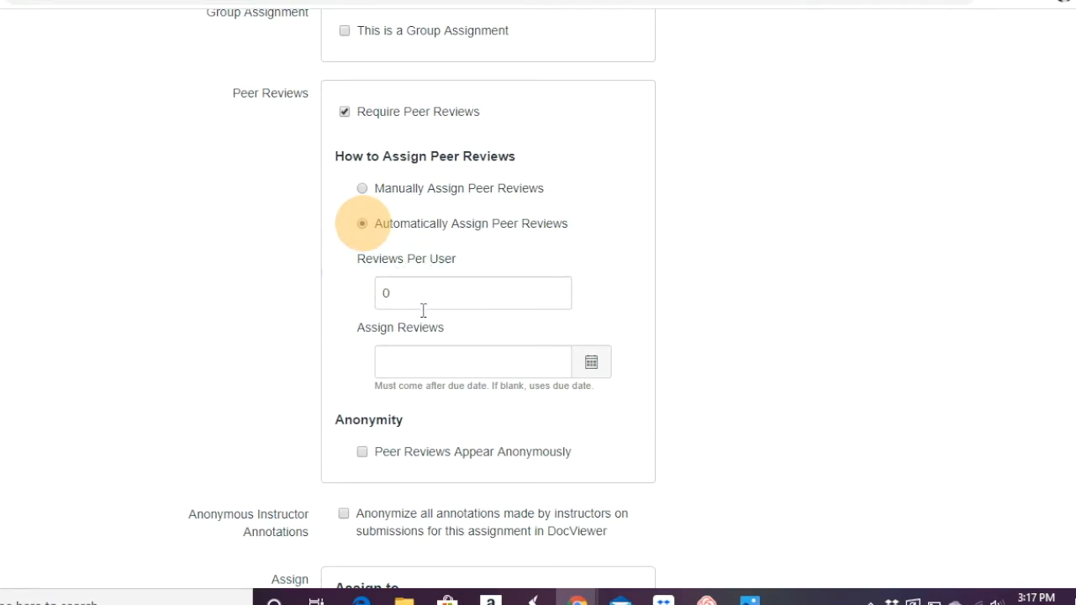
pyautogui.moveTo(591, 362)
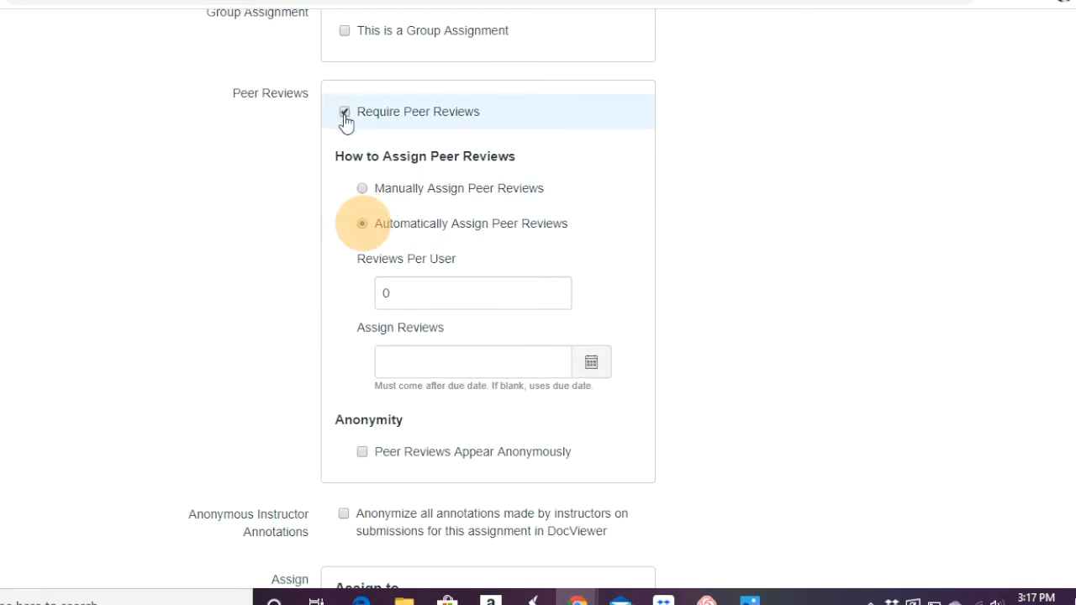
pyautogui.click(345, 111)
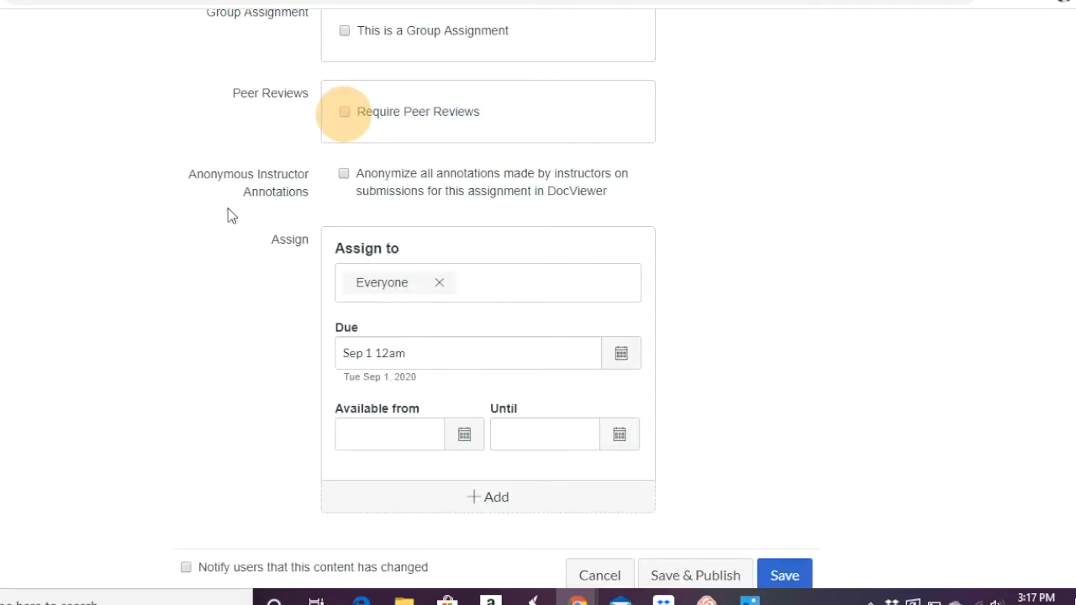
pyautogui.scroll(-3)
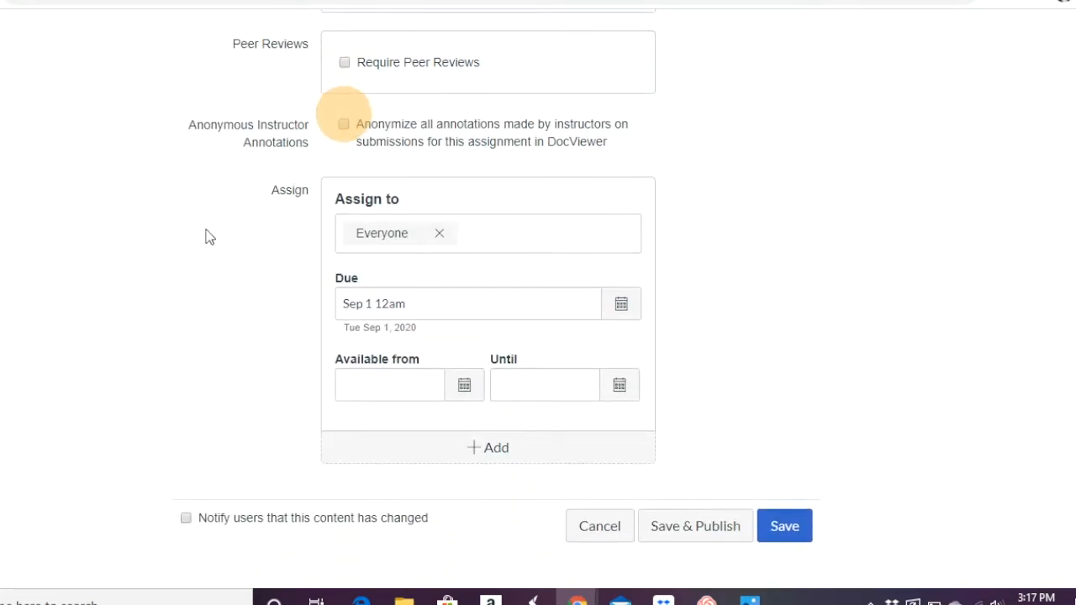
pyautogui.moveTo(418, 219)
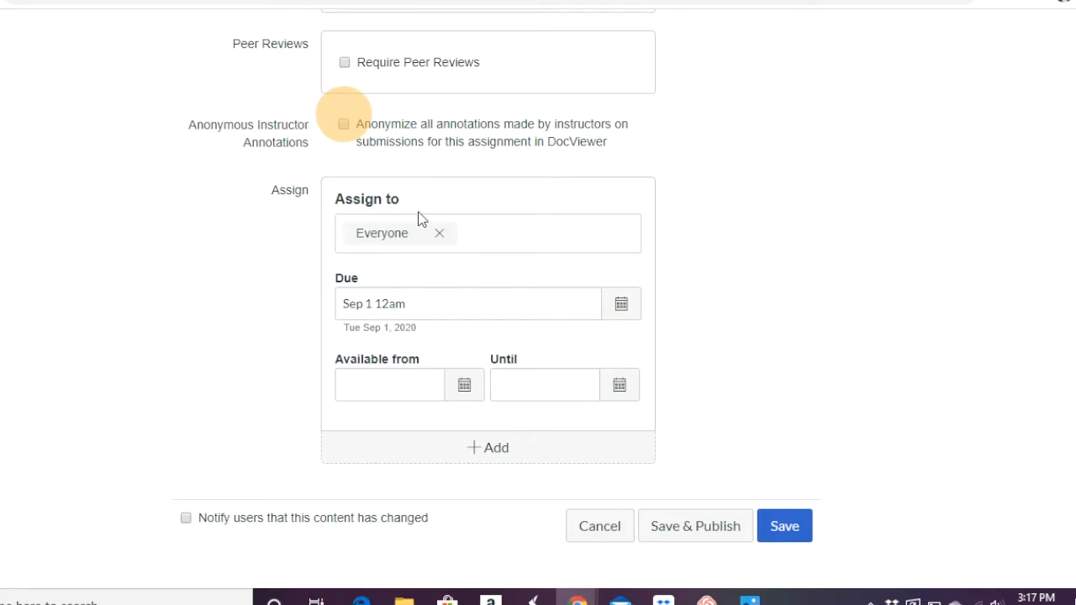
pyautogui.moveTo(469, 460)
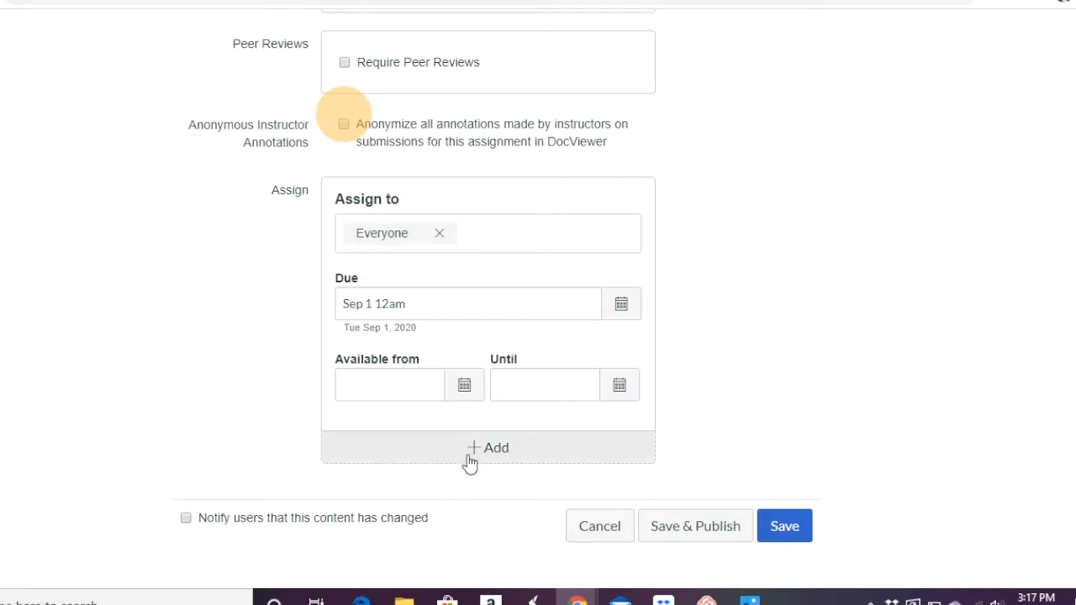
pyautogui.moveTo(502, 452)
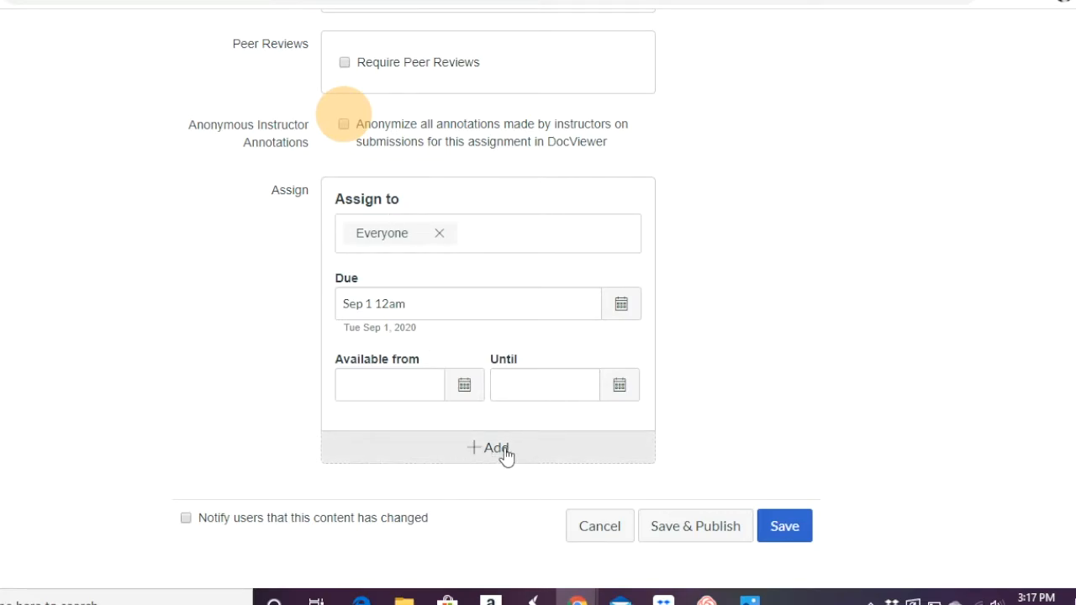
pyautogui.moveTo(281, 336)
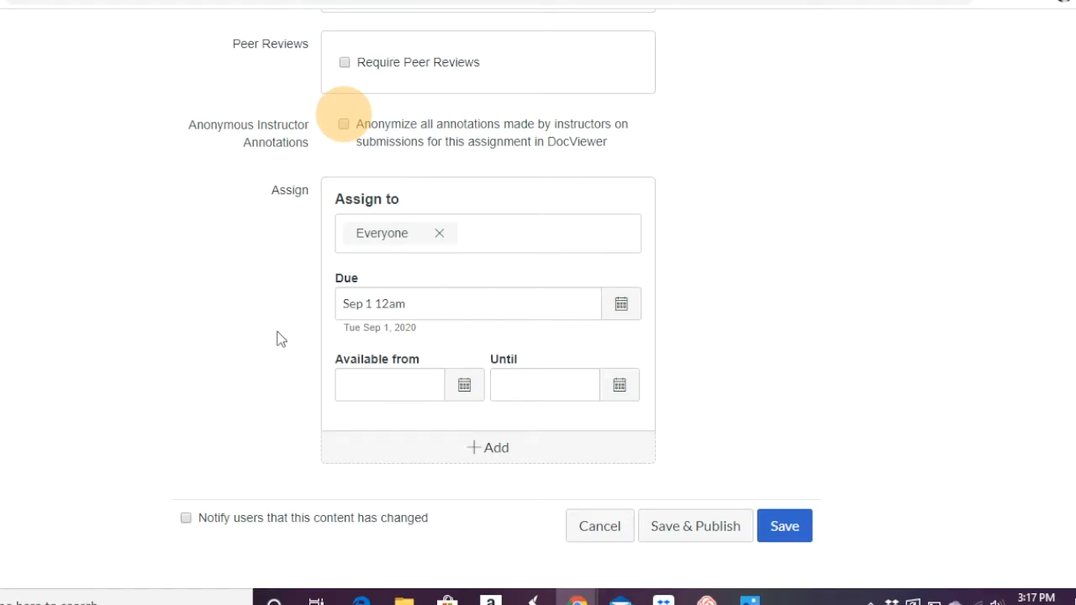
pyautogui.moveTo(521, 225)
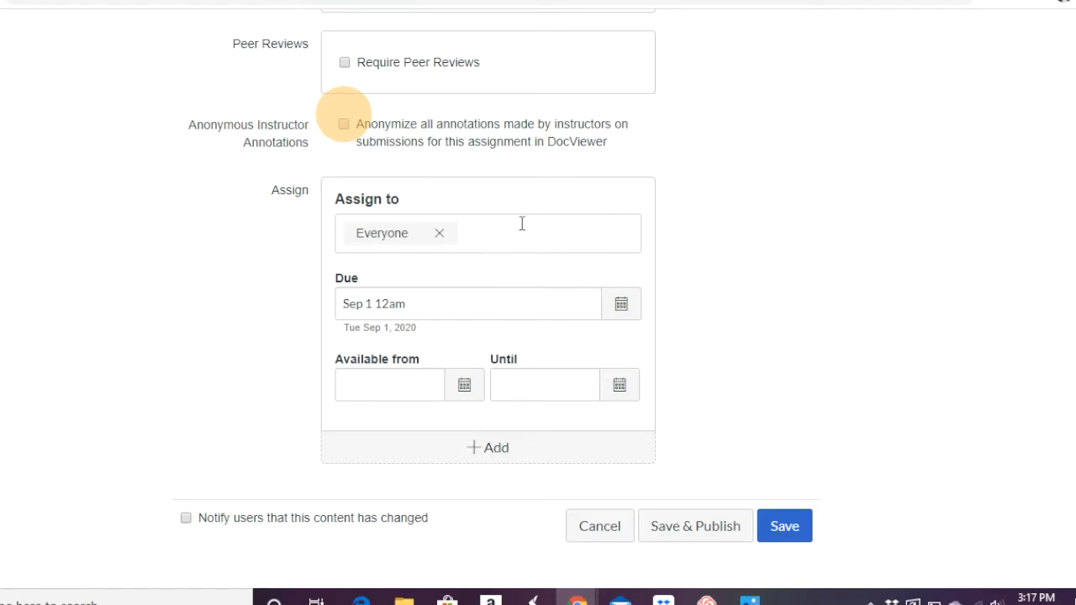
pyautogui.moveTo(374, 363)
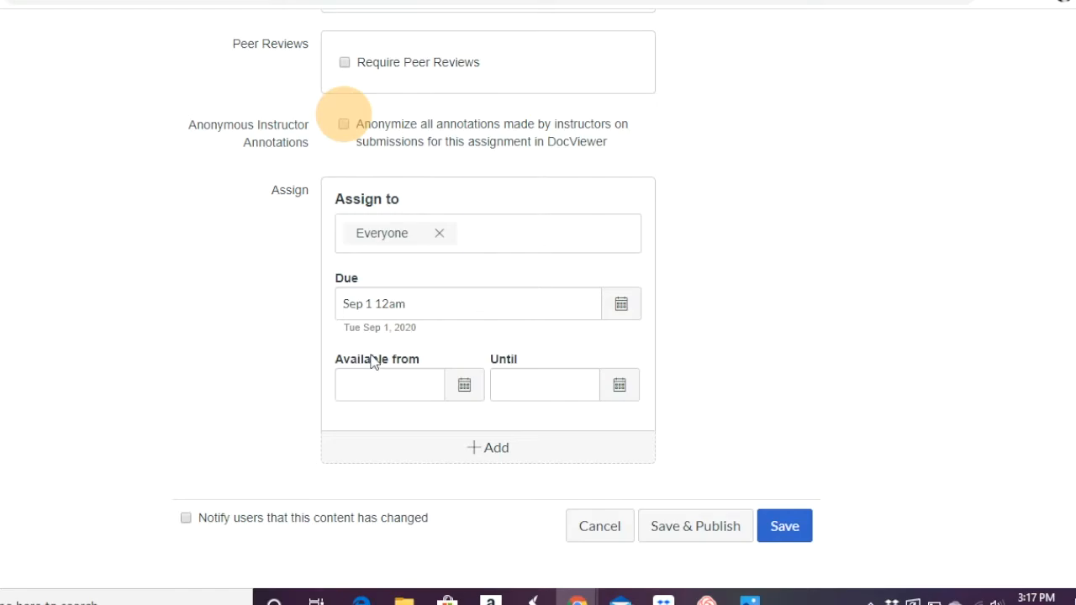
# Step: Set the due date to Sep 1 at 5:00 pm and save the assignment
pyautogui.click(467, 302)
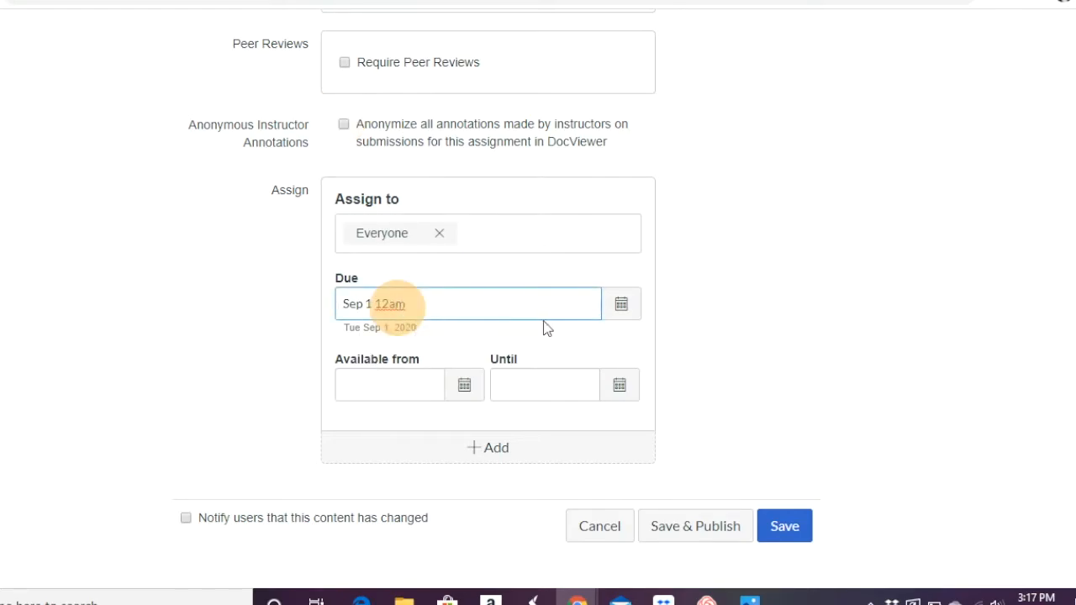
pyautogui.click(621, 303)
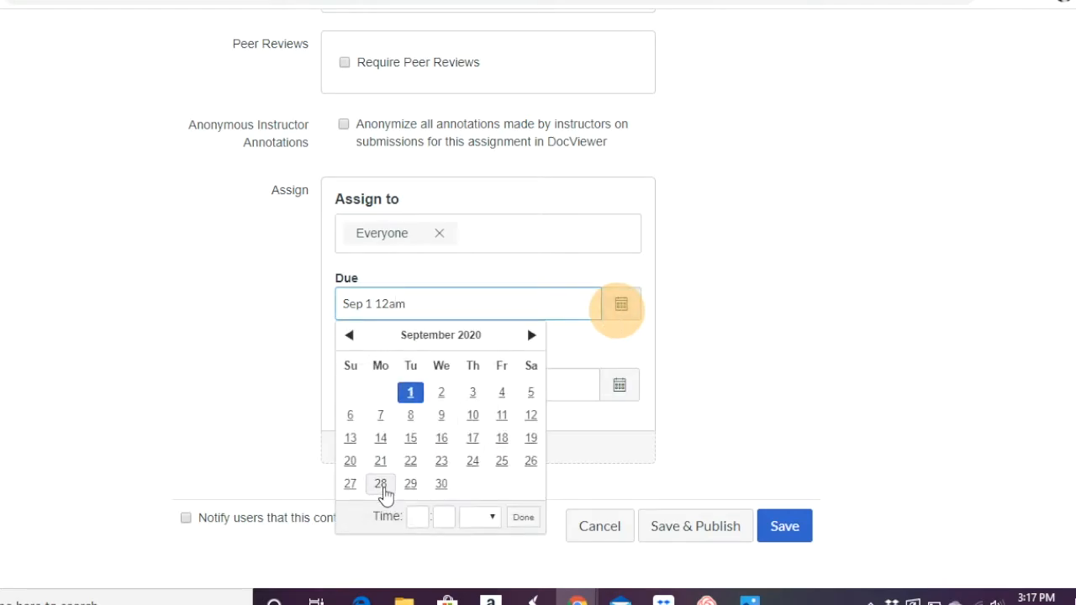
pyautogui.click(416, 517)
pyautogui.write('5')
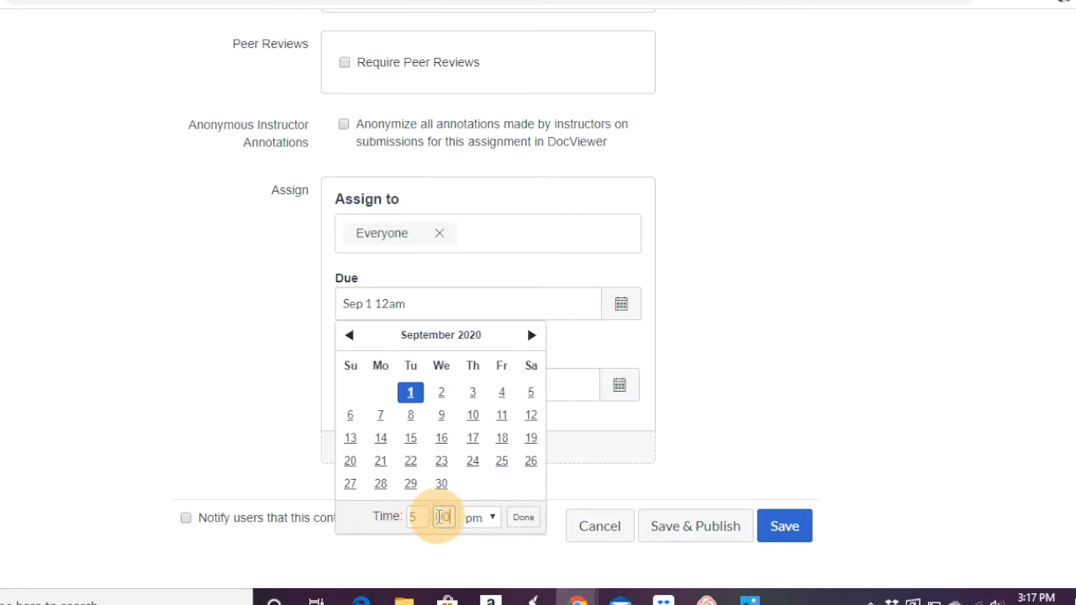
pyautogui.click(523, 517)
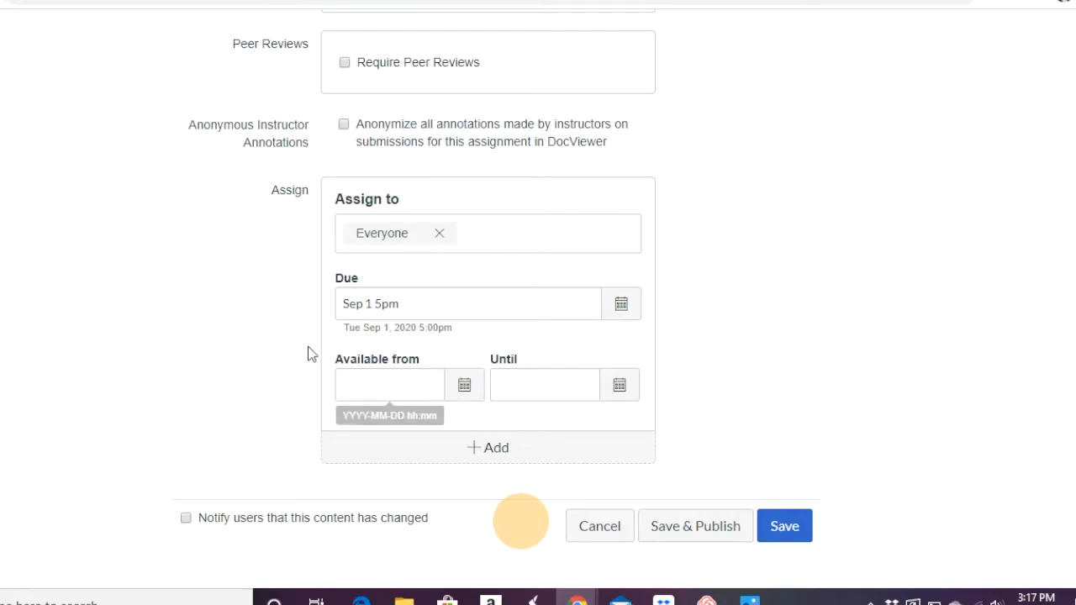
pyautogui.moveTo(638, 390)
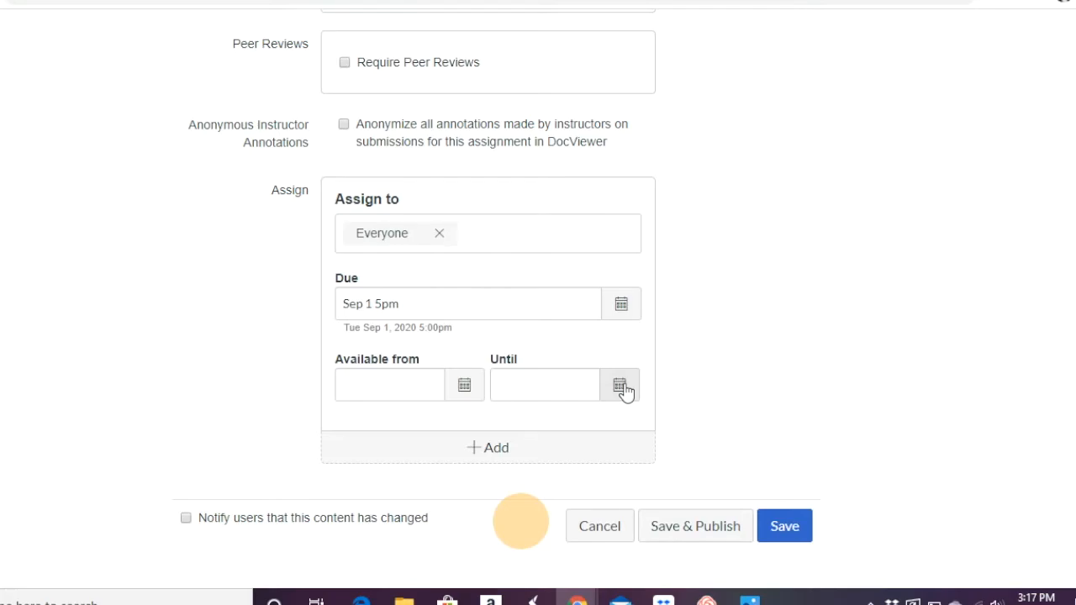
pyautogui.moveTo(736, 441)
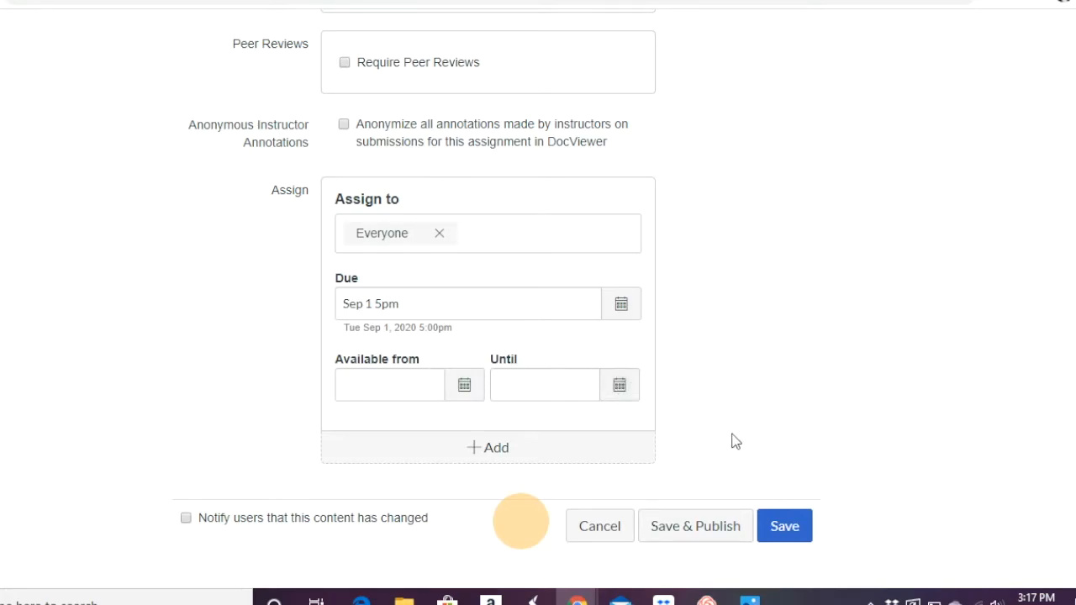
pyautogui.click(783, 524)
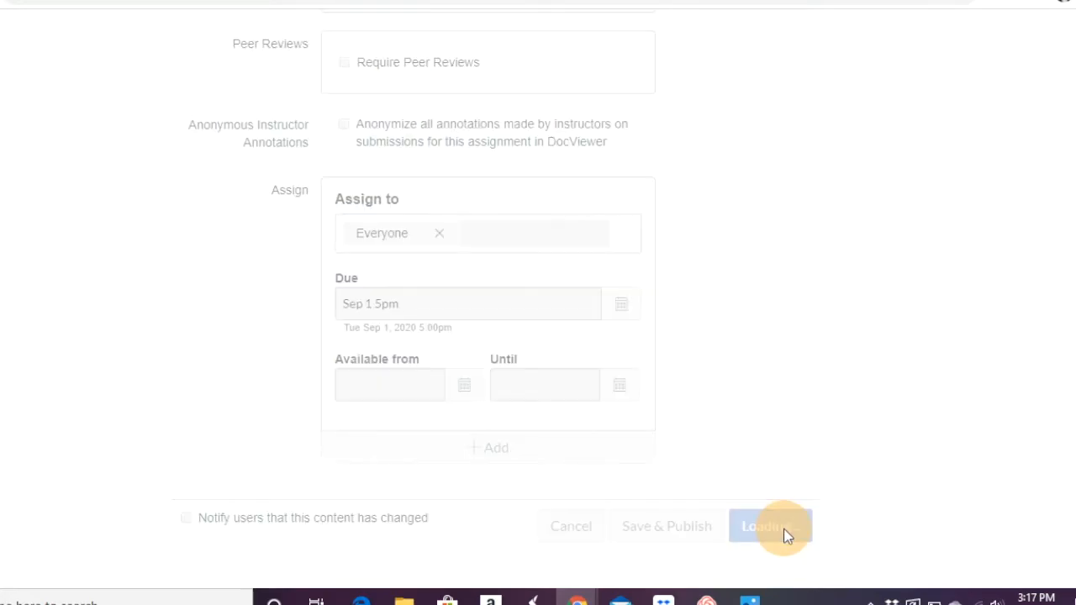
pyautogui.click(770, 527)
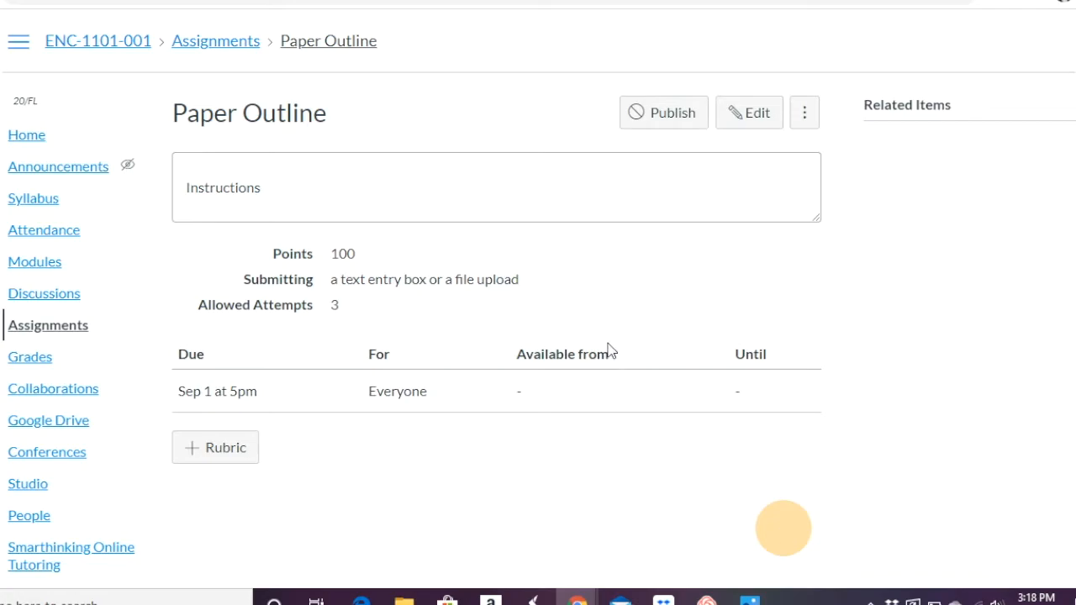
pyautogui.moveTo(239, 201)
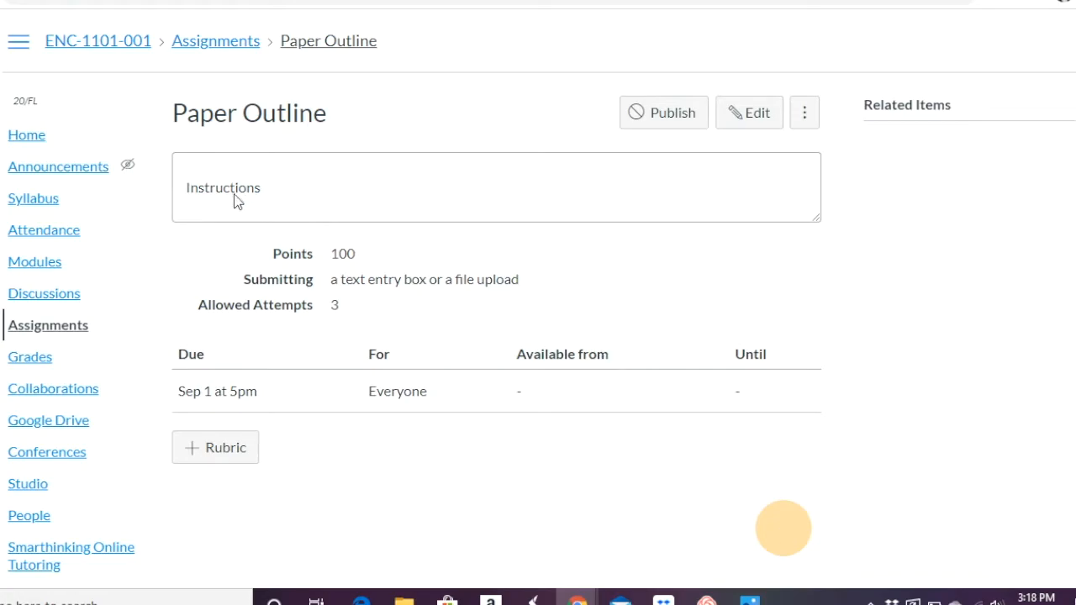
pyautogui.moveTo(333, 319)
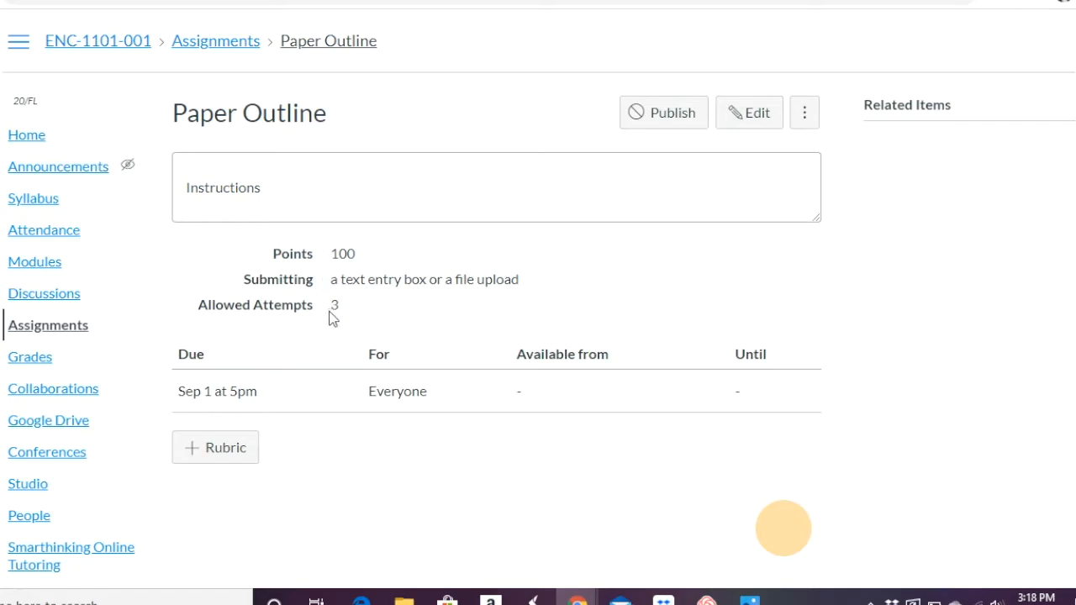
pyautogui.moveTo(306, 299)
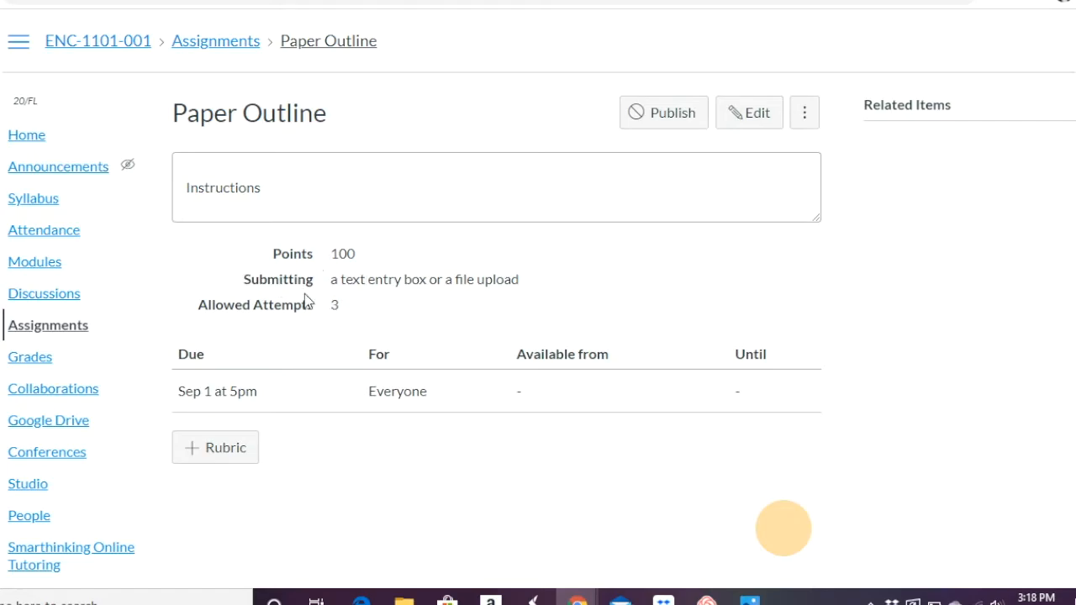
pyautogui.moveTo(317, 302)
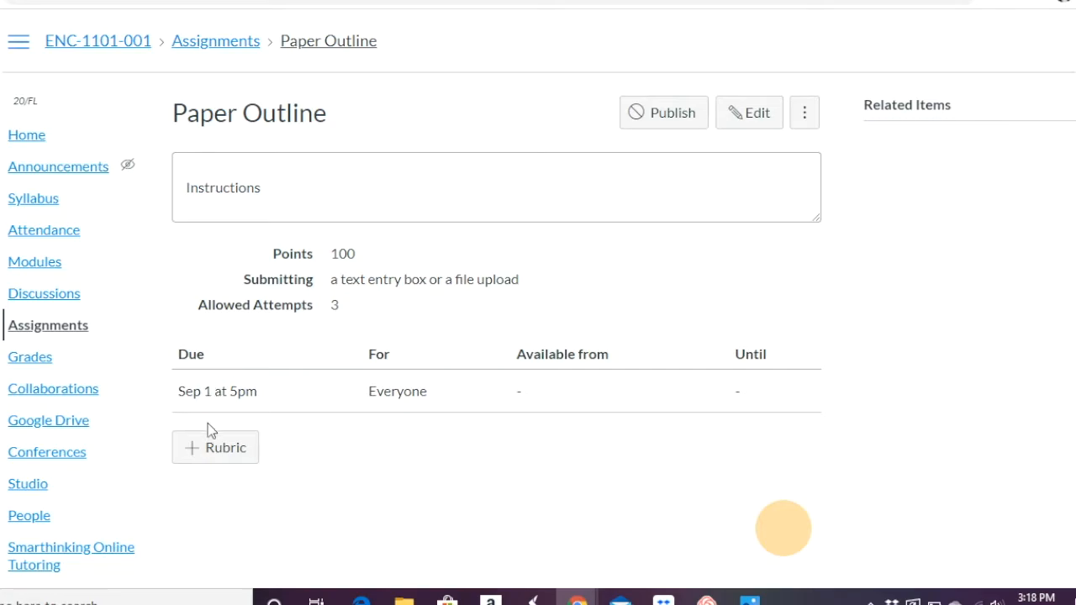
pyautogui.click(215, 447)
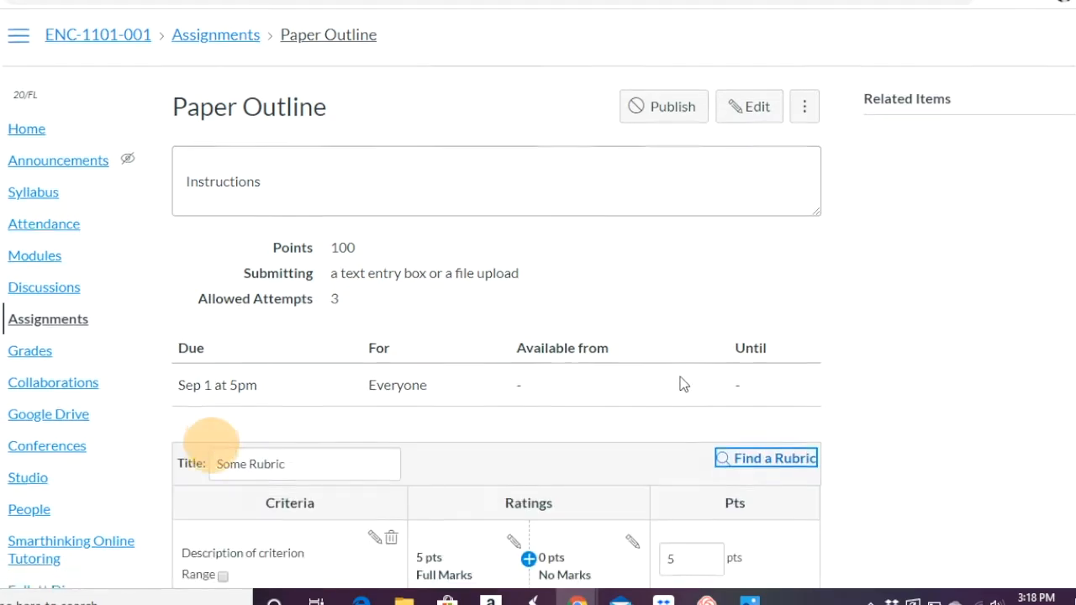
pyautogui.scroll(-3)
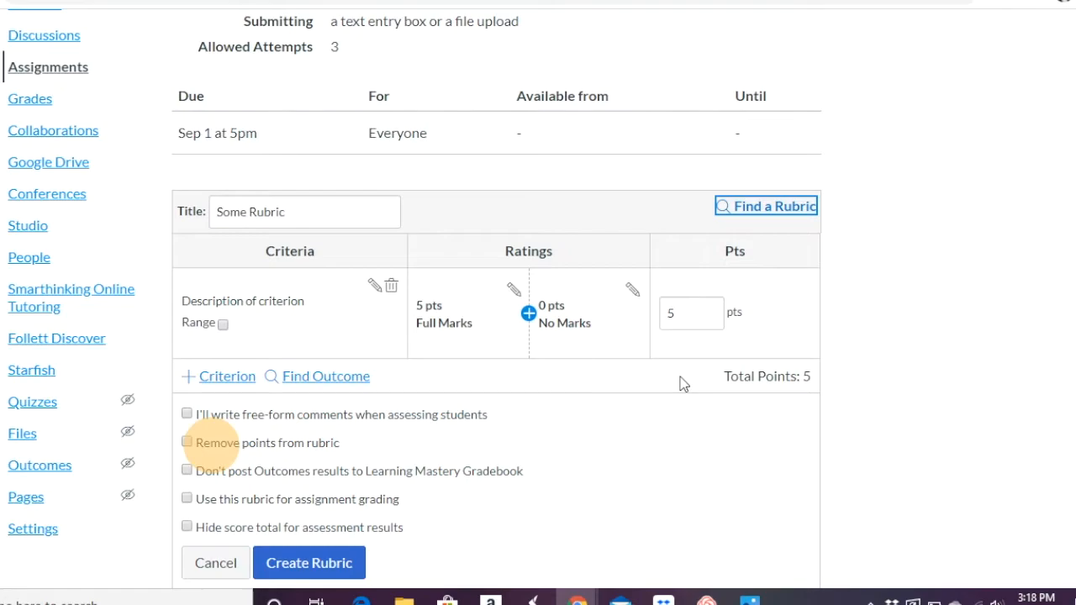
pyautogui.scroll(-3)
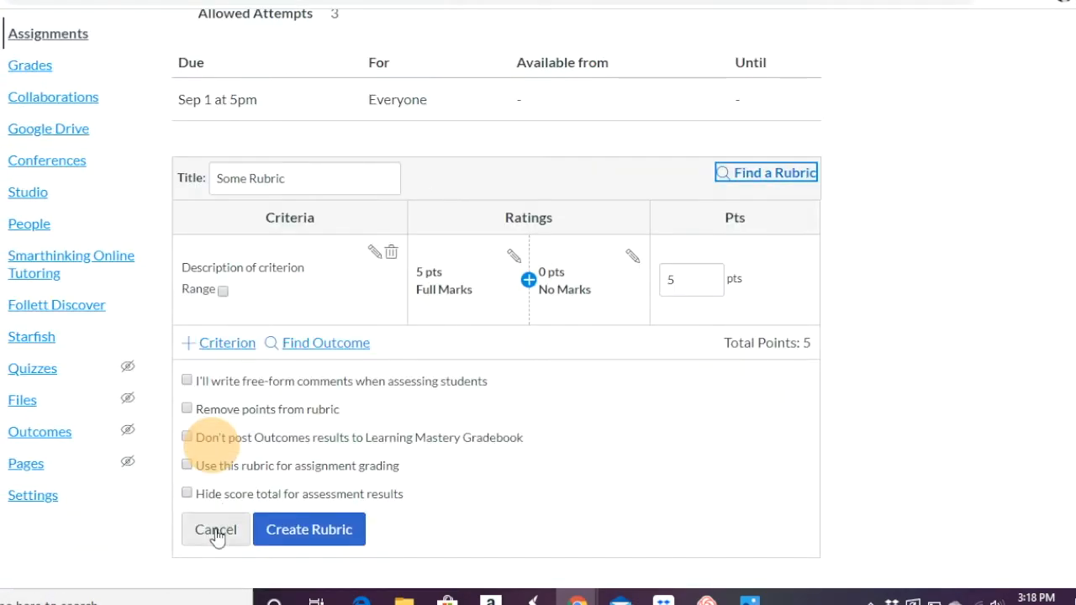
pyautogui.click(215, 529)
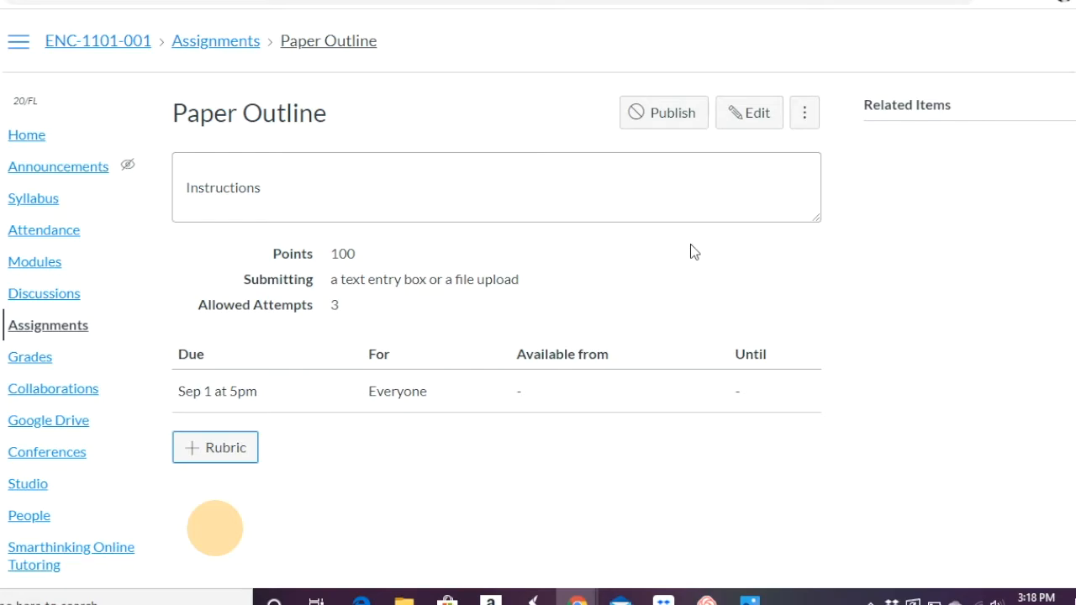
pyautogui.moveTo(309, 142)
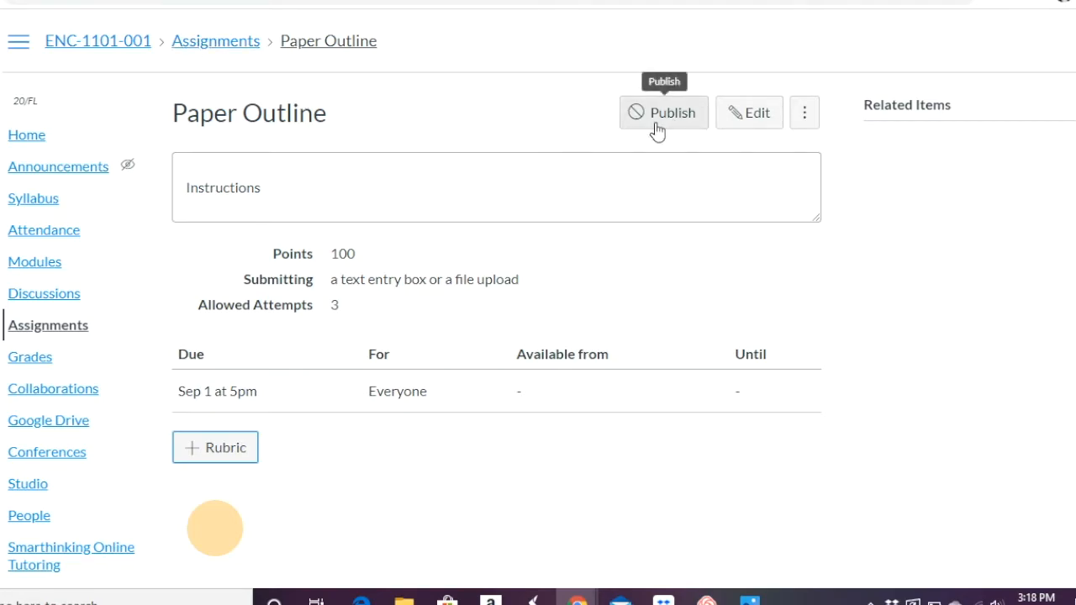
# Step: Publish Paper Outline and return to the course's Assignments list
pyautogui.click(662, 111)
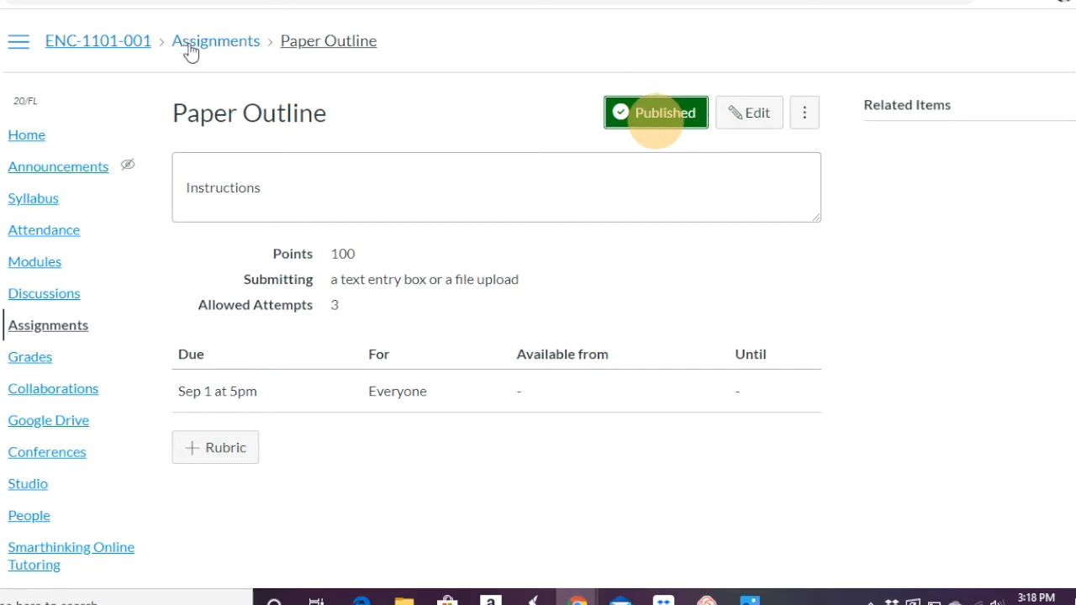
pyautogui.click(215, 41)
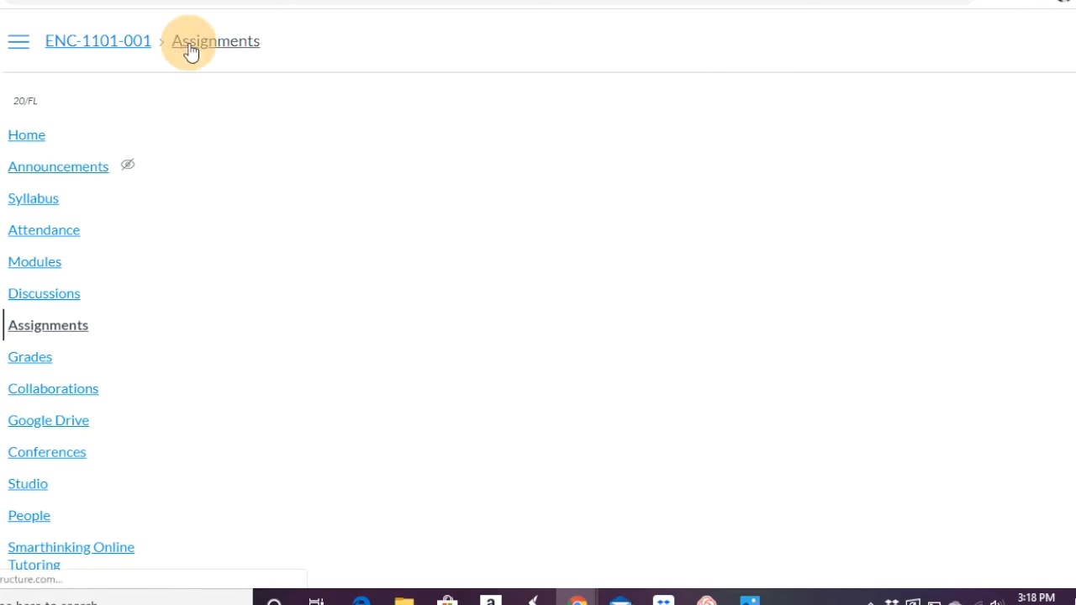
pyautogui.click(193, 40)
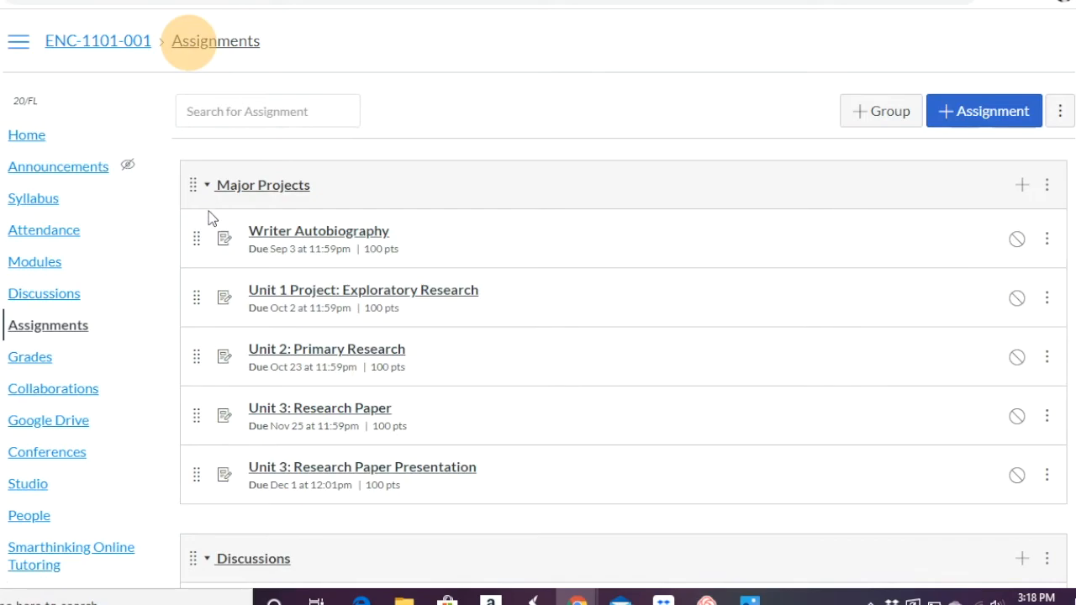
pyautogui.scroll(-3)
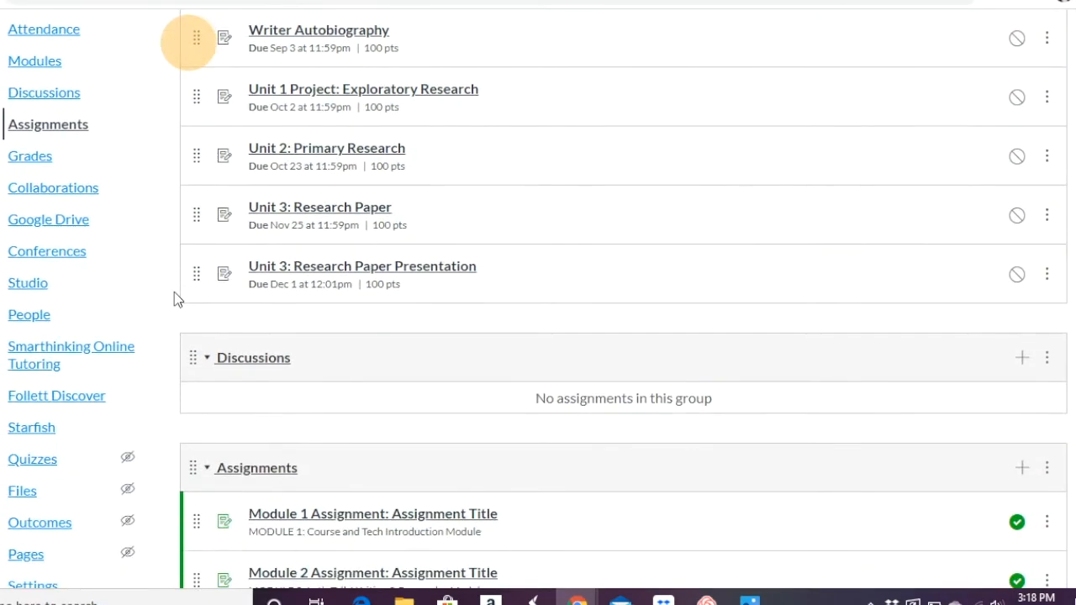
pyautogui.scroll(-3)
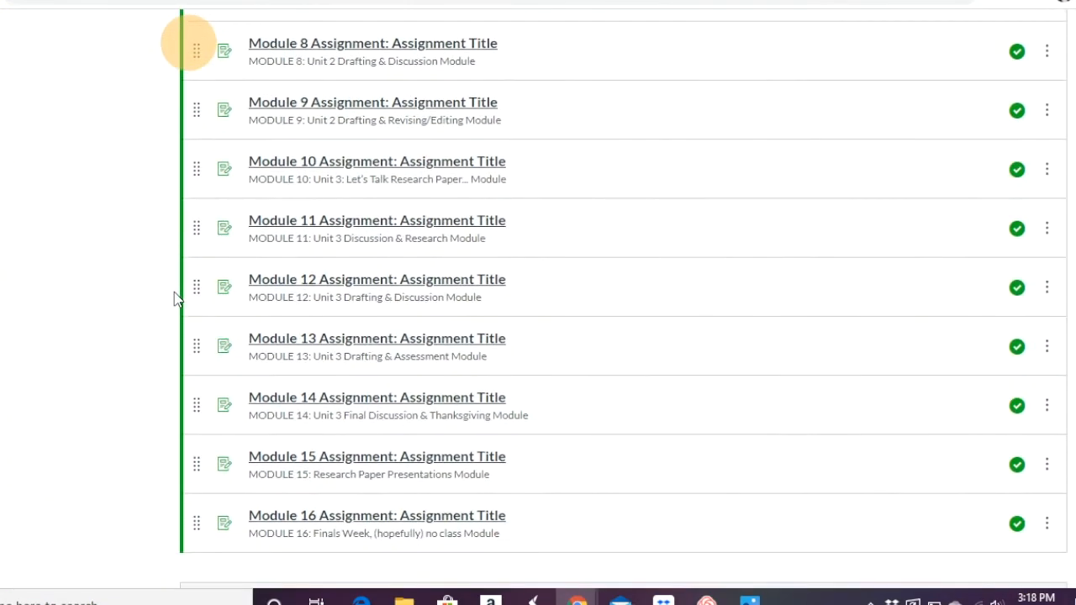
pyautogui.scroll(-3)
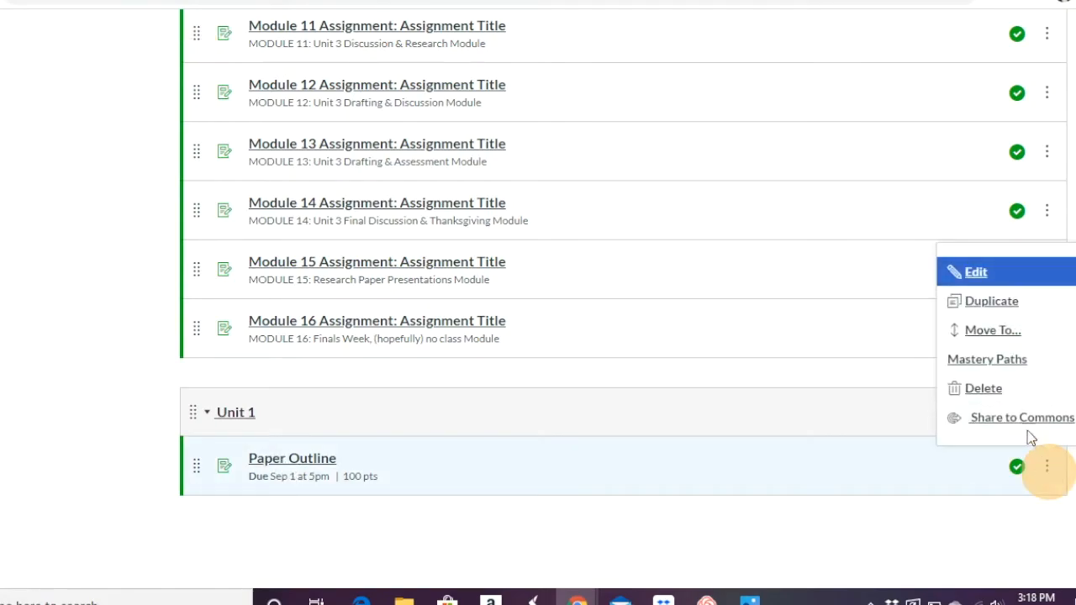
pyautogui.moveTo(996, 332)
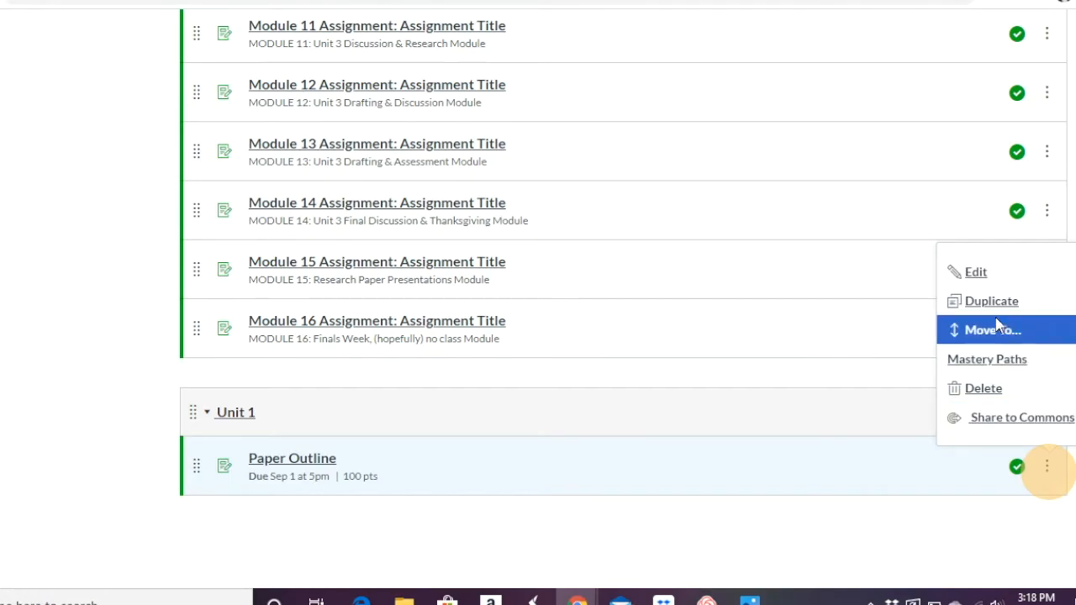
pyautogui.moveTo(999, 299)
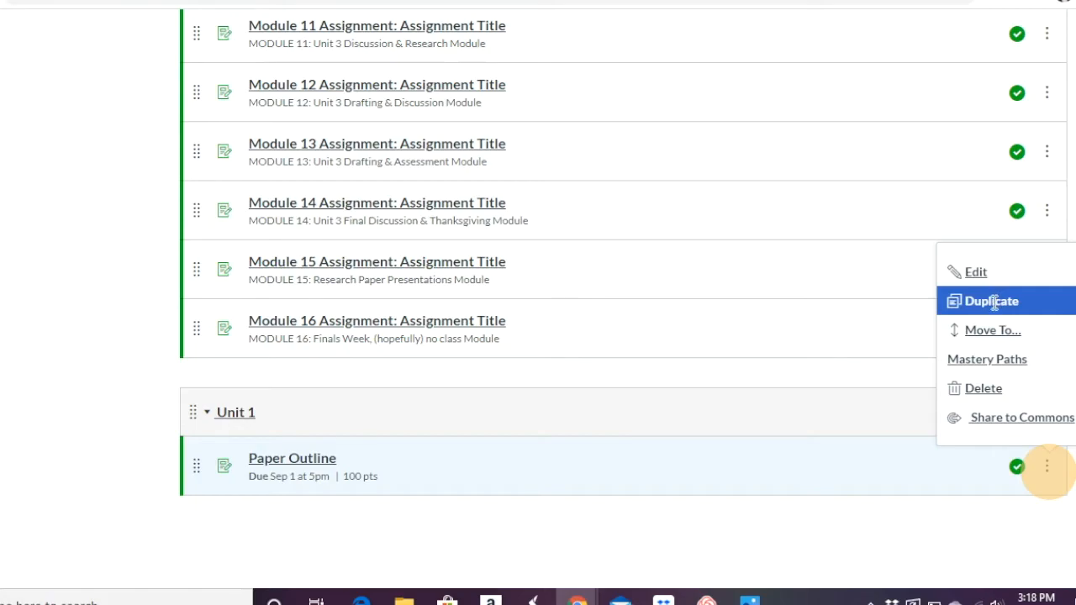
pyautogui.moveTo(958, 521)
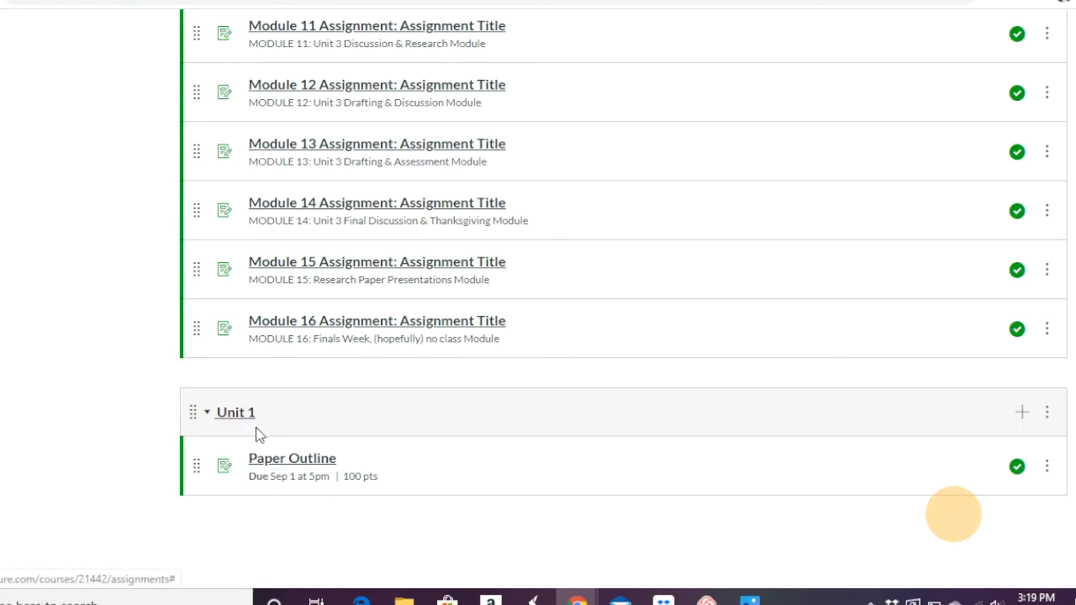
pyautogui.moveTo(272, 519)
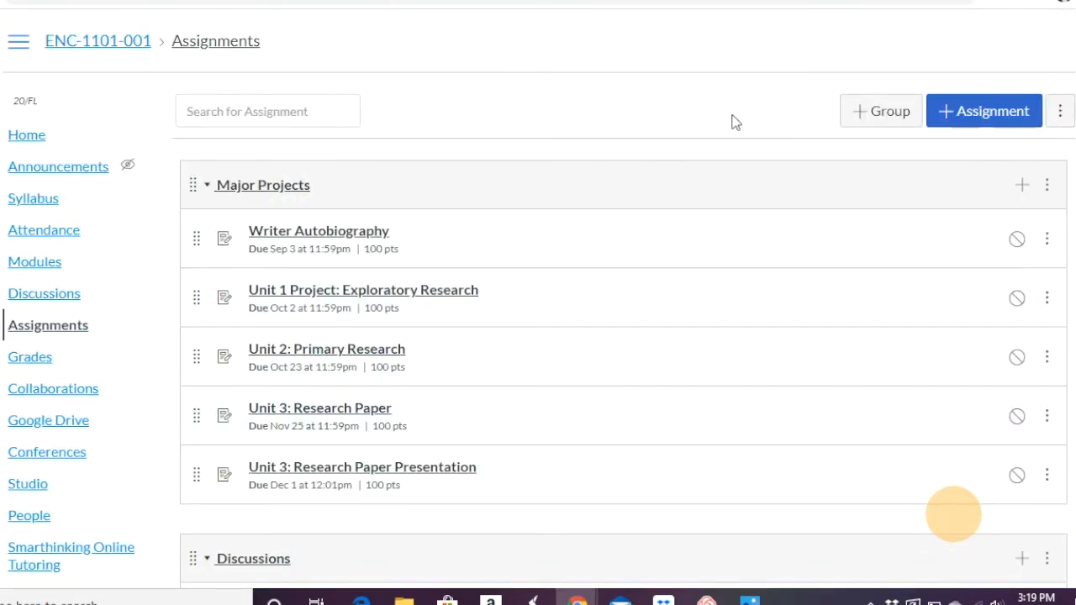
pyautogui.moveTo(982, 111)
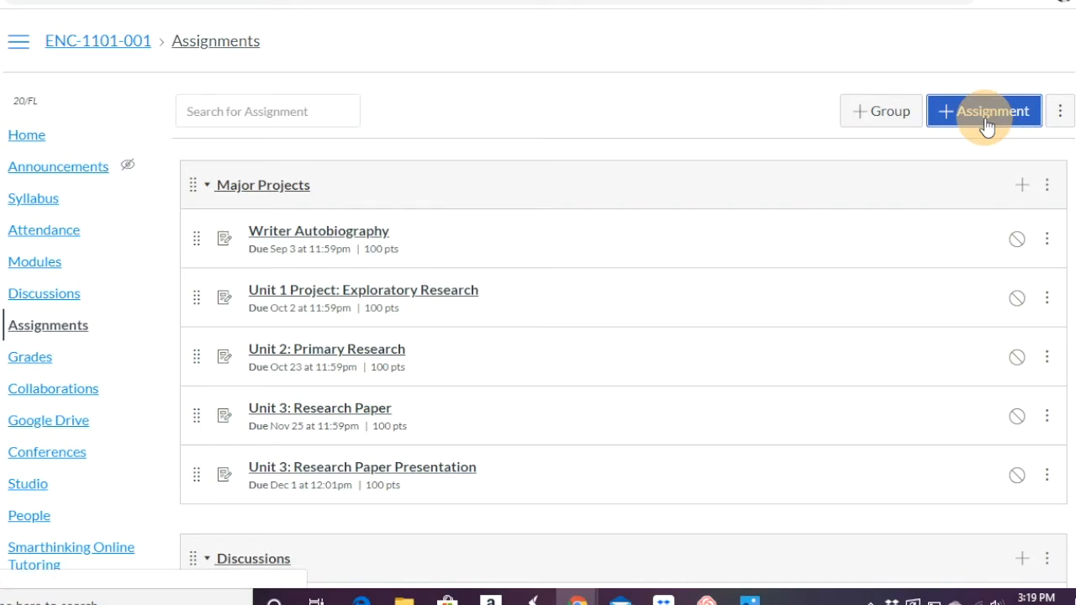
# Step: Scroll through the new-assignment form, then bring up the Paper Outline assignment's published details page
pyautogui.click(985, 111)
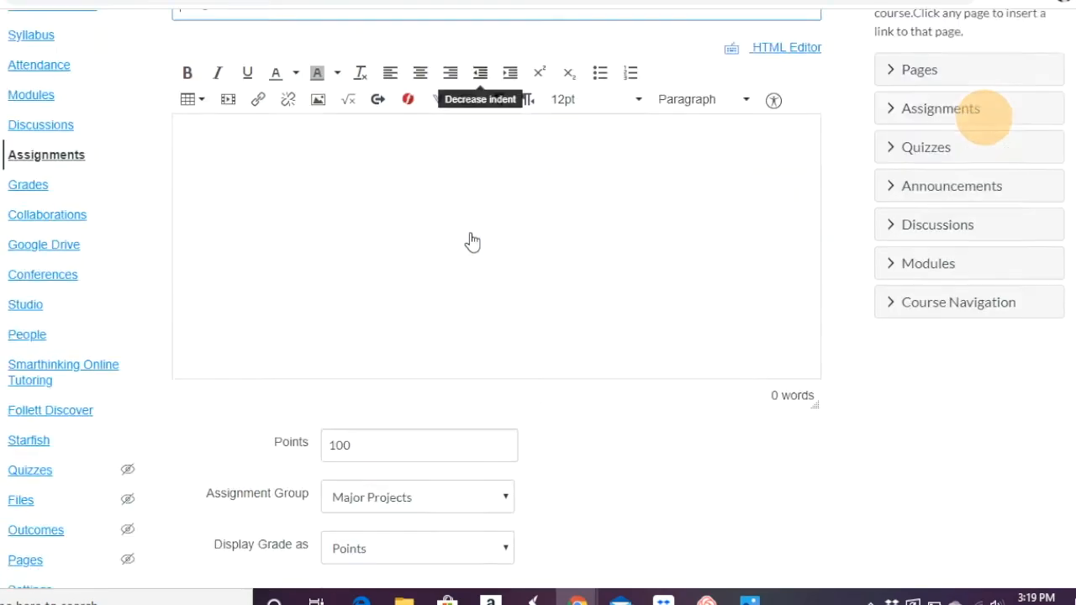
pyautogui.scroll(-3)
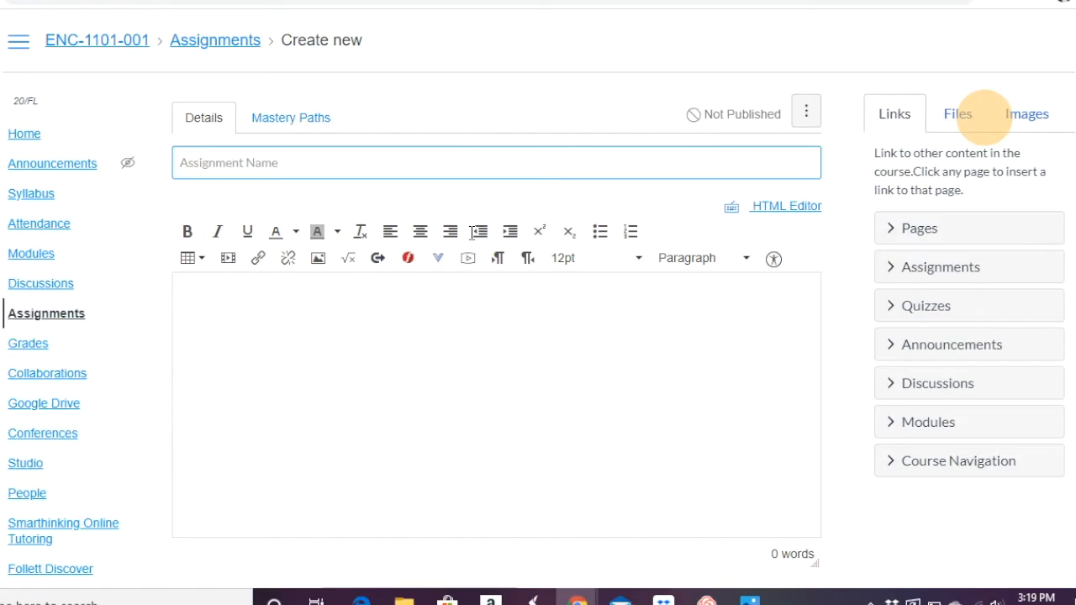
pyautogui.scroll(-3)
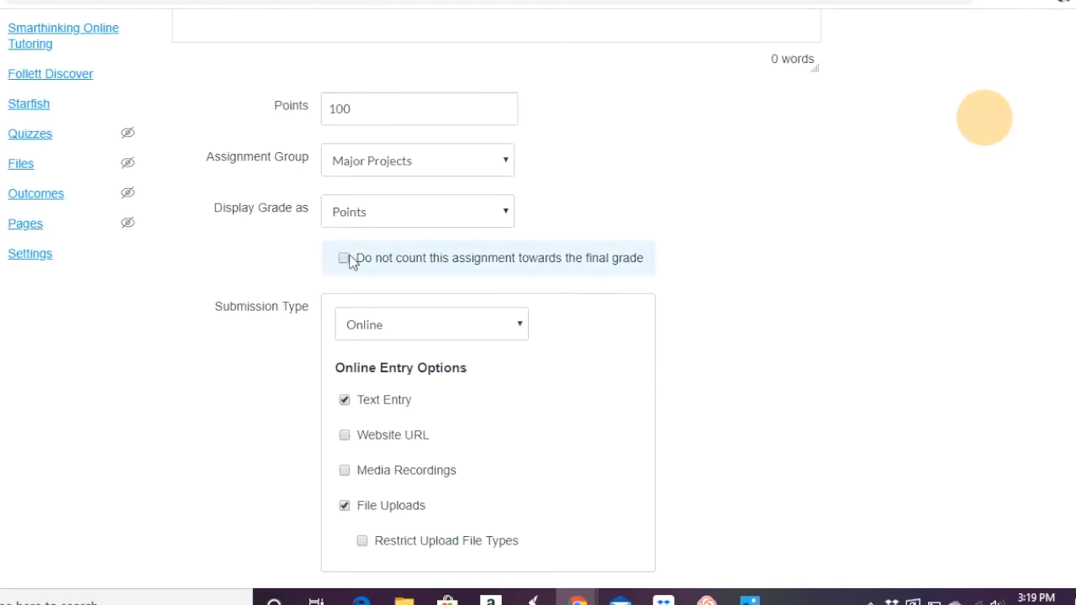
pyautogui.click(347, 259)
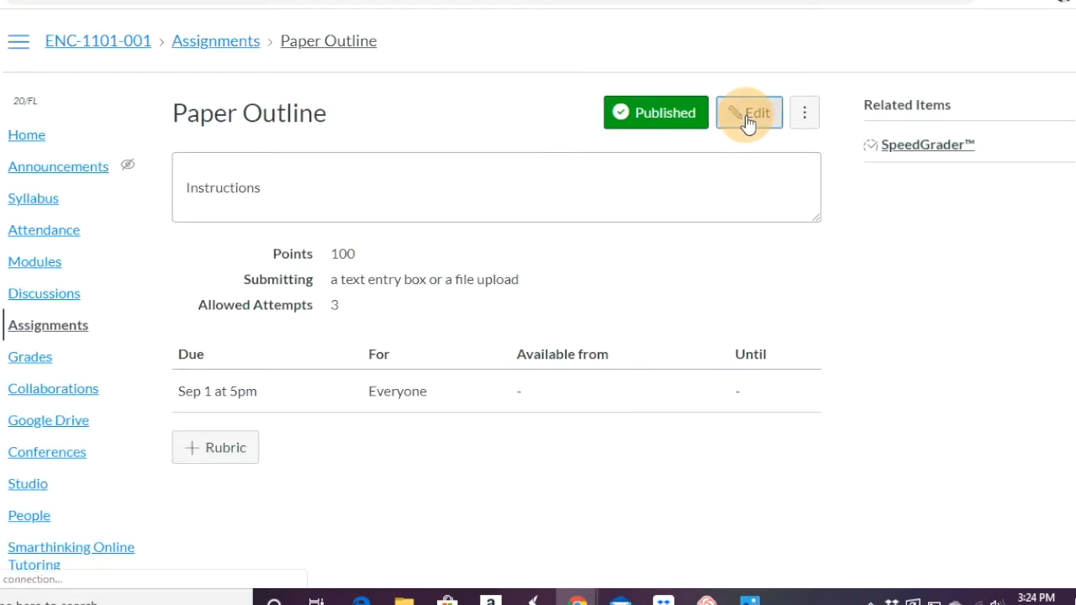
pyautogui.click(750, 111)
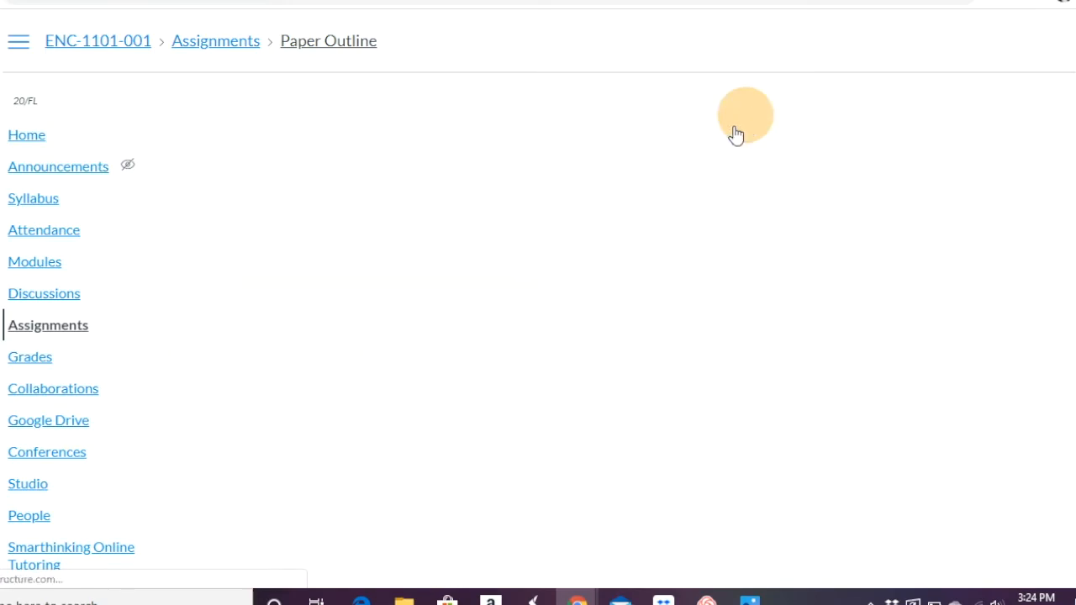
pyautogui.scroll(-3)
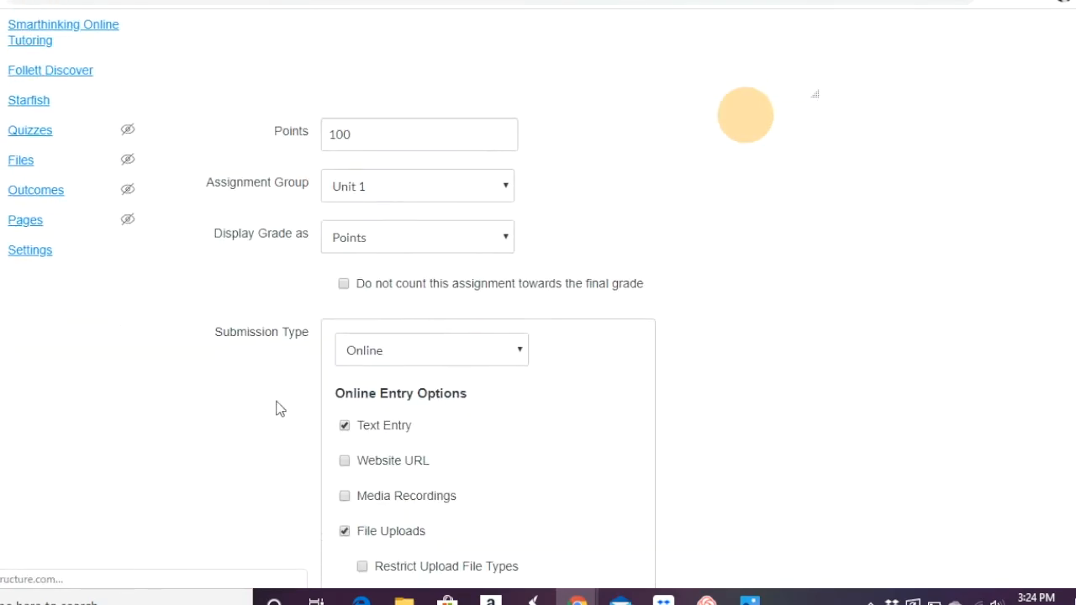
pyautogui.scroll(-3)
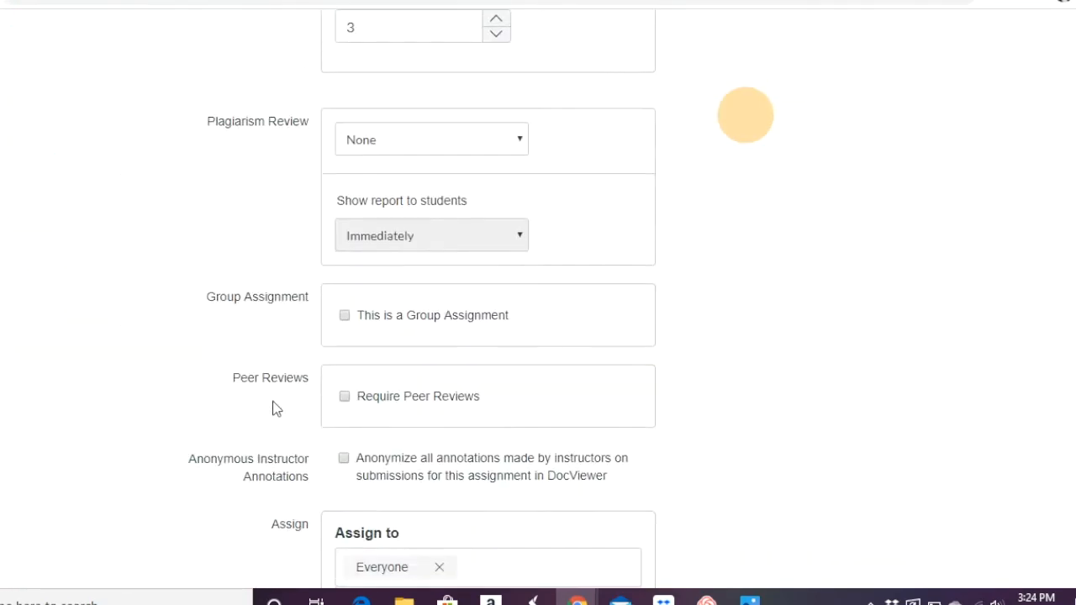
pyautogui.scroll(-3)
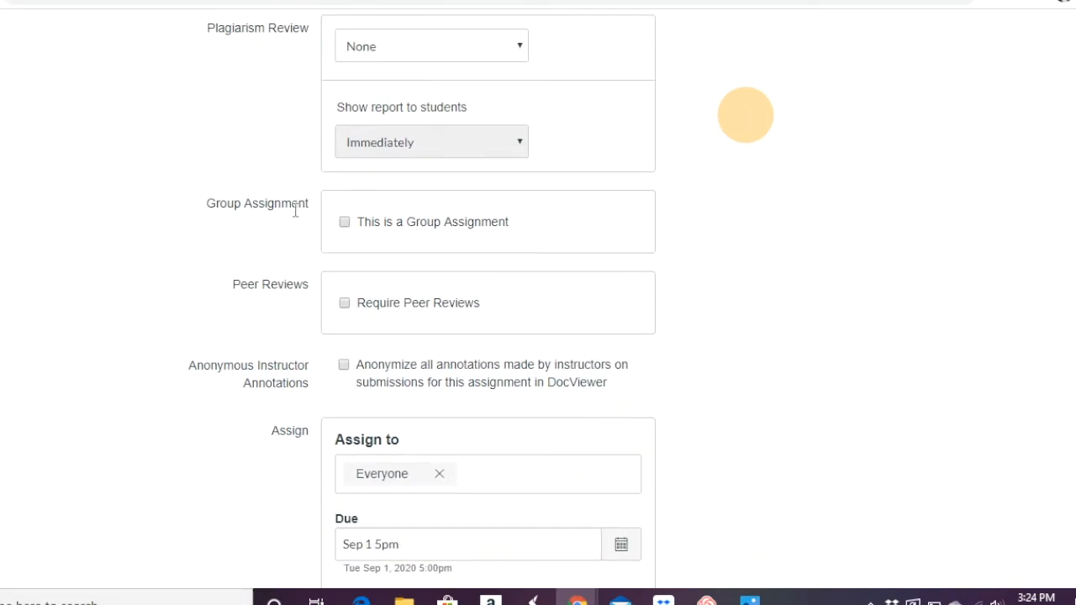
pyautogui.click(345, 222)
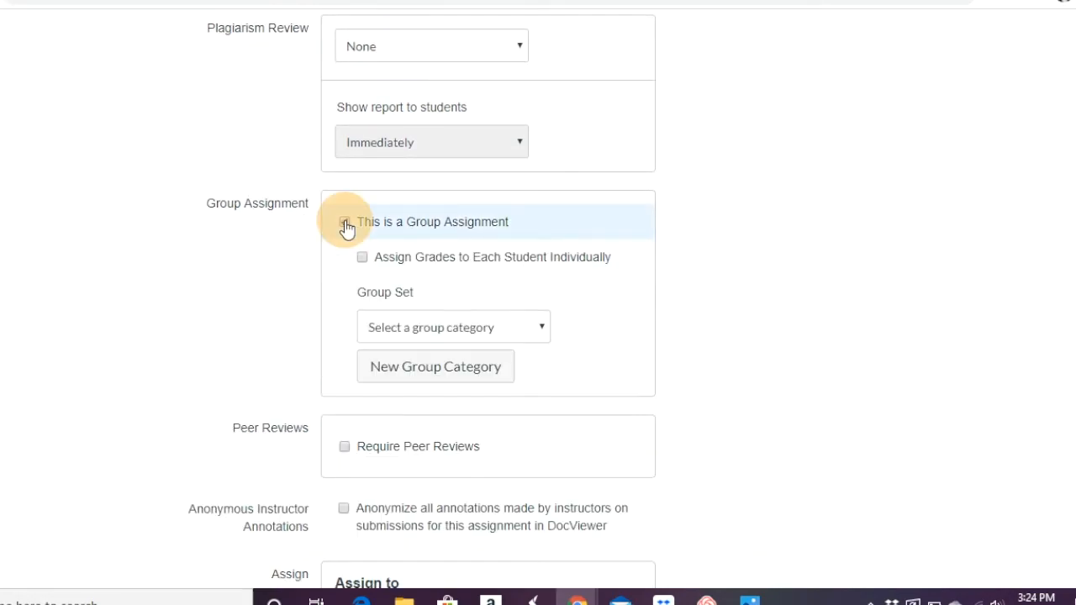
pyautogui.click(345, 222)
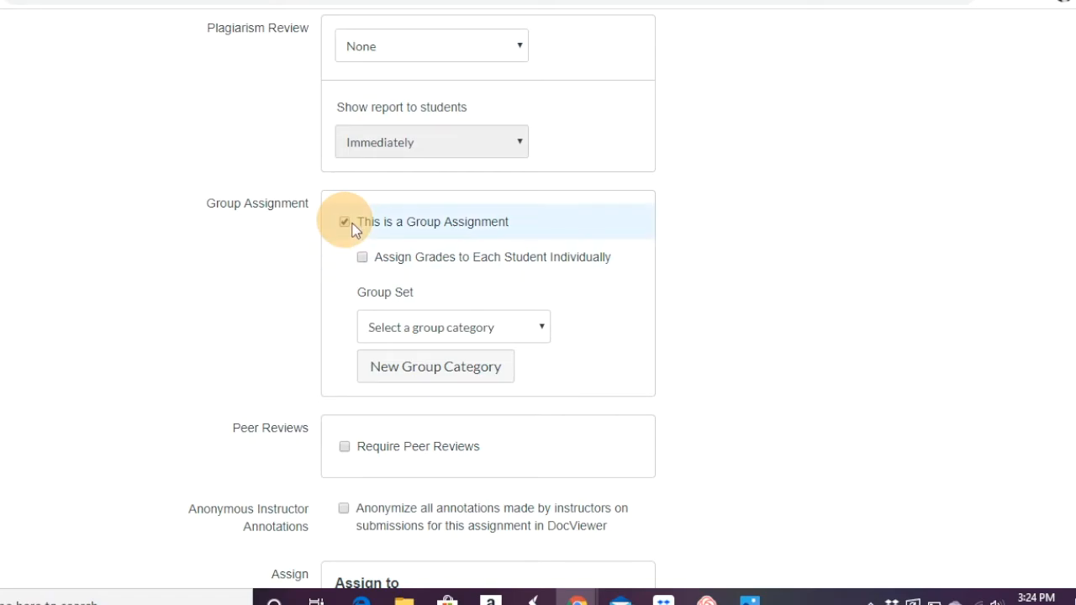
pyautogui.click(347, 222)
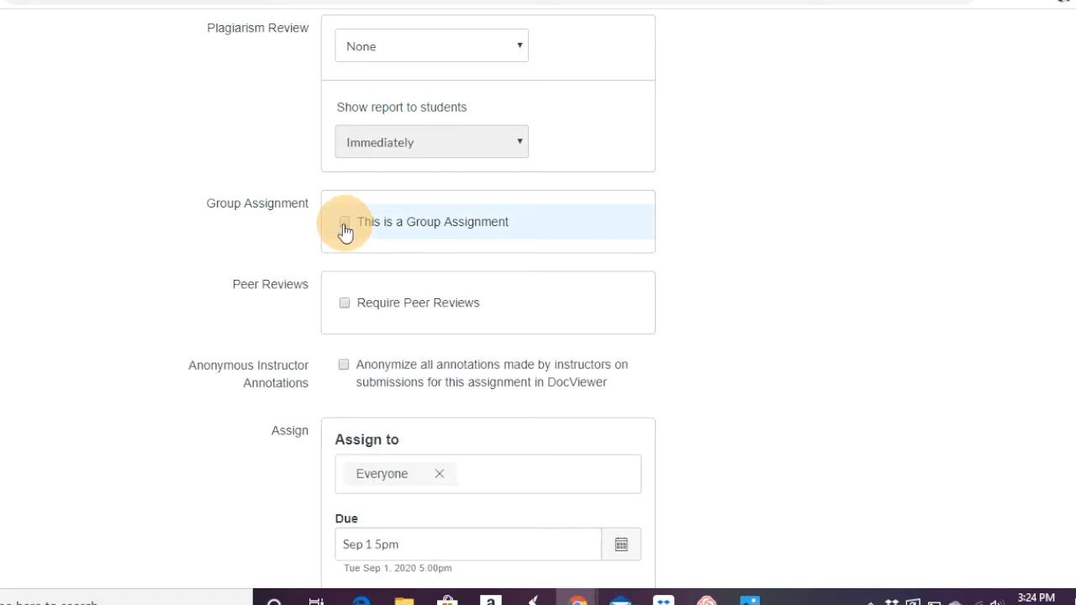
pyautogui.click(344, 222)
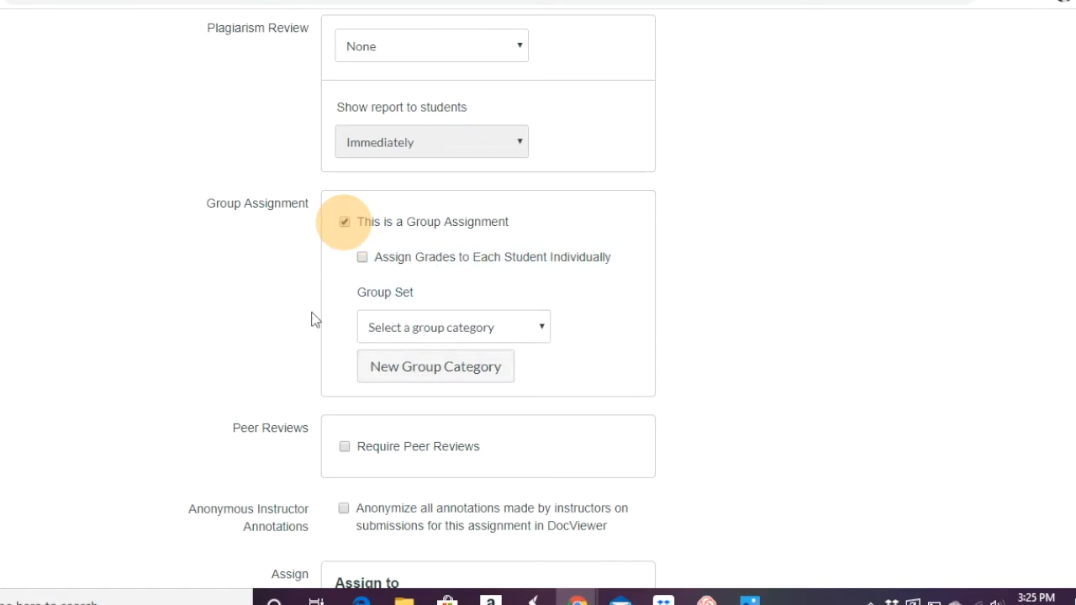
pyautogui.click(345, 222)
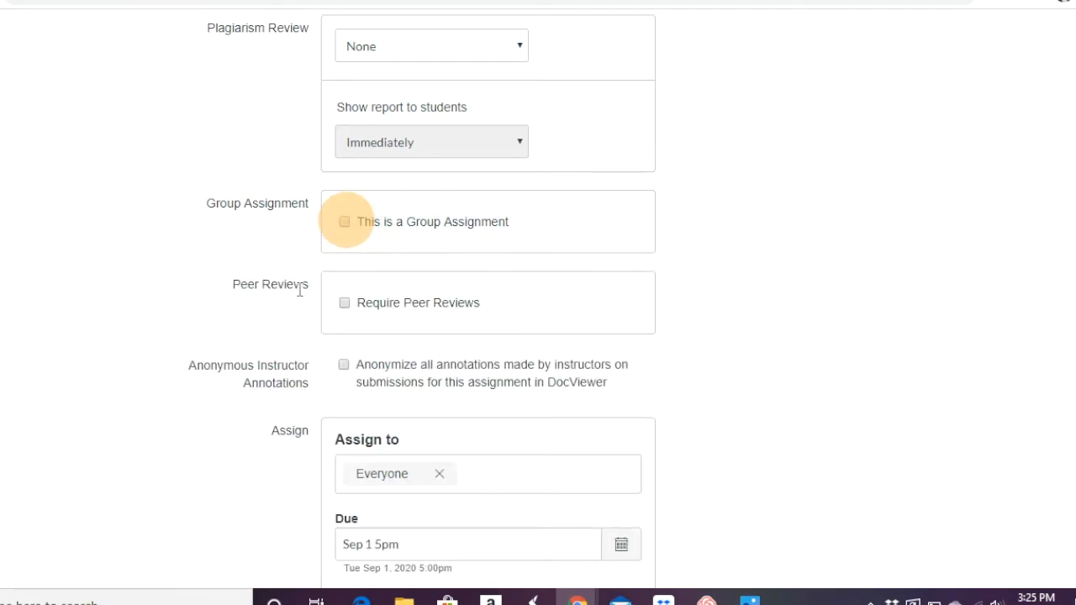
pyautogui.scroll(-3)
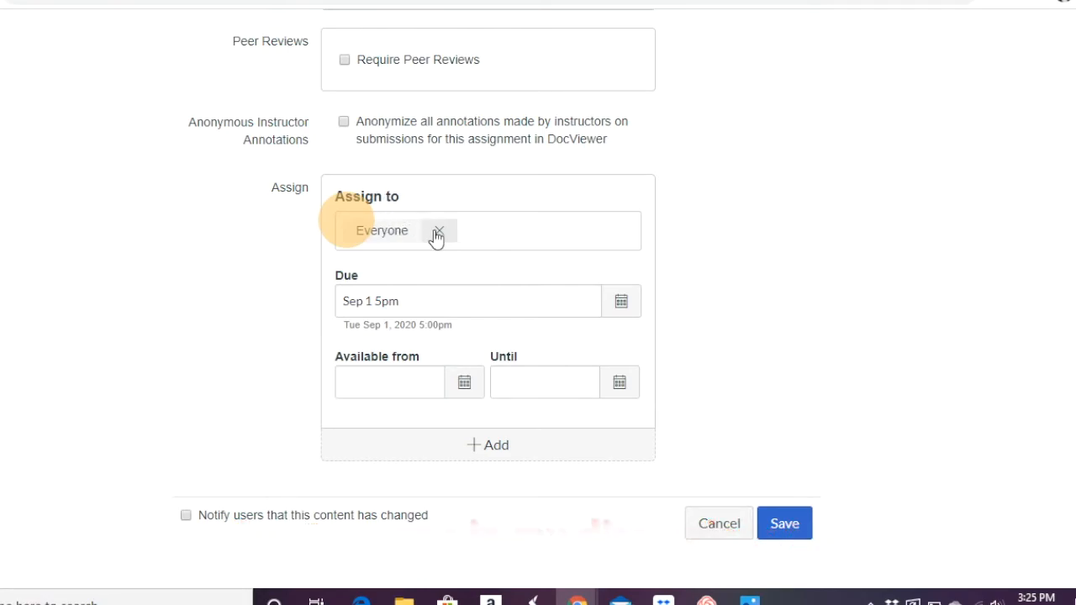
pyautogui.moveTo(492, 457)
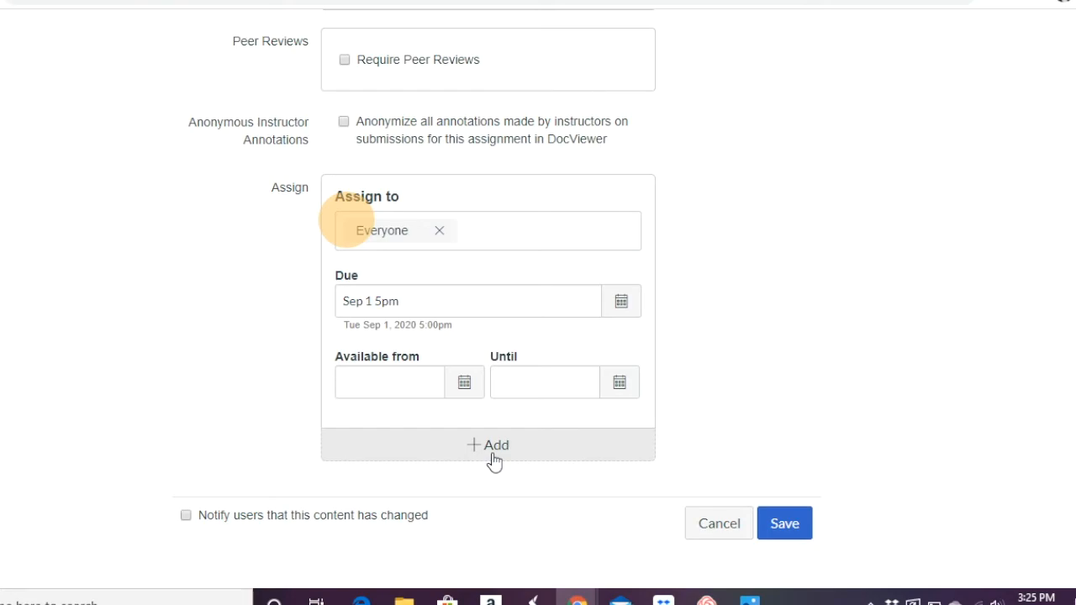
pyautogui.moveTo(733, 376)
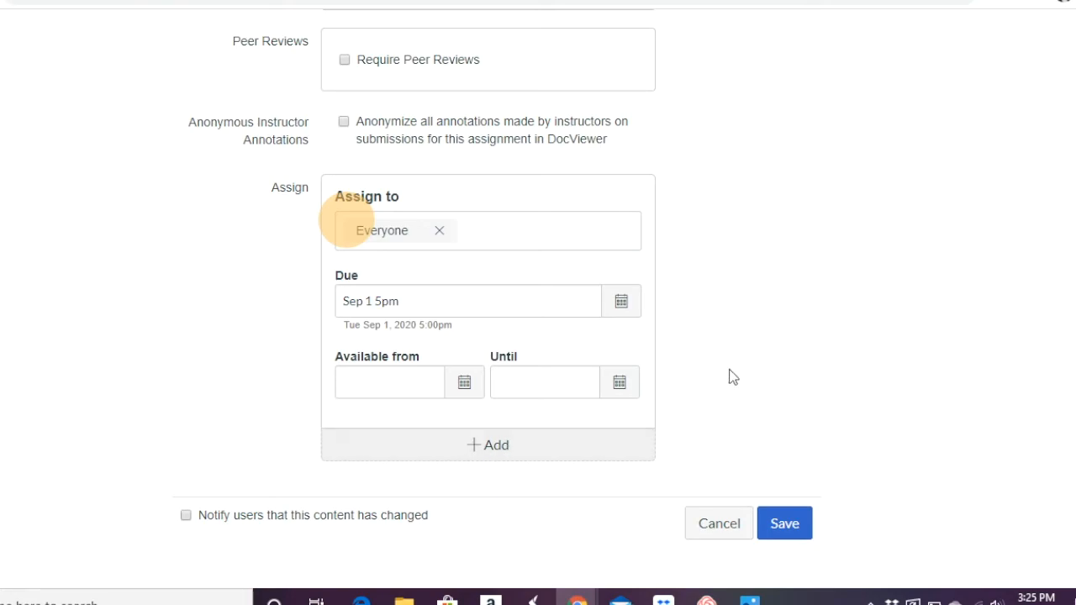
pyautogui.moveTo(736, 370)
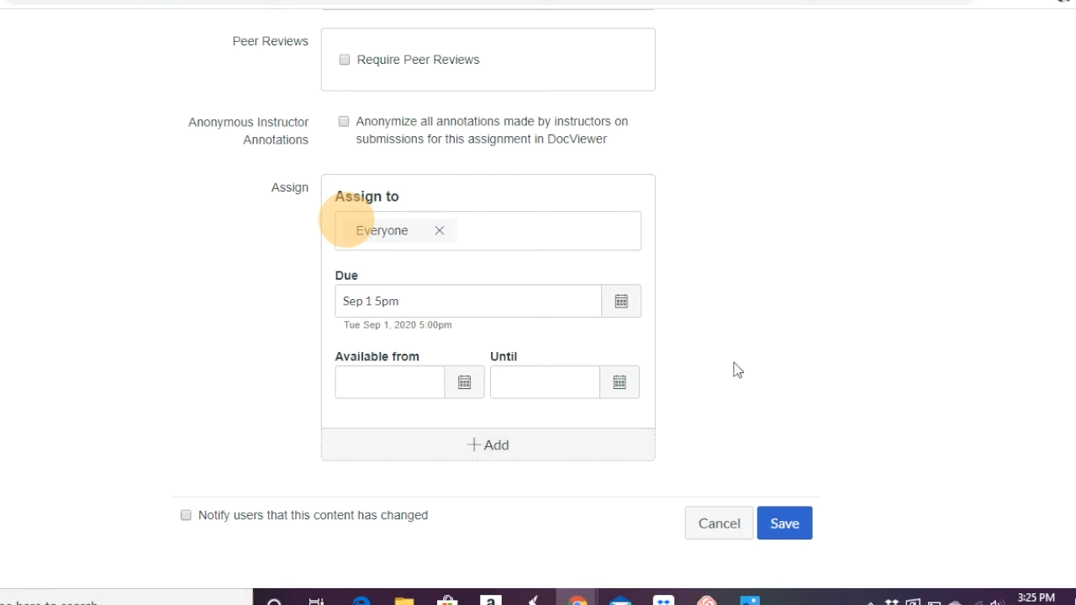
pyautogui.scroll(3)
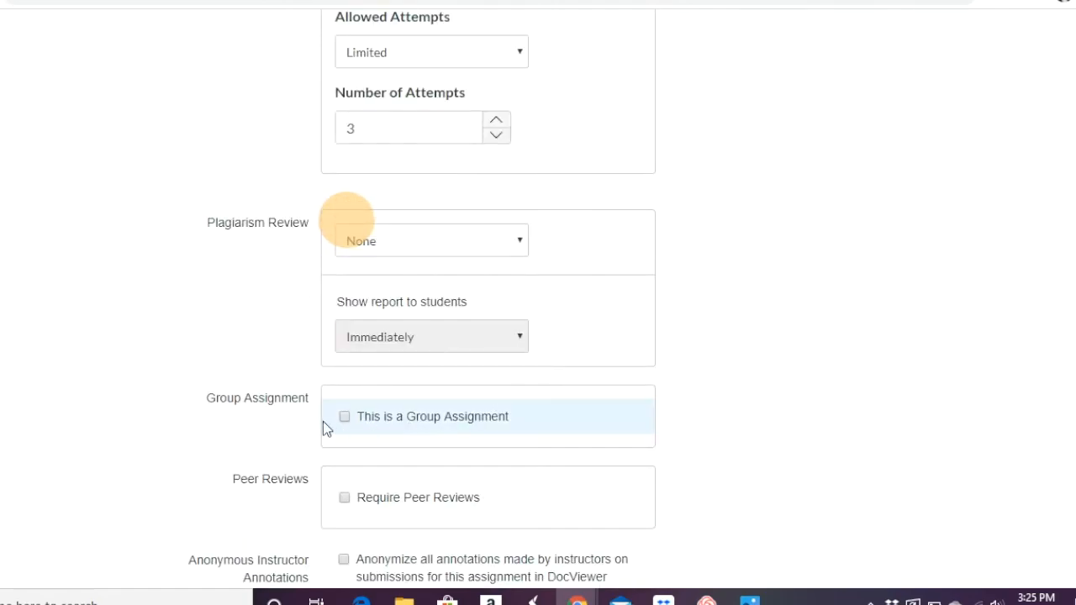
pyautogui.moveTo(370, 423)
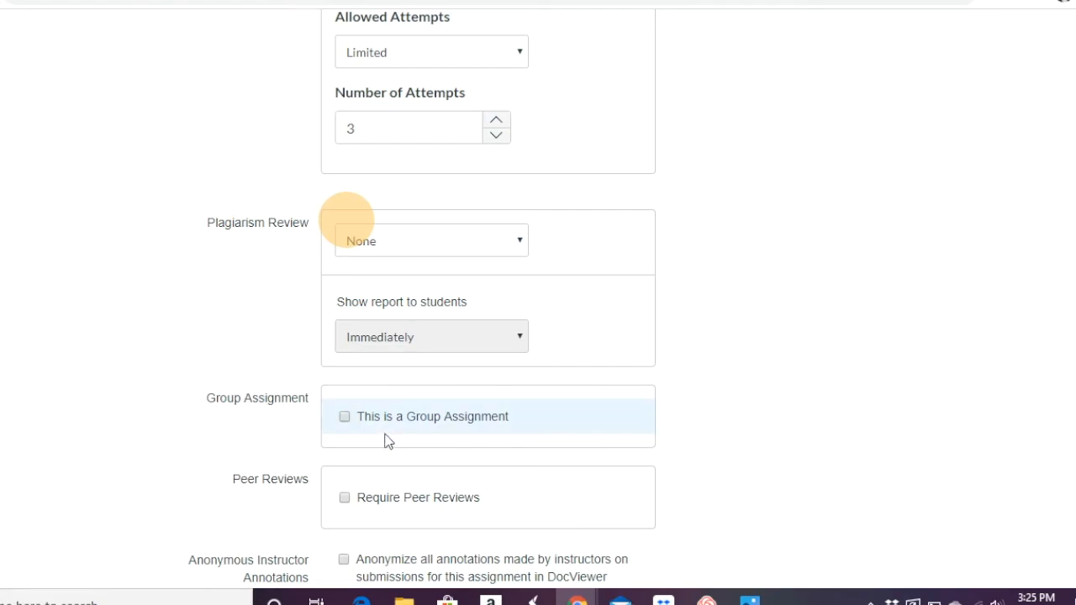
pyautogui.moveTo(266, 431)
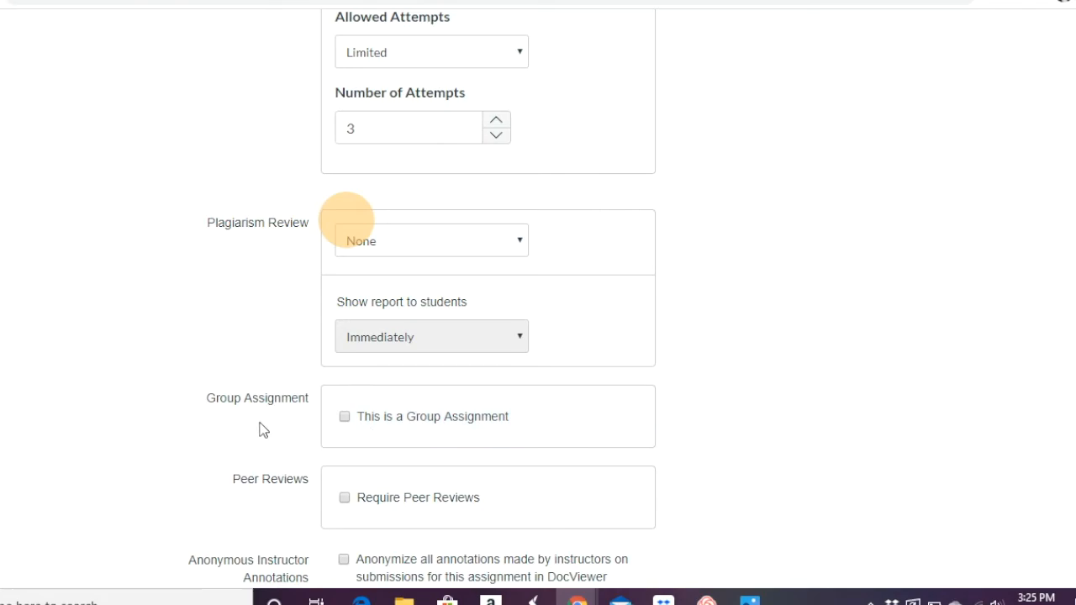
pyautogui.moveTo(229, 430)
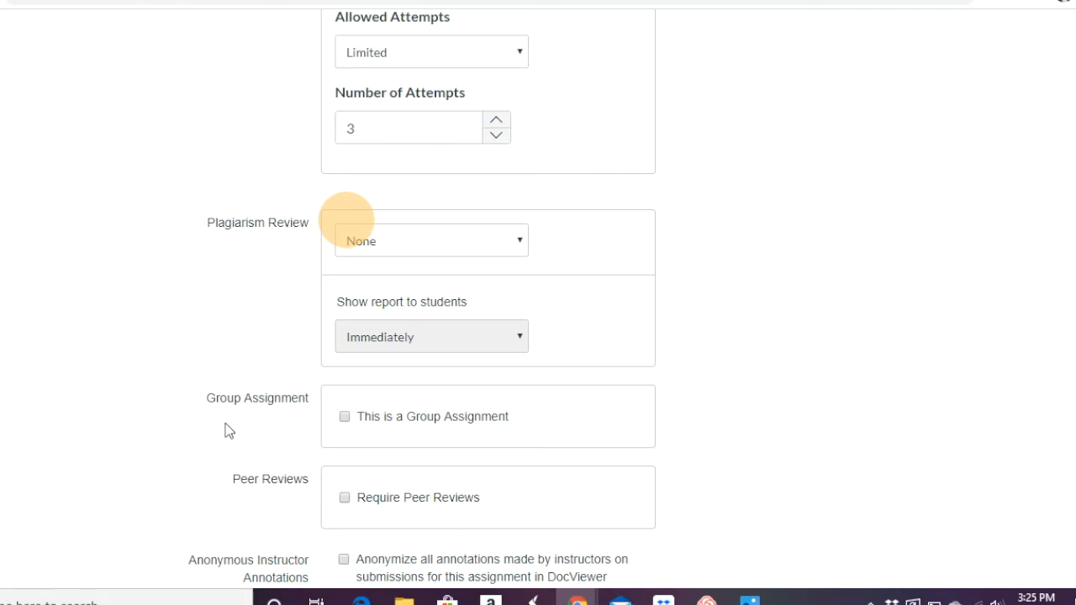
pyautogui.moveTo(289, 422)
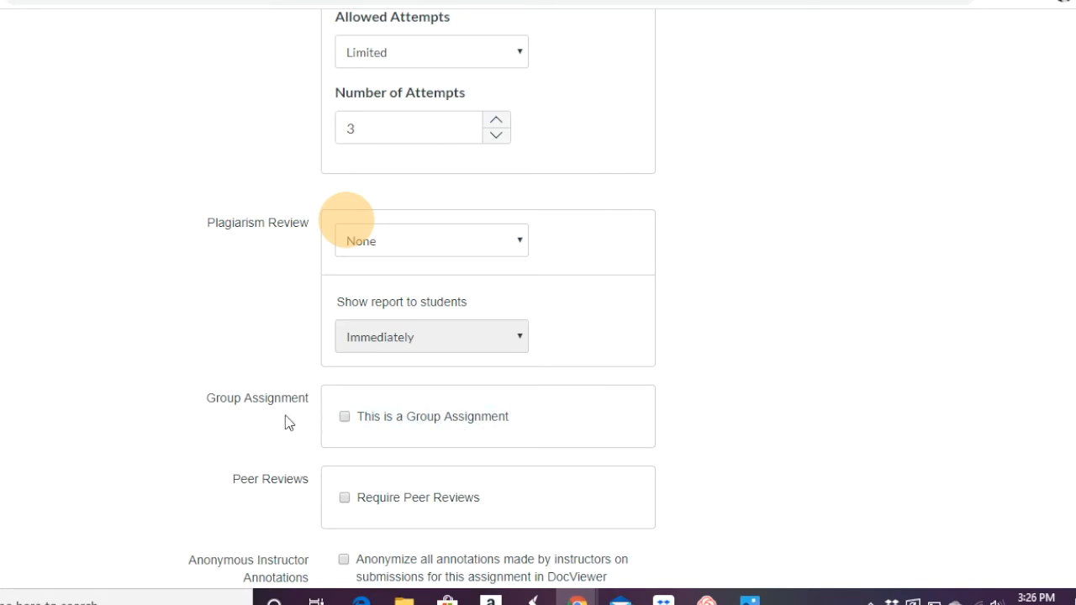
pyautogui.moveTo(191, 413)
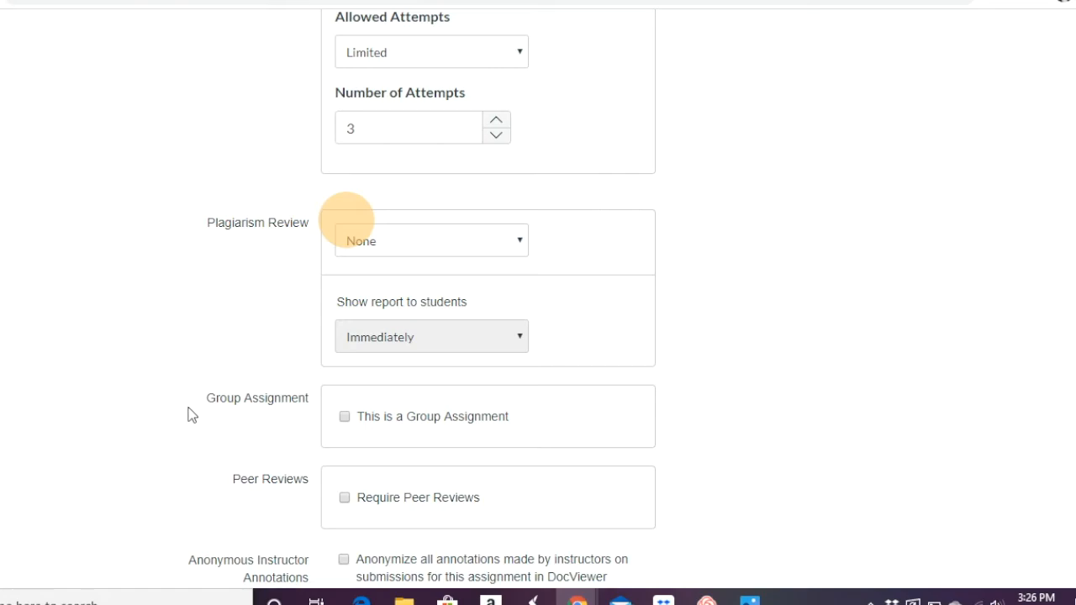
pyautogui.moveTo(237, 413)
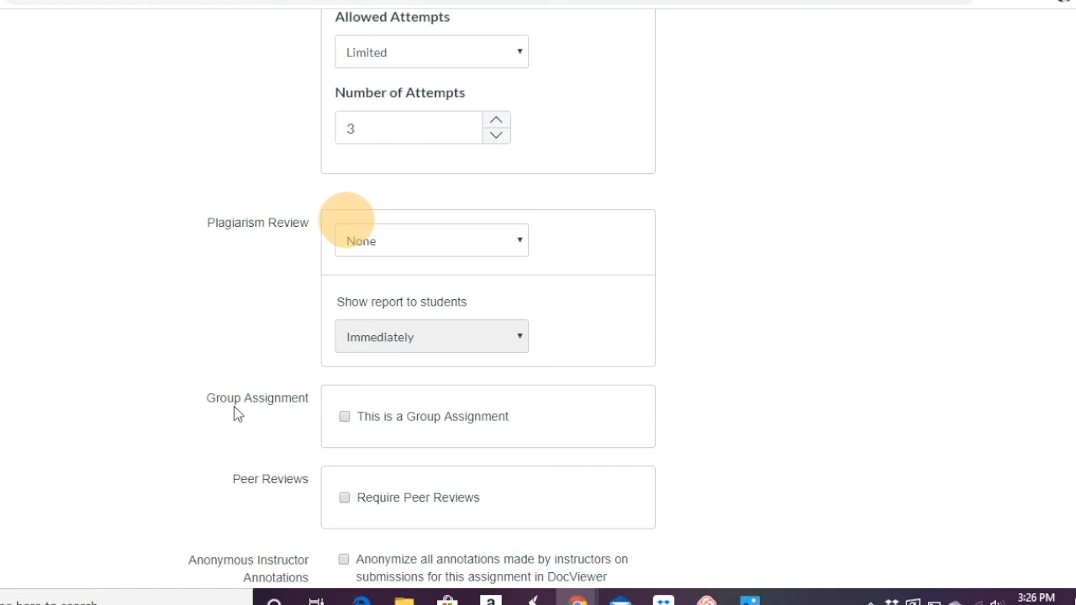
pyautogui.scroll(-3)
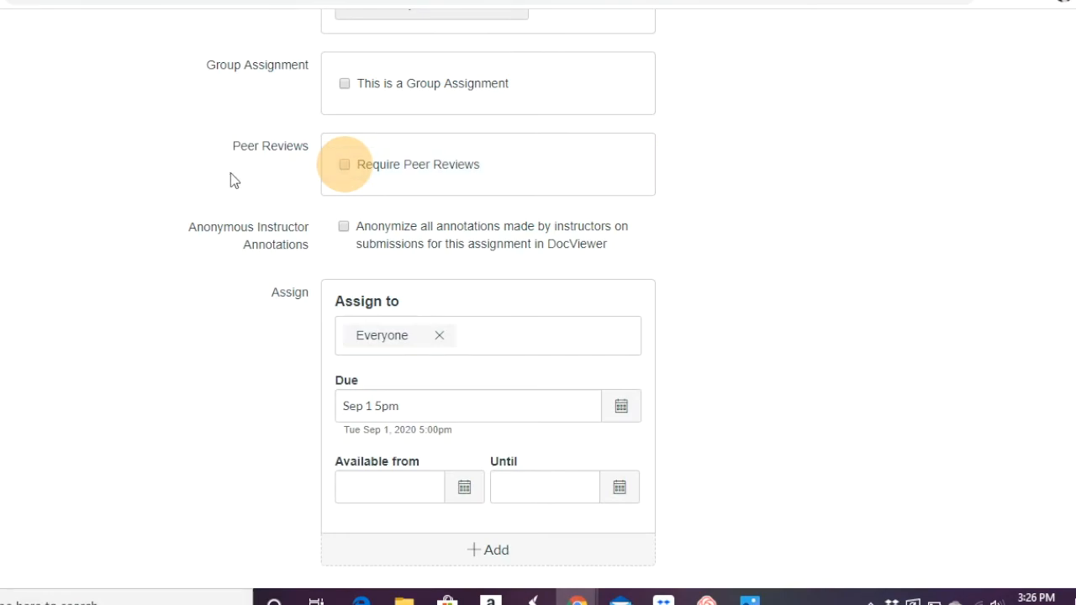
# Step: Require automatically assigned peer reviews at 1 review per student and save the assignment
pyautogui.click(343, 165)
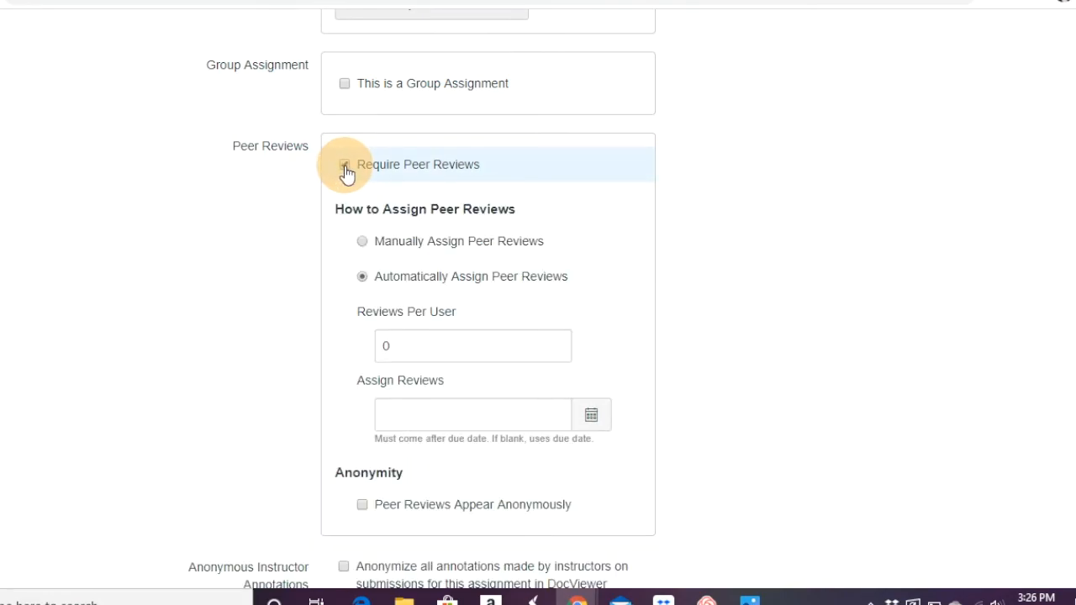
pyautogui.click(345, 164)
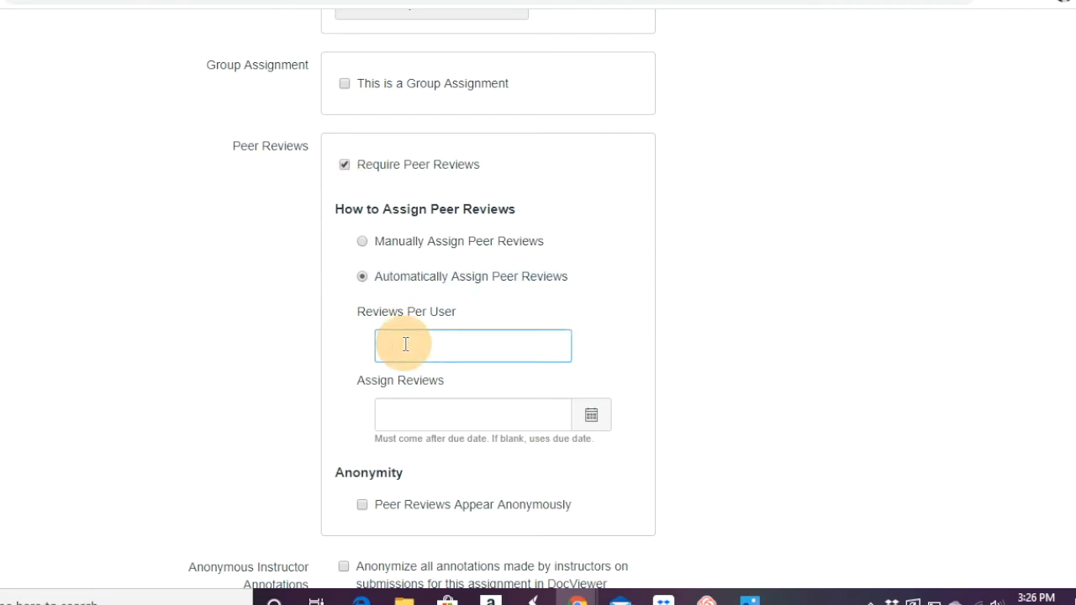
pyautogui.write('1')
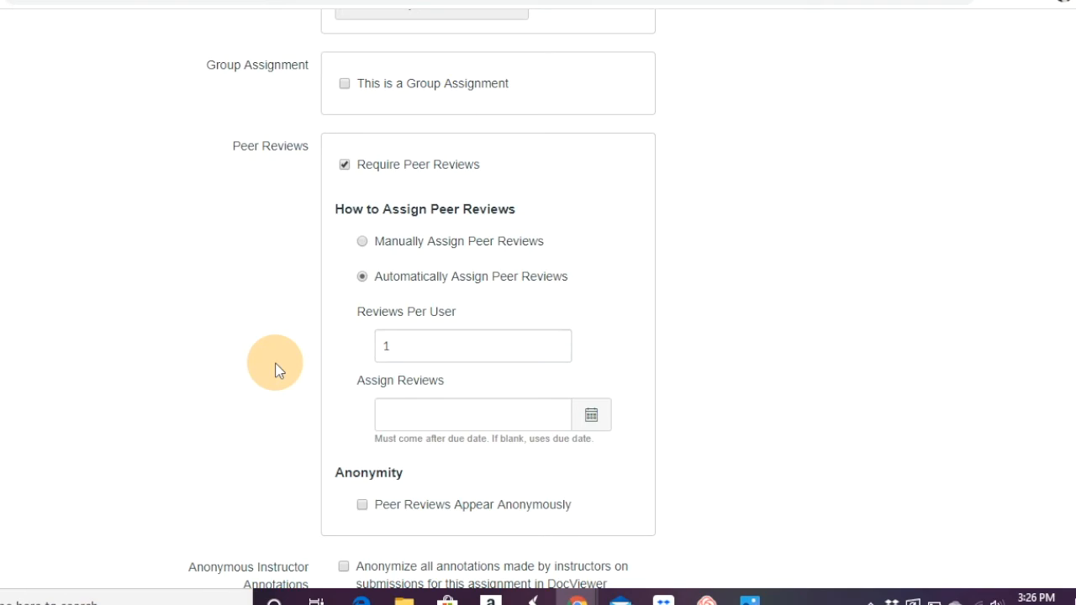
pyautogui.scroll(-3)
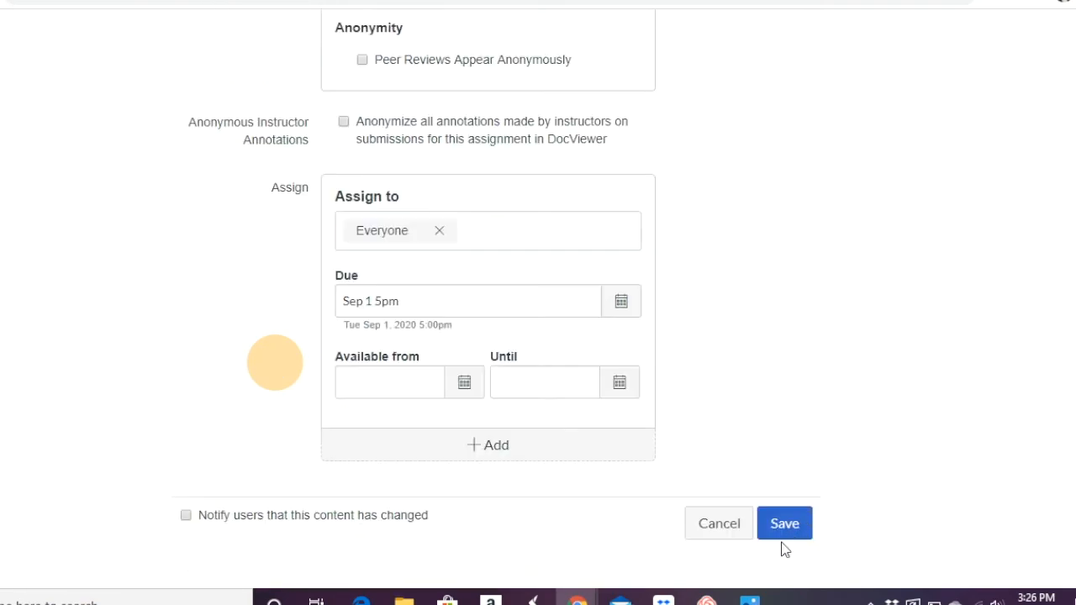
pyautogui.click(783, 523)
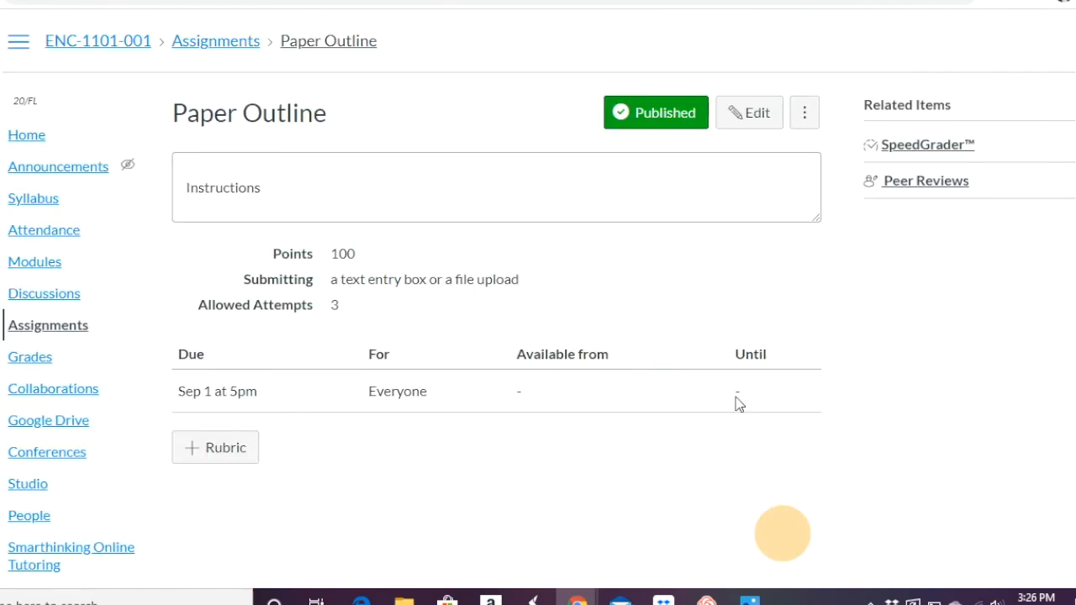
pyautogui.moveTo(854, 233)
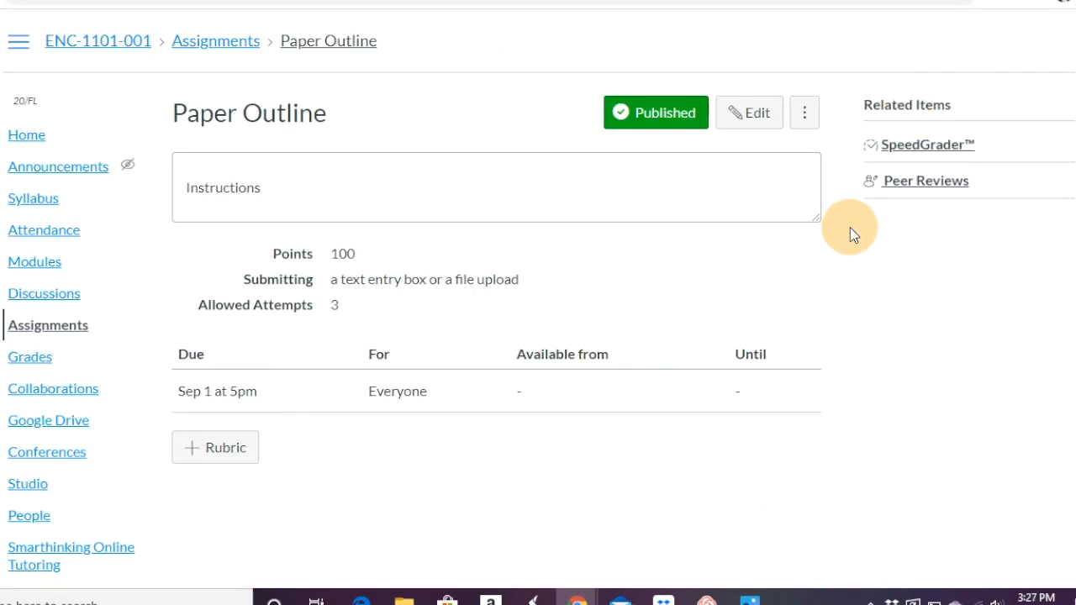
pyautogui.moveTo(938, 185)
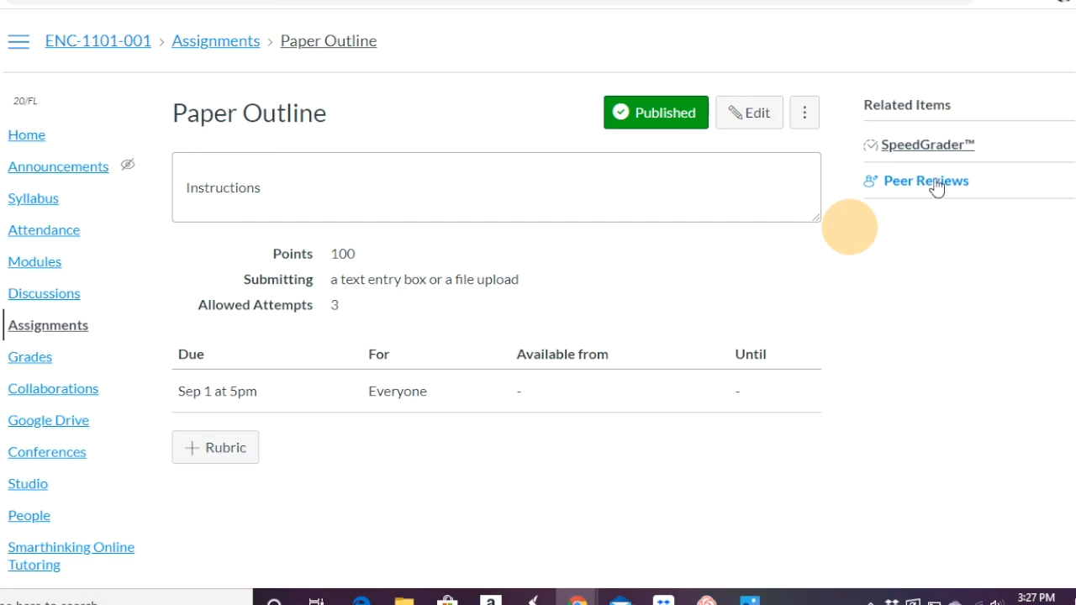
pyautogui.moveTo(927, 182)
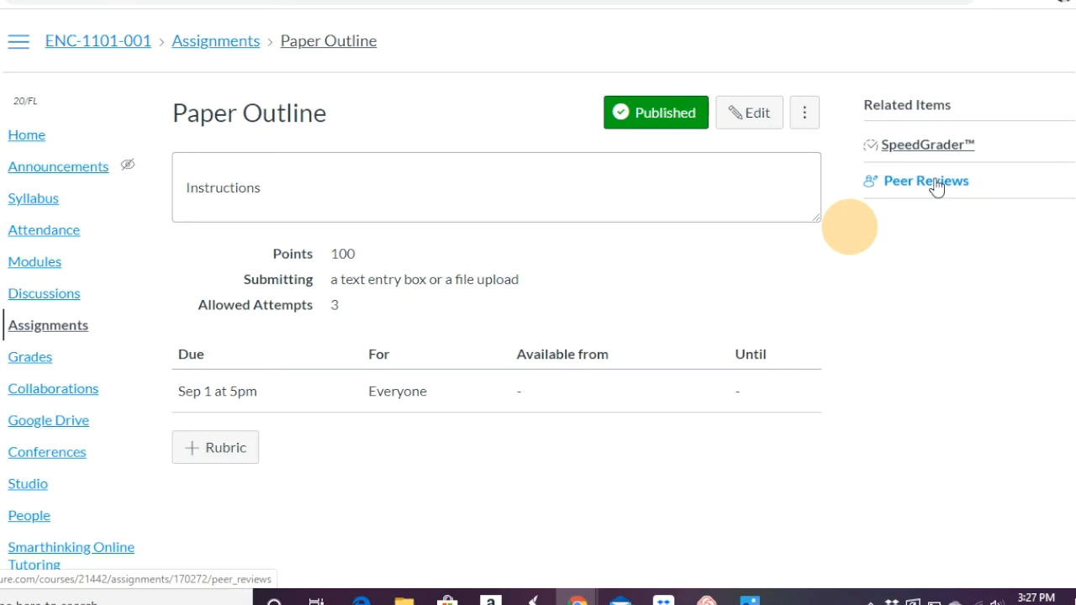
pyautogui.moveTo(896, 192)
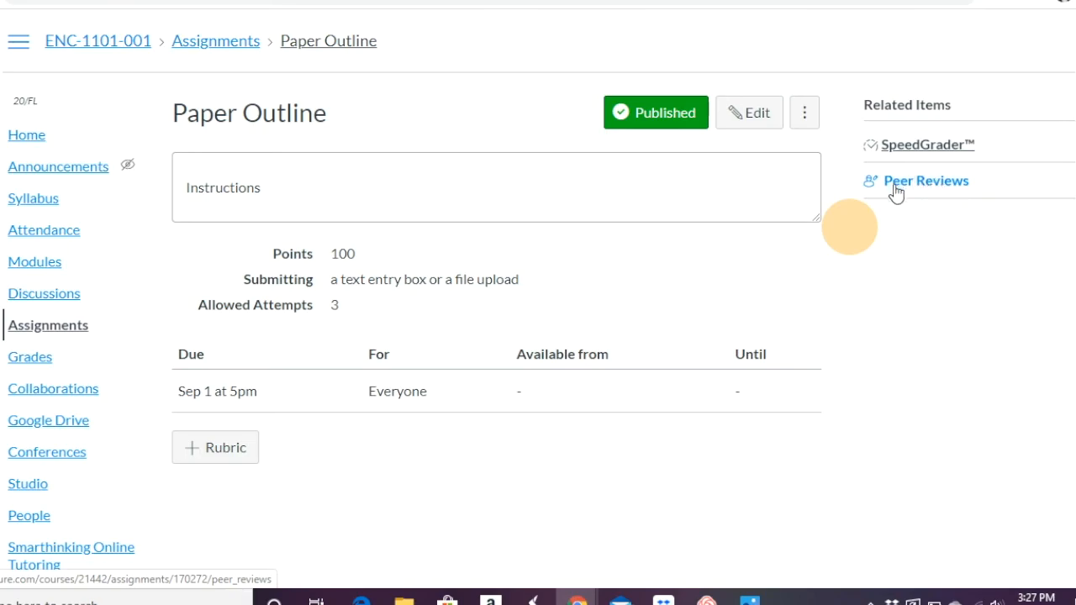
pyautogui.moveTo(888, 191)
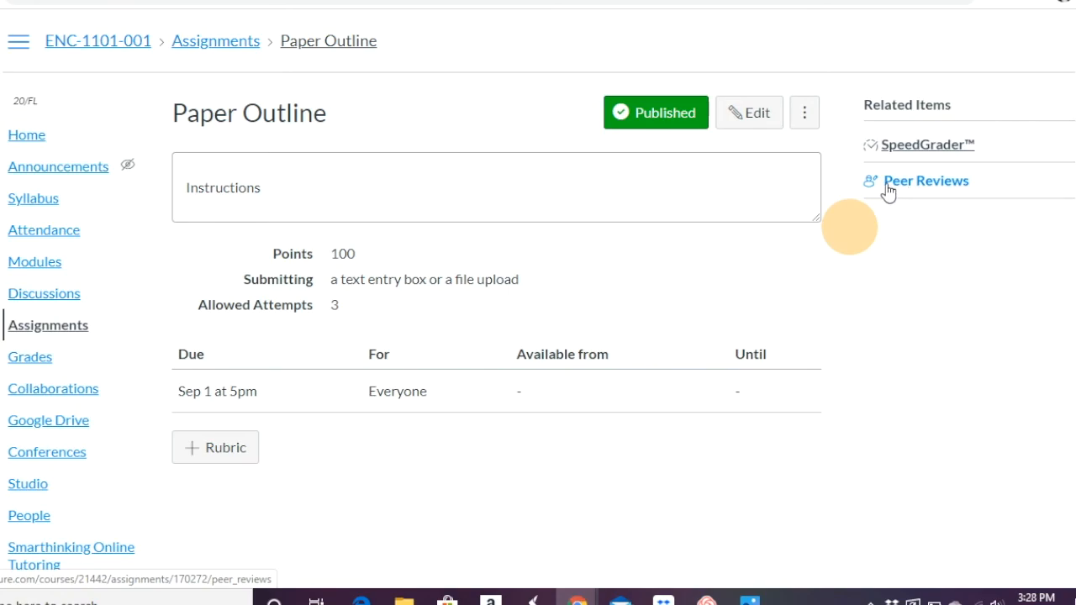
# Step: Navigate back to the course Assignments list showing the Major Projects group
pyautogui.click(215, 41)
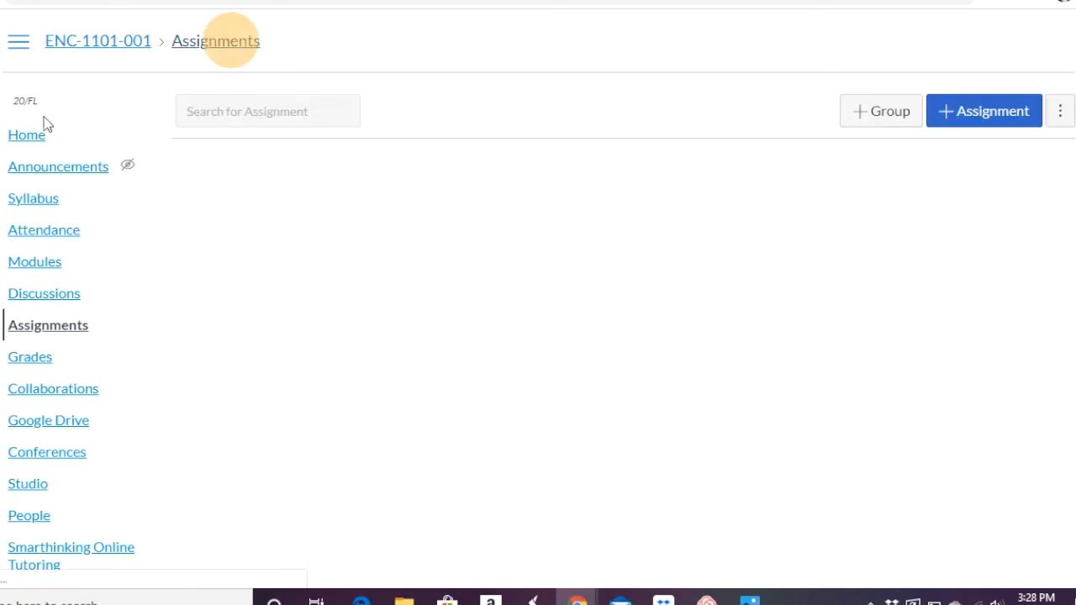
pyautogui.click(47, 325)
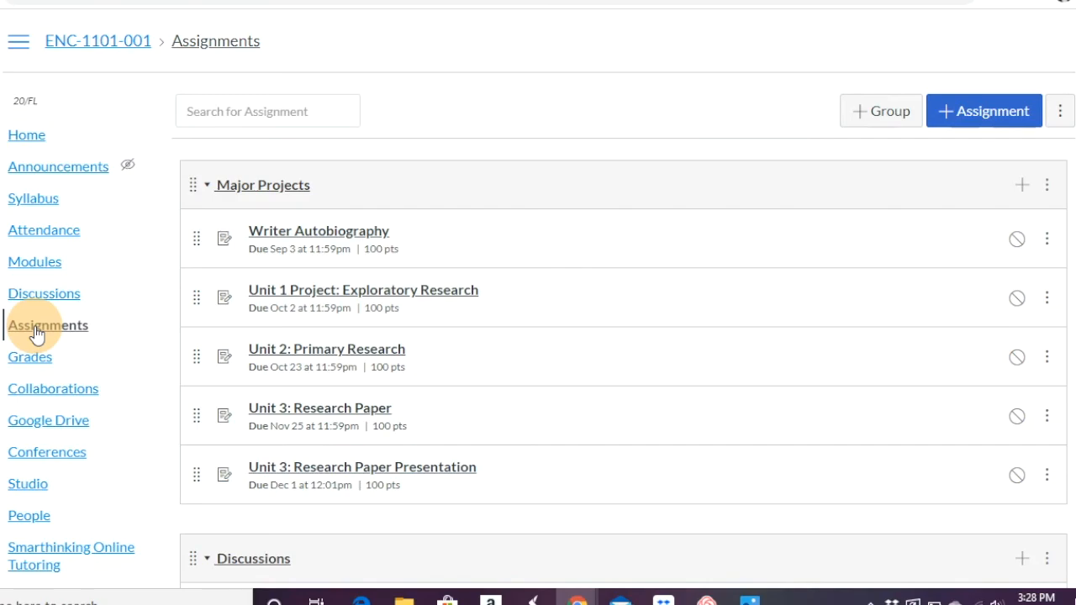